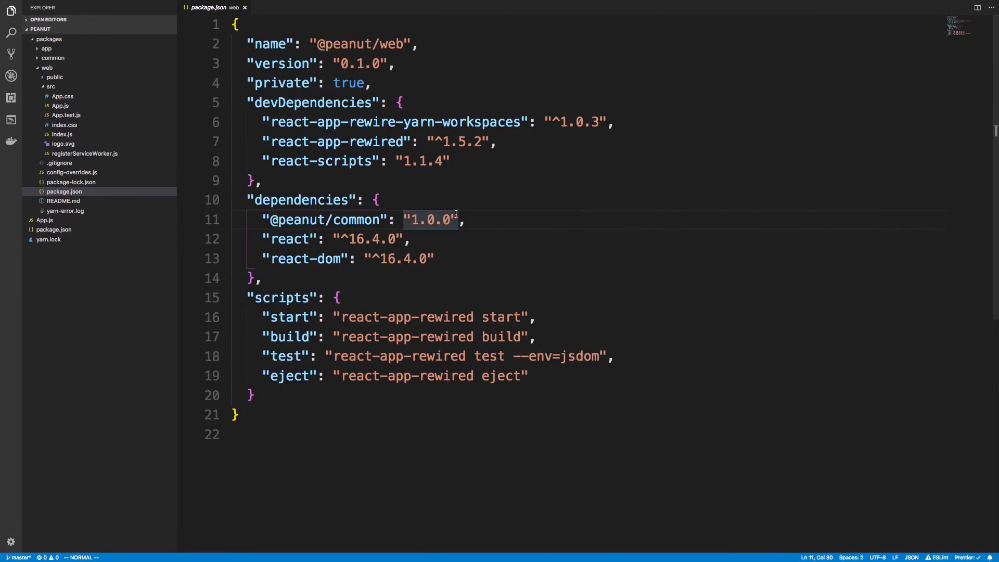
Open the integrated terminal at the peanut project root.
key(ctrl+`)
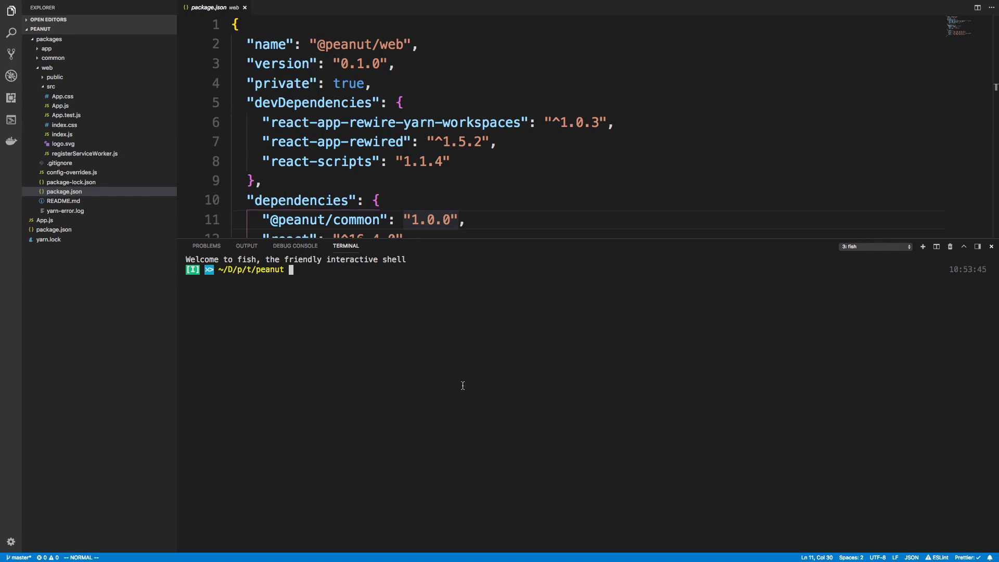
Lay out the create-react-native-app app and create-react-app web scaffold commands without running them.
text(c)
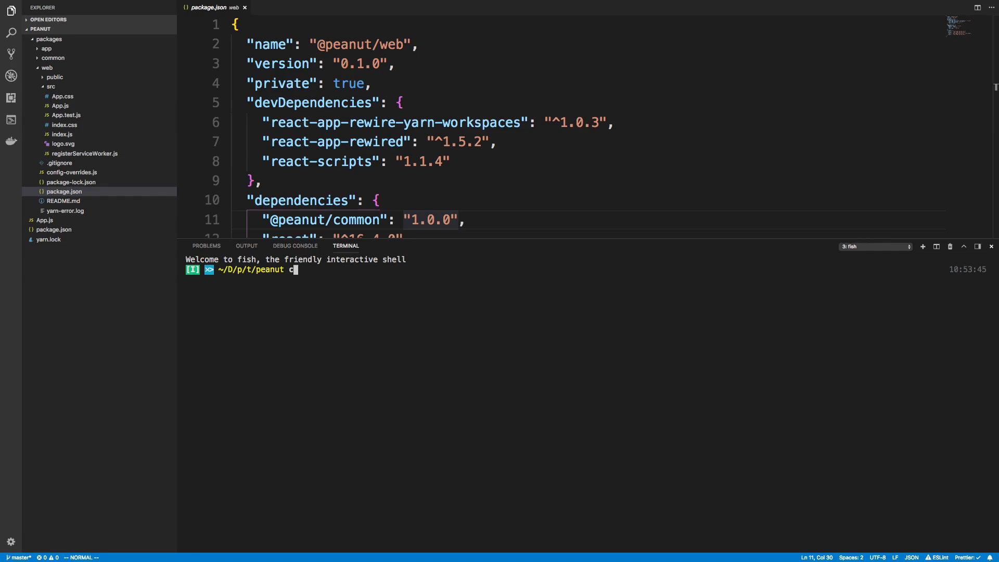
text(reate-react-native-app app)
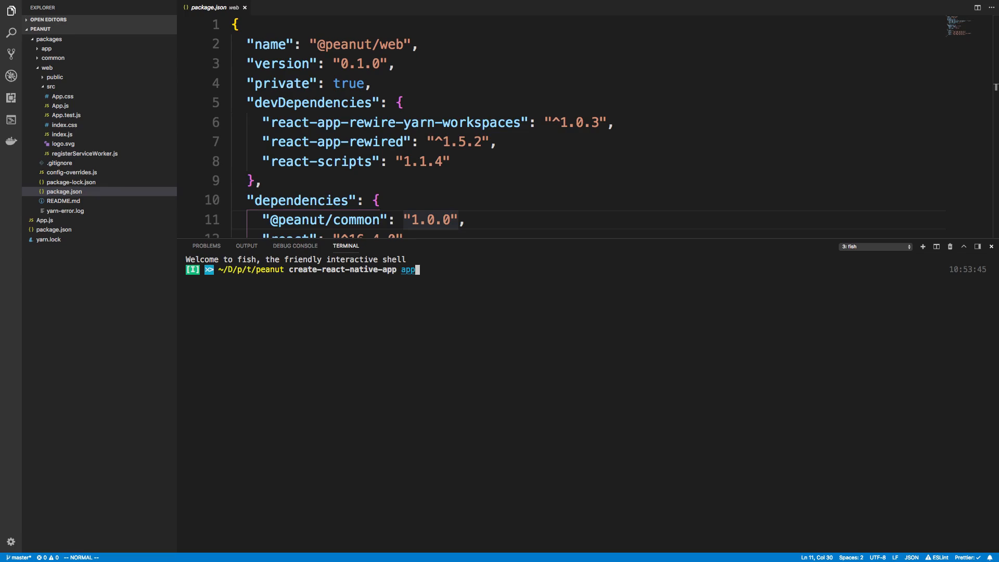
mouse_move(135, 190)
text(npm i)
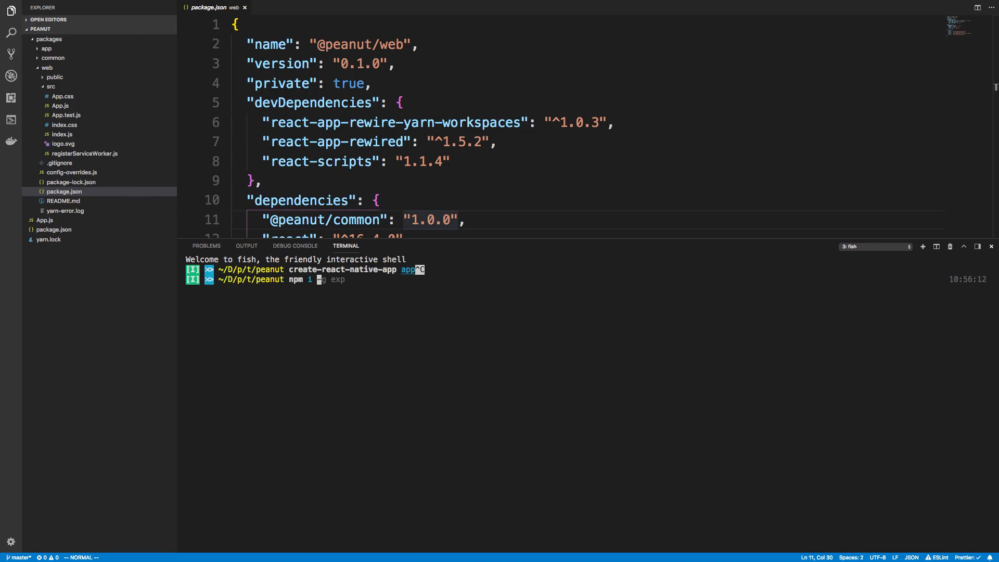
text(g create-react^C)
text(create-react-app web)
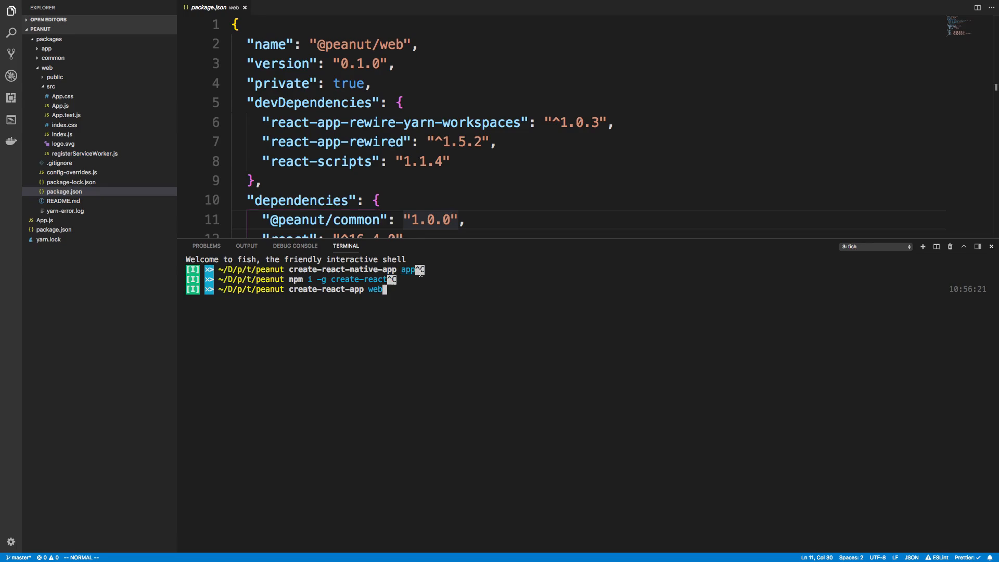
mouse_move(416, 295)
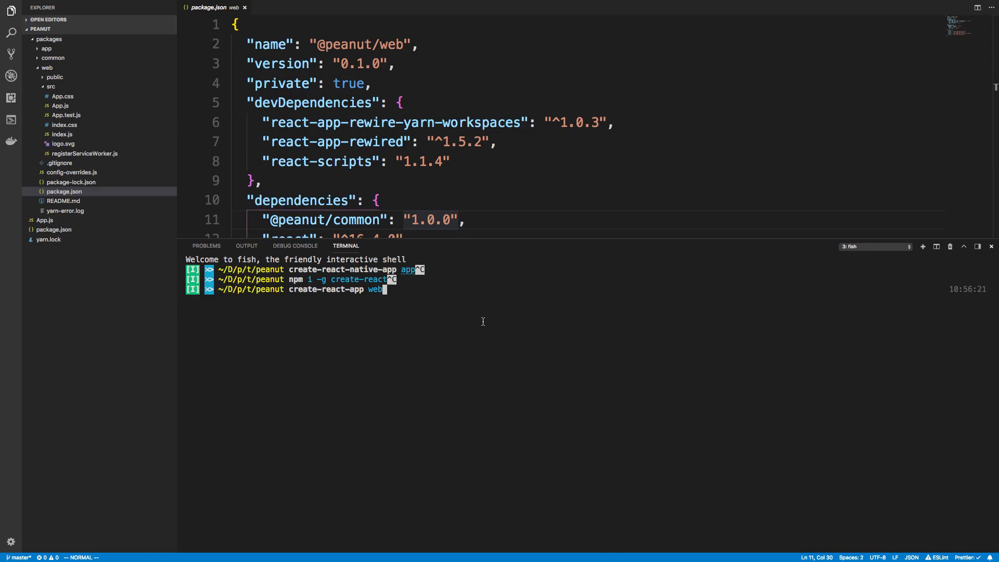
mouse_move(448, 303)
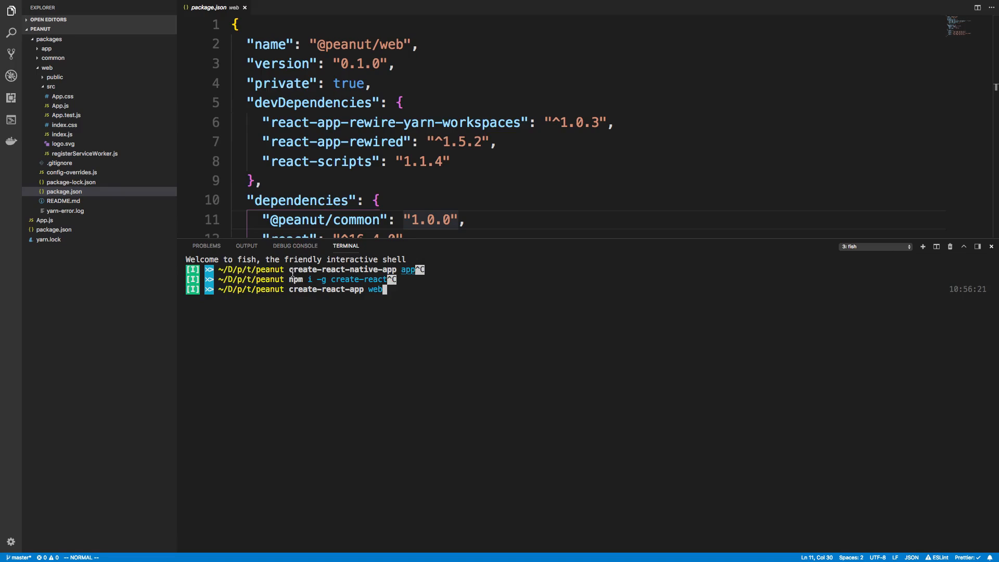
Show the root package.json declaring packages/* as workspaces and cancel the pending create-react-app command.
click(64, 229)
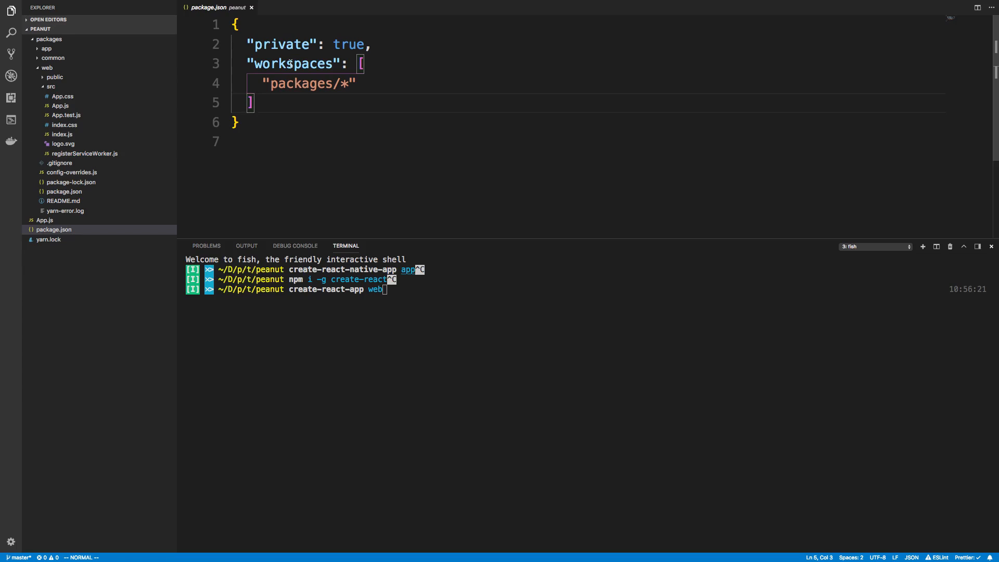
double_click(299, 83)
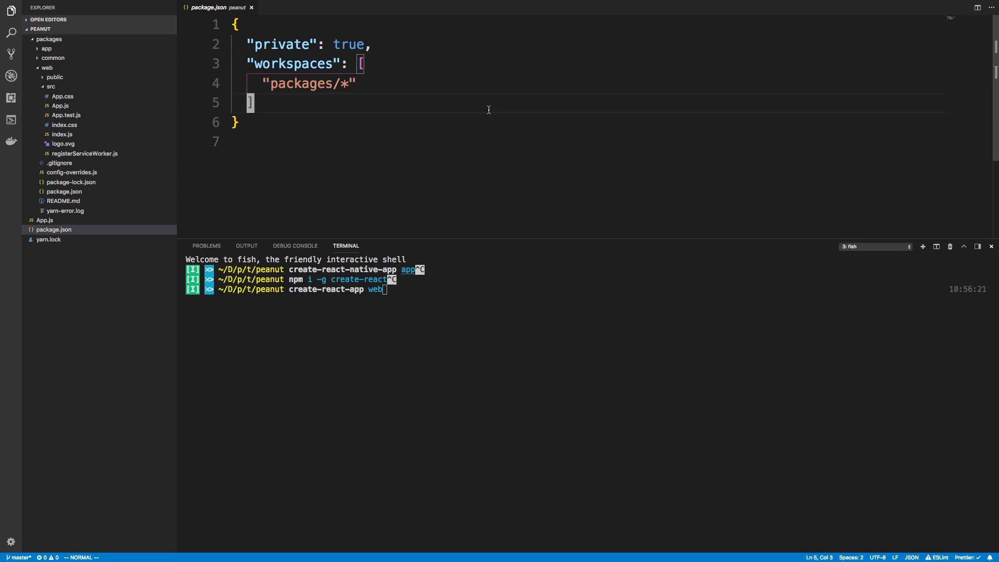
key(Return)
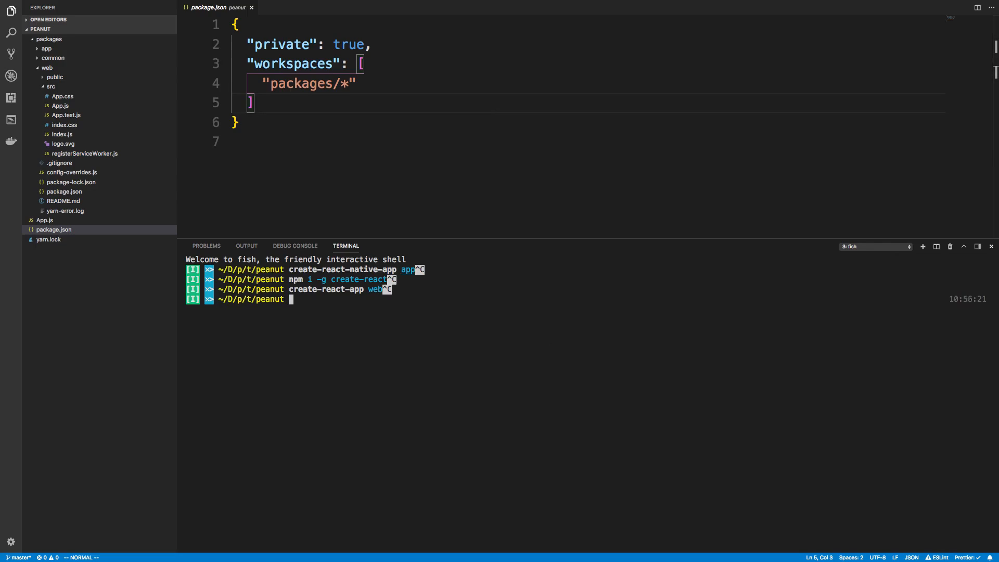
List the peanut root with ls, then abandon the mv commands moving packages.
text(ls)
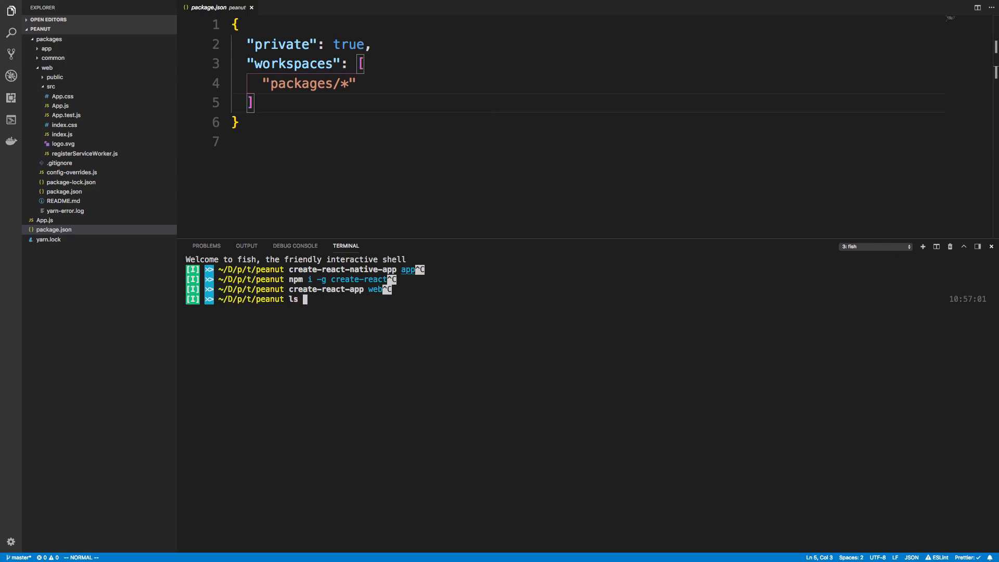
key(Return)
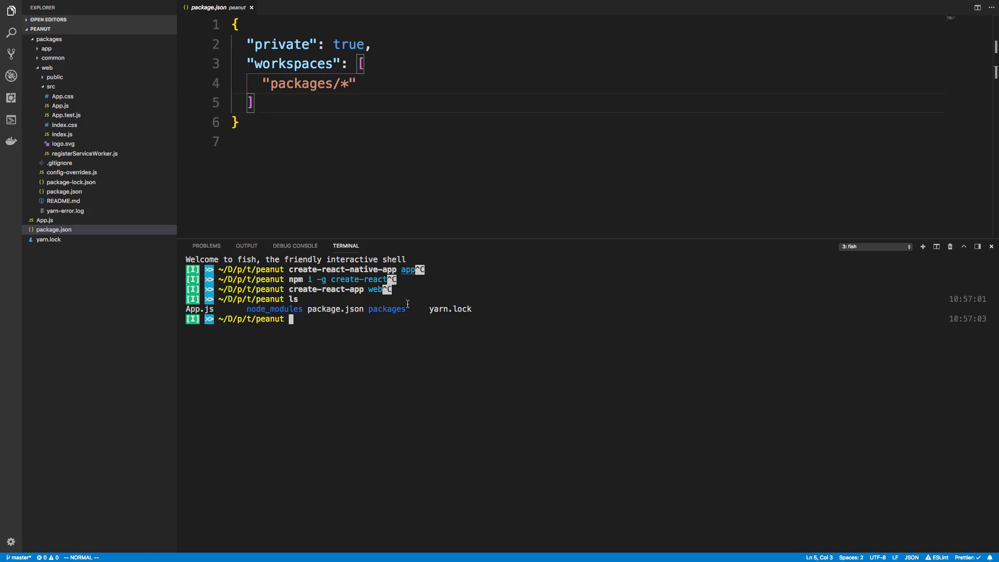
text(mv web package.json)
text(mv app packages/)
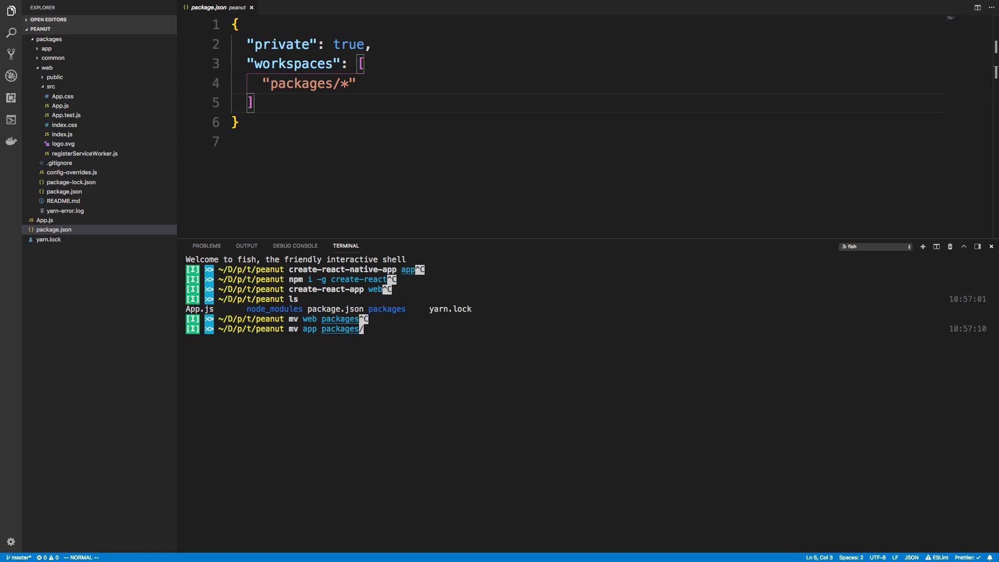
key(Return)
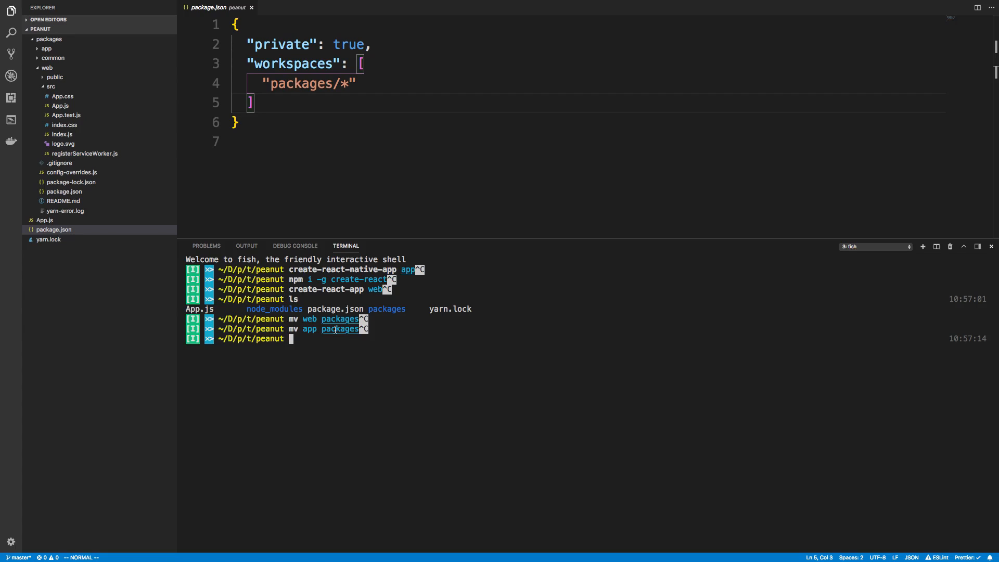
click(53, 59)
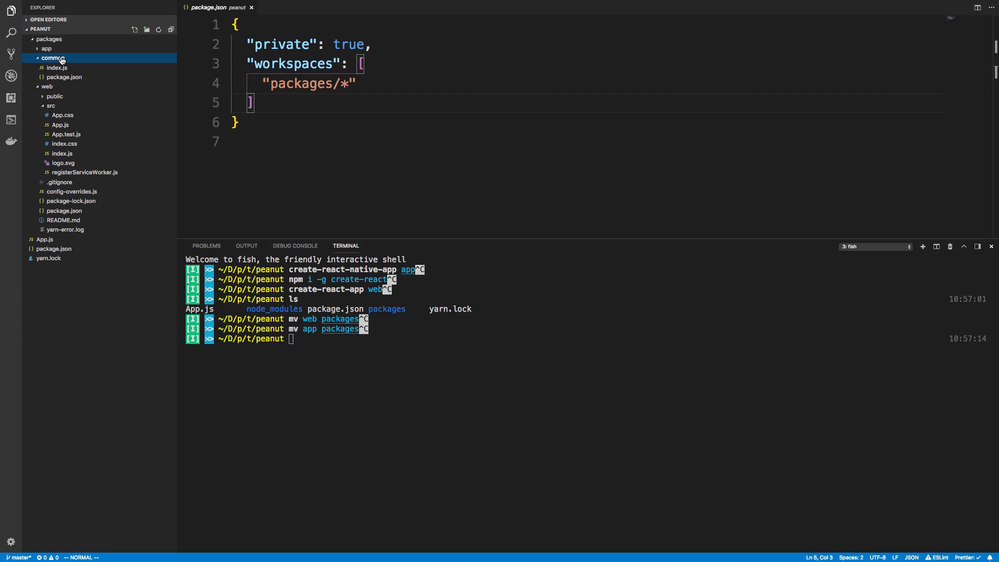
click(63, 76)
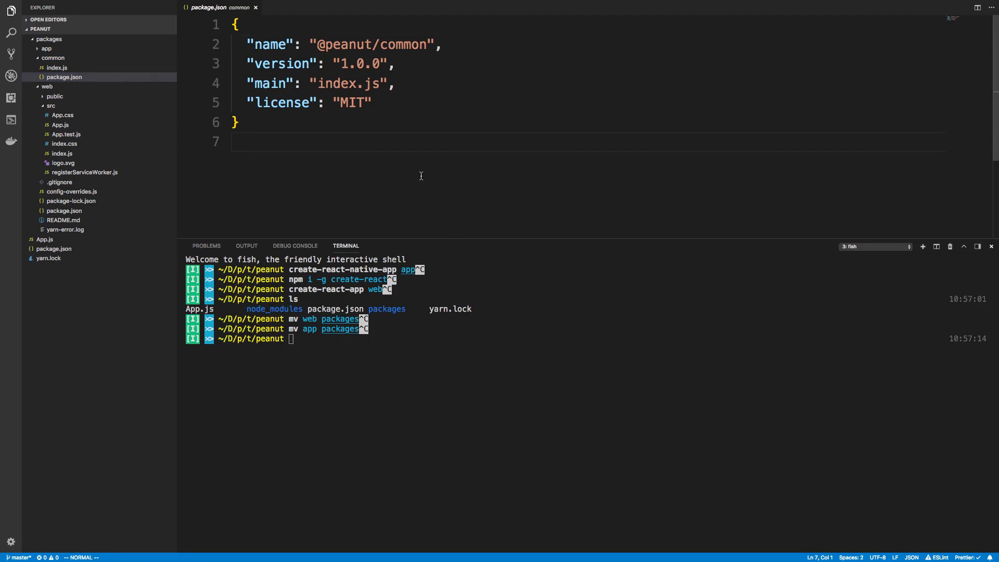
click(348, 45)
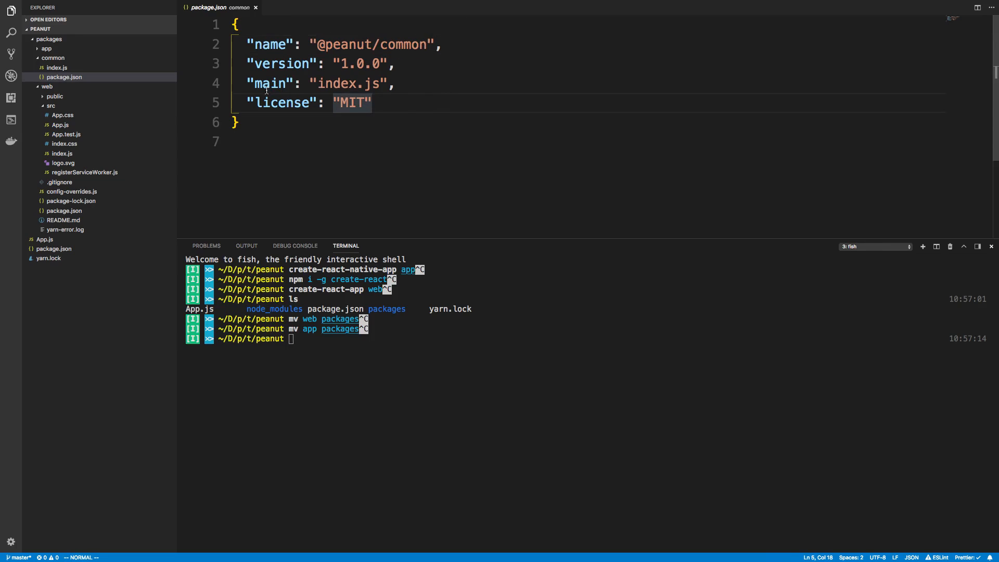
mouse_move(270, 83)
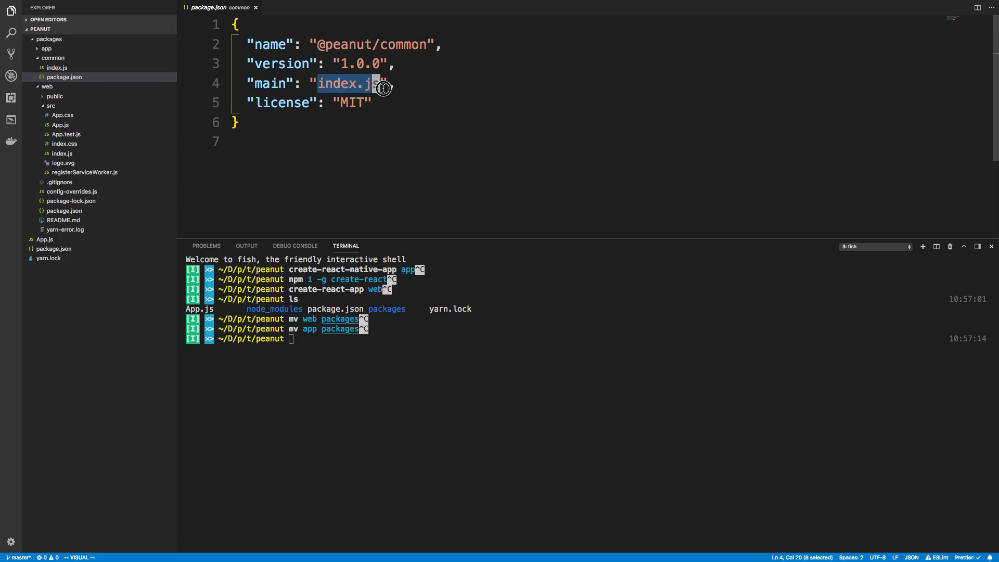
click(56, 68)
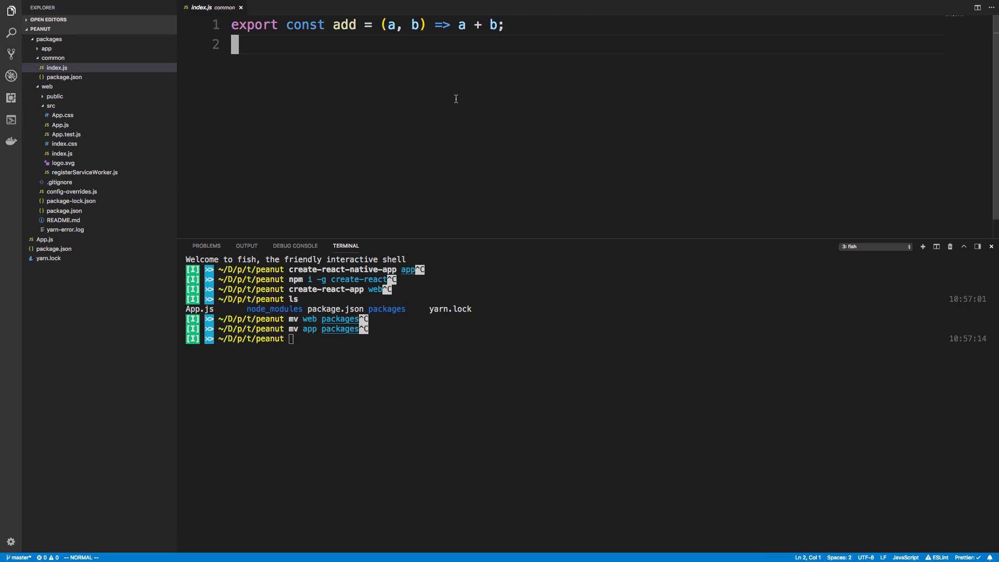
mouse_move(428, 73)
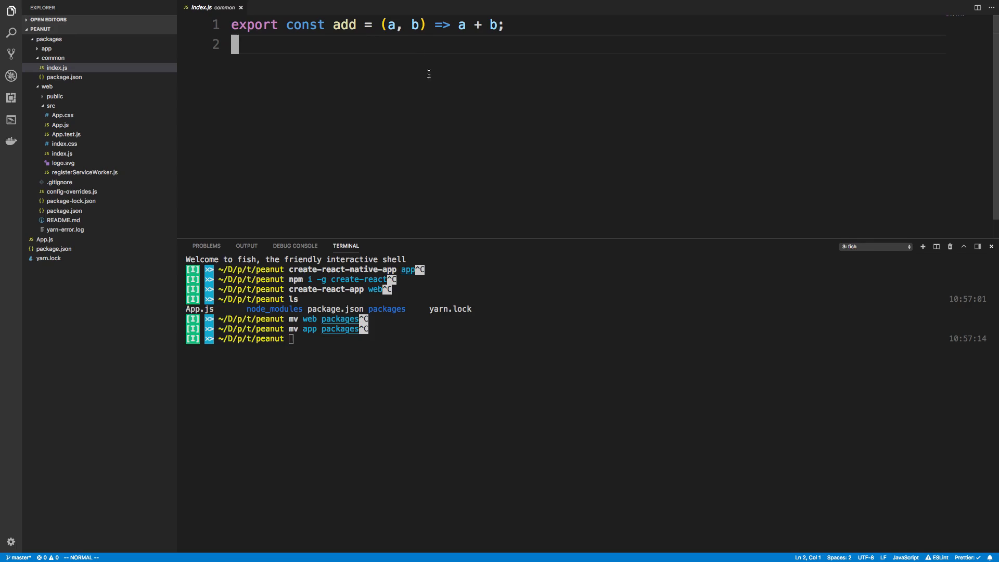
mouse_move(432, 92)
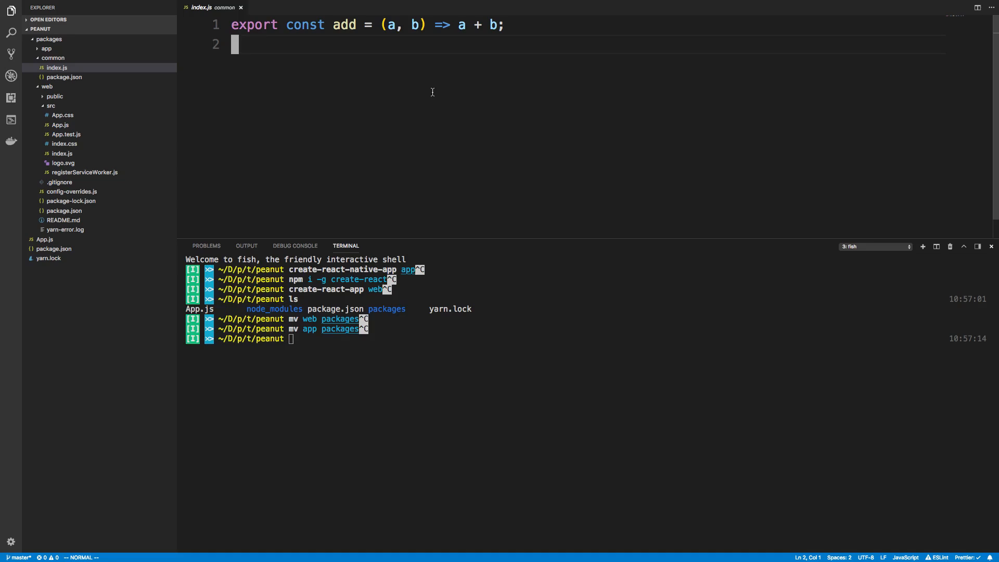
mouse_move(701, 178)
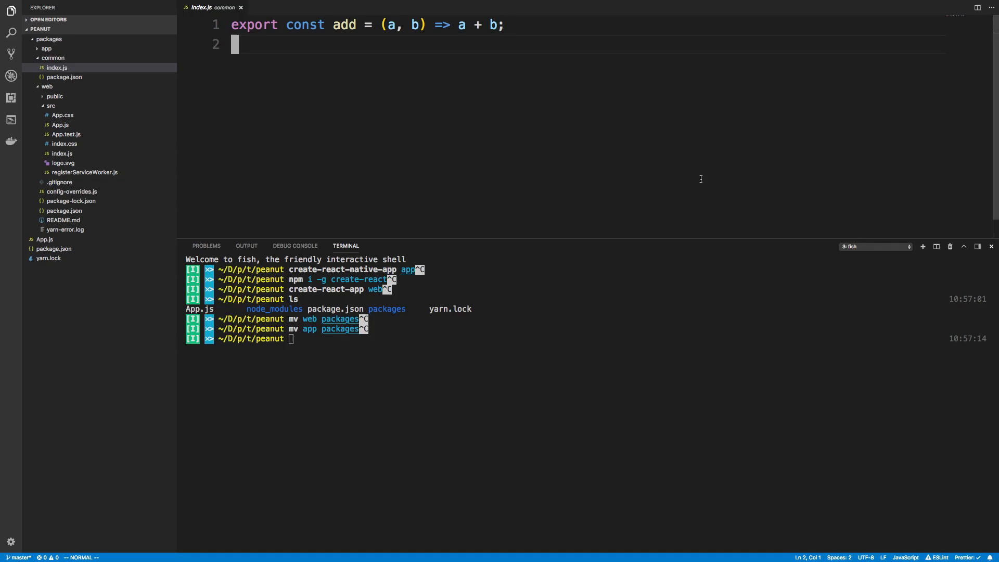
mouse_move(659, 190)
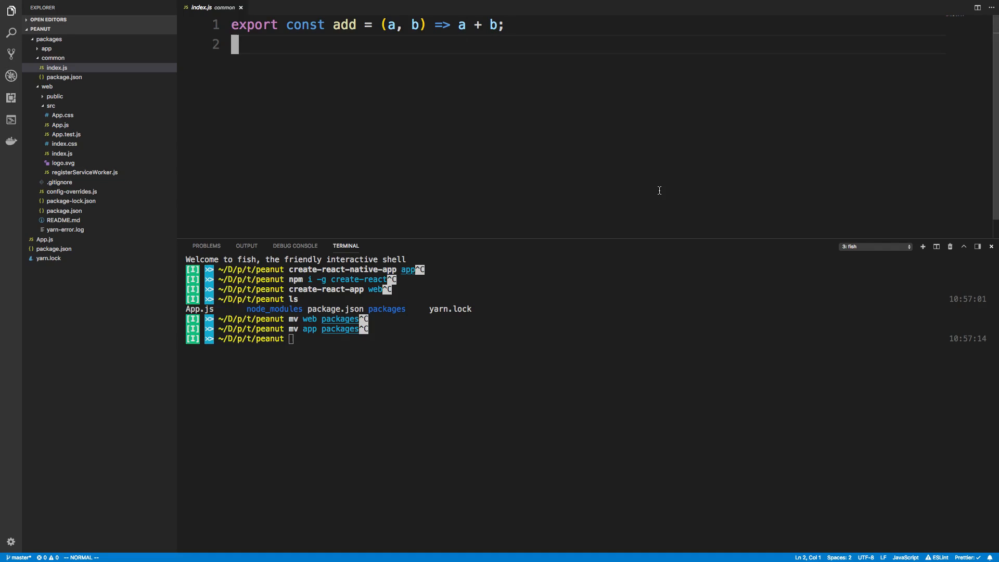
click(63, 76)
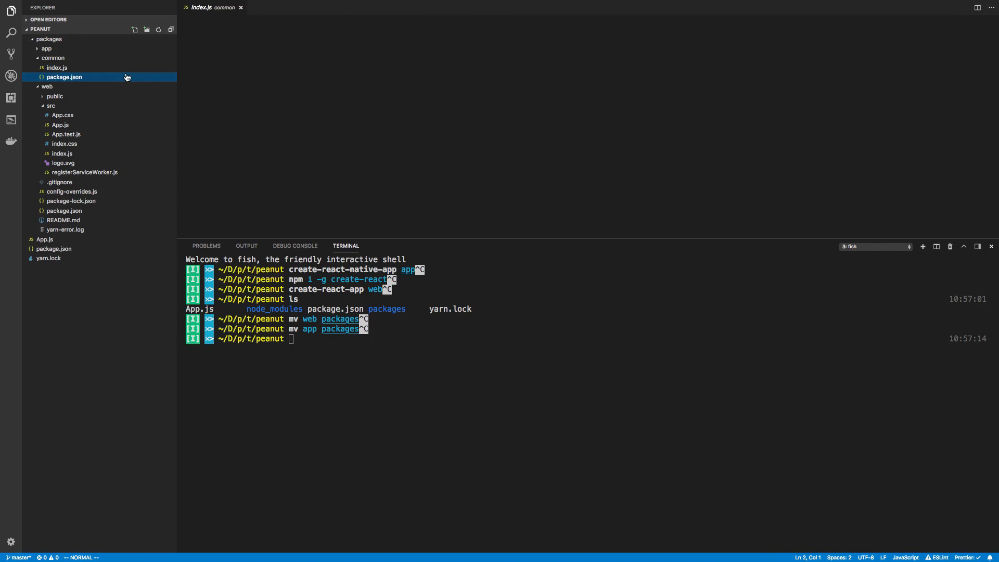
click(56, 68)
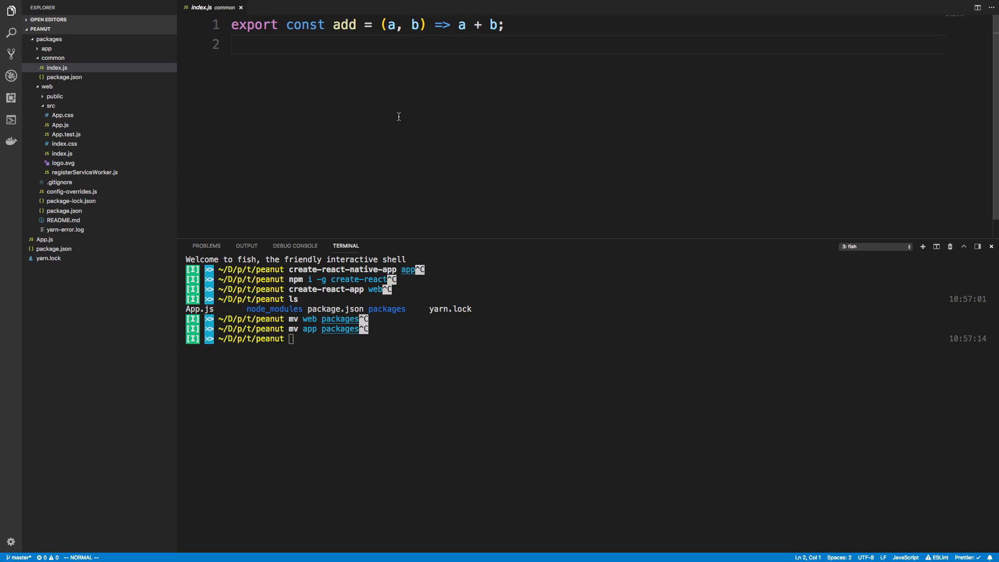
mouse_move(419, 142)
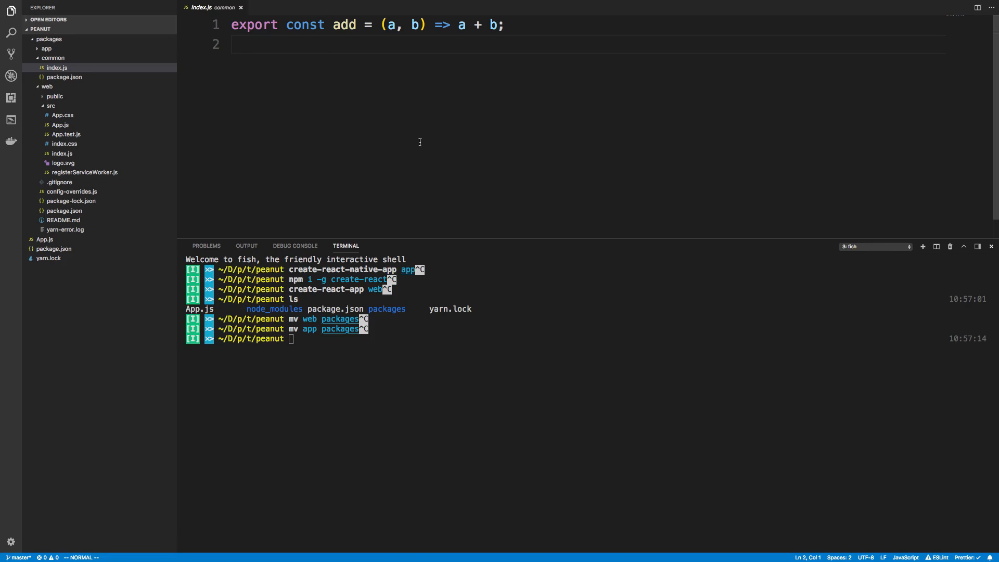
mouse_move(413, 109)
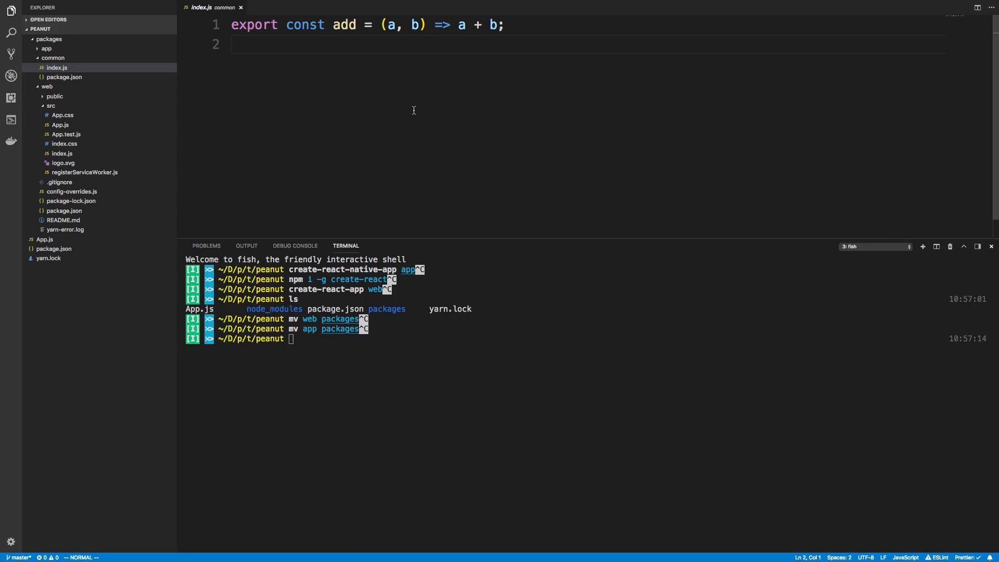
click(63, 210)
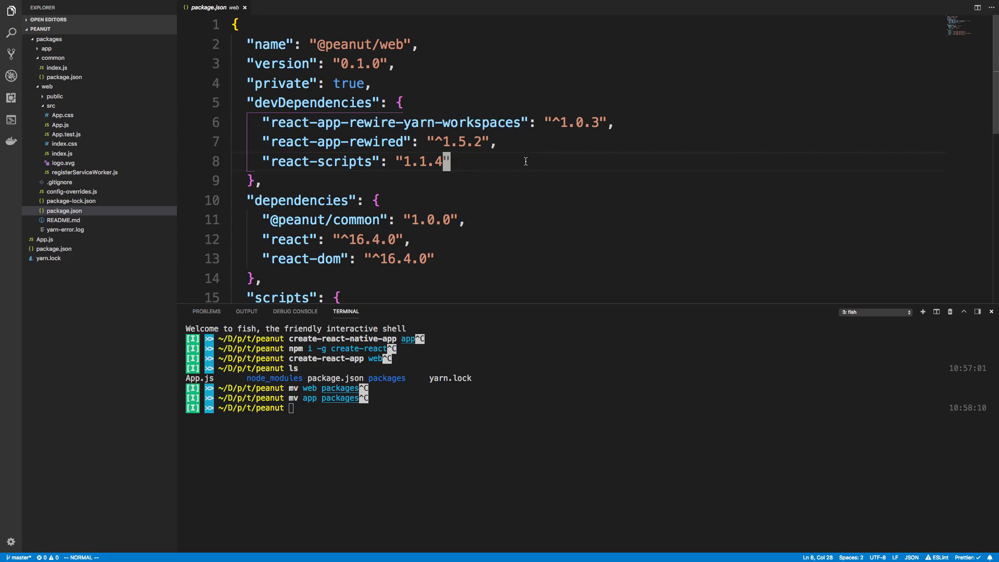
mouse_move(337, 142)
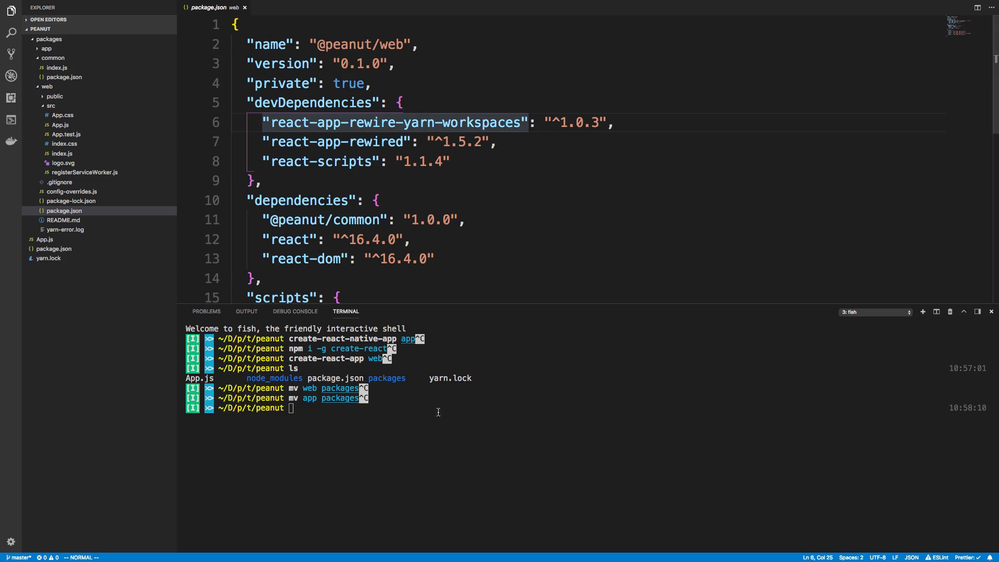
Note the react-app-rewired devDependencies and move the terminal into packages/web.
text(yarn add --dev react-app-rewired react-app-rewire-yarn-workspaces)
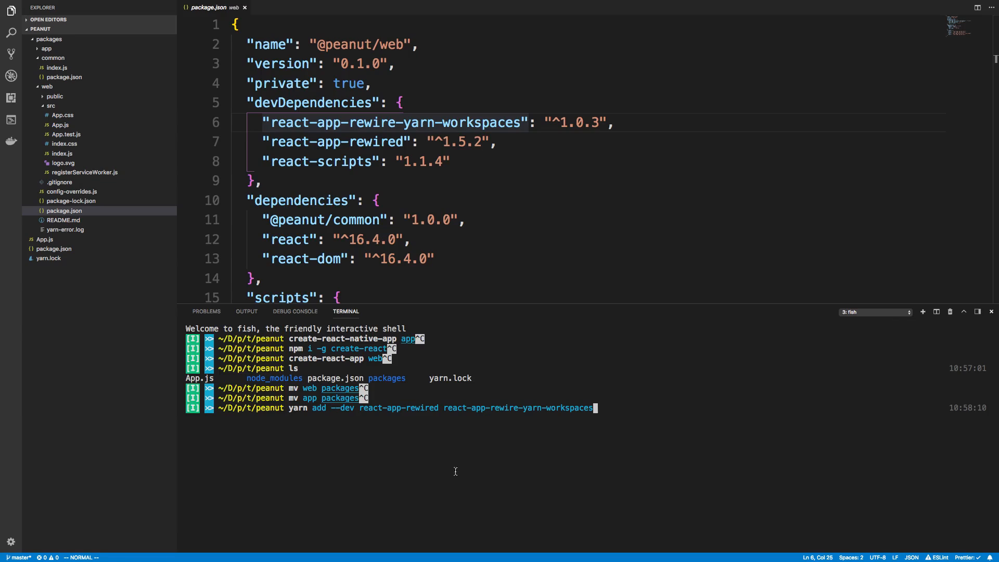
mouse_move(552, 399)
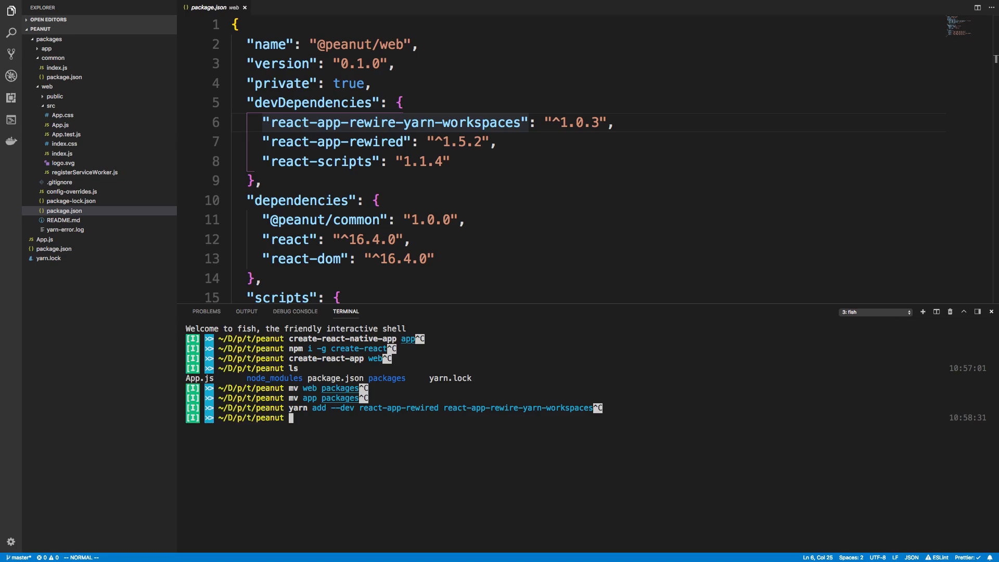
text(cd packages/web/)
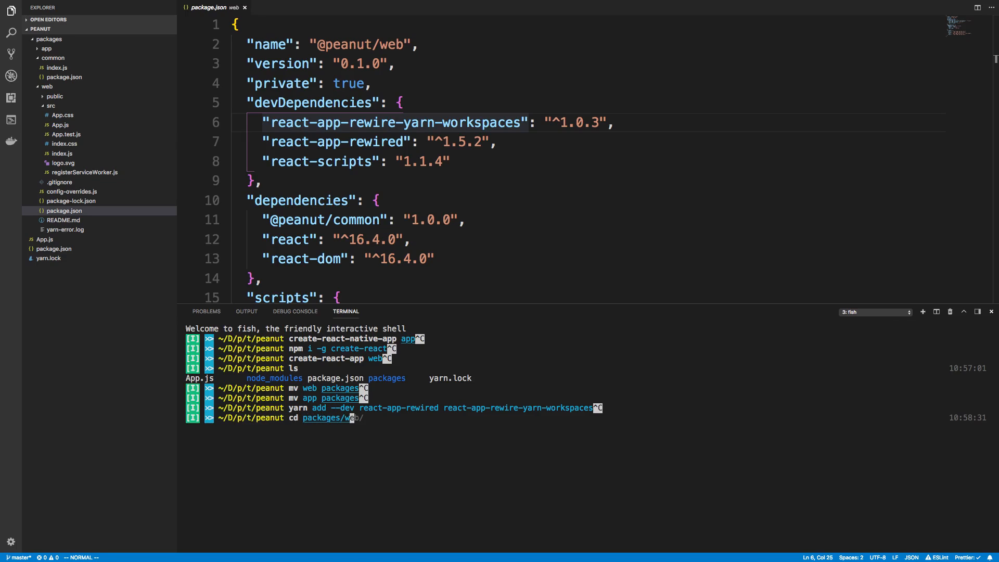
key(Return)
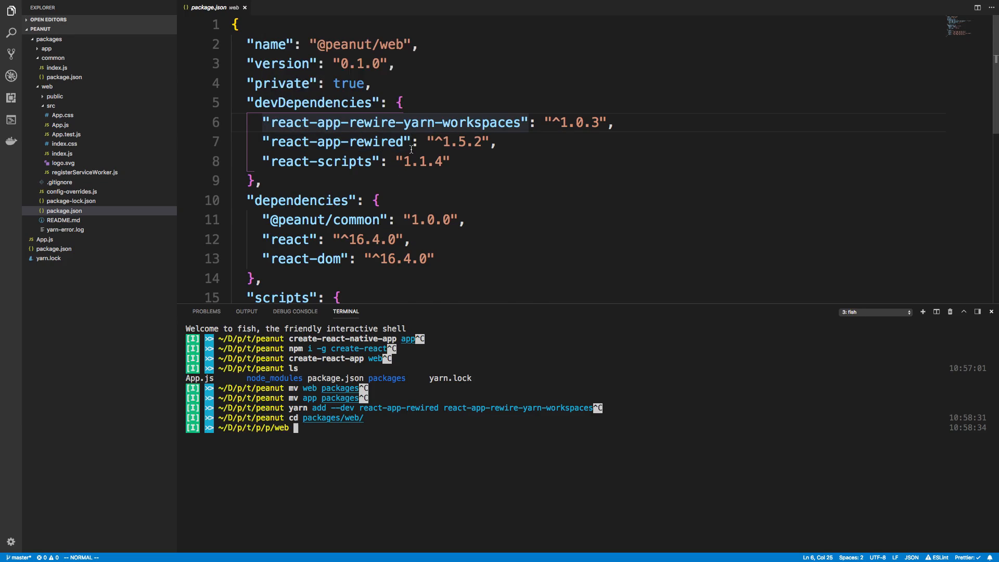
Review web's rewired start, build, test and eject scripts and reach config-overrides.js.
scroll(down, 3)
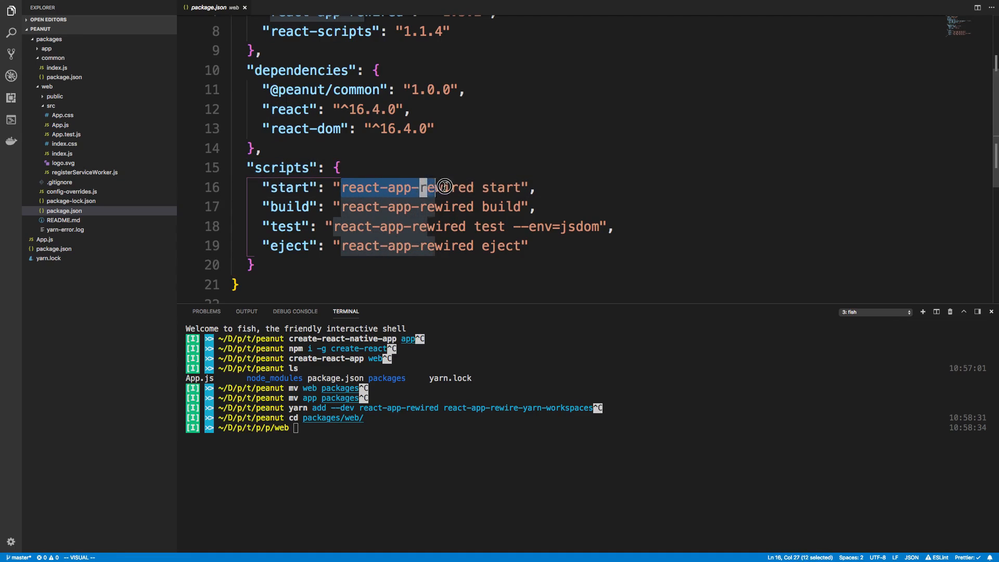
key(Escape)
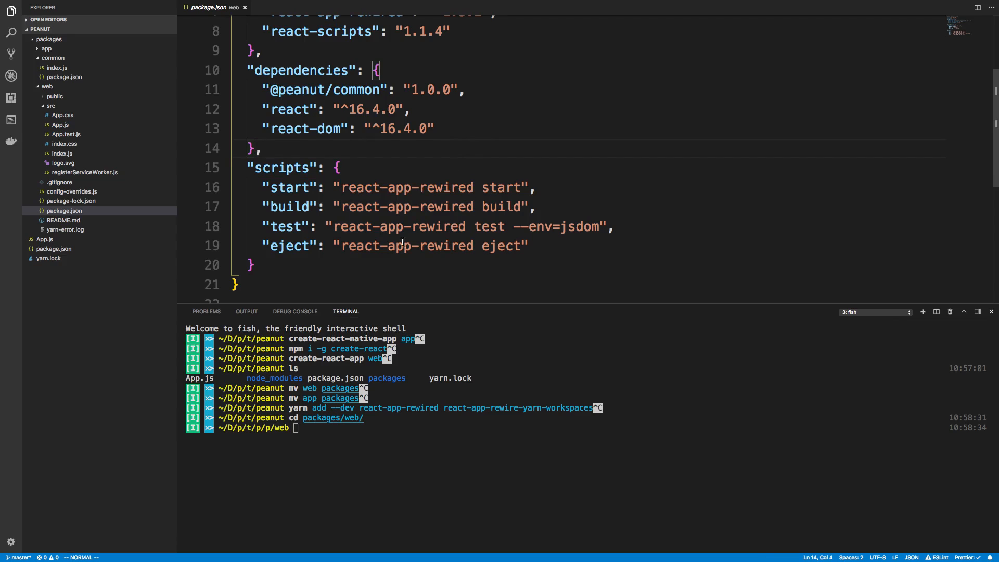
scroll(up, 3)
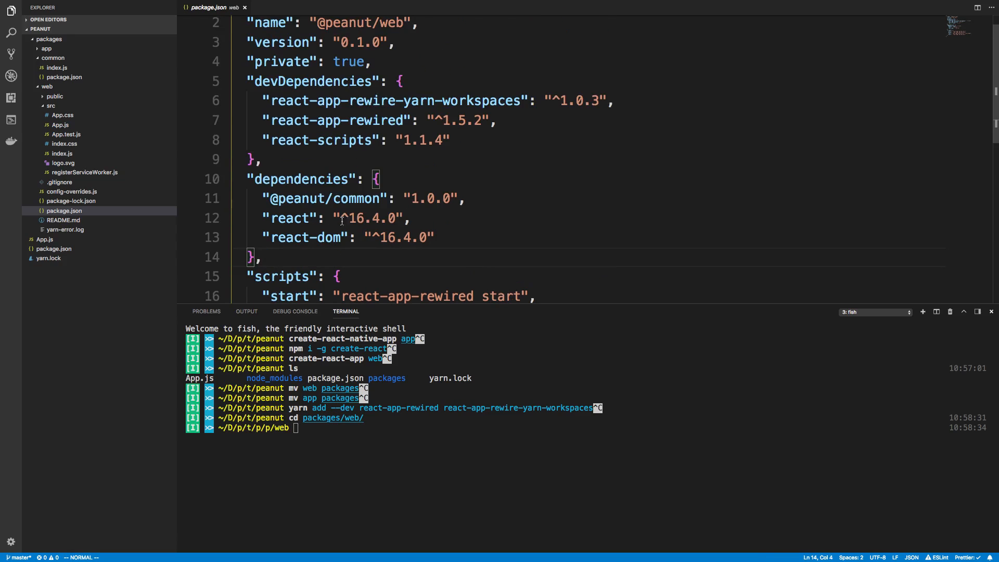
click(72, 192)
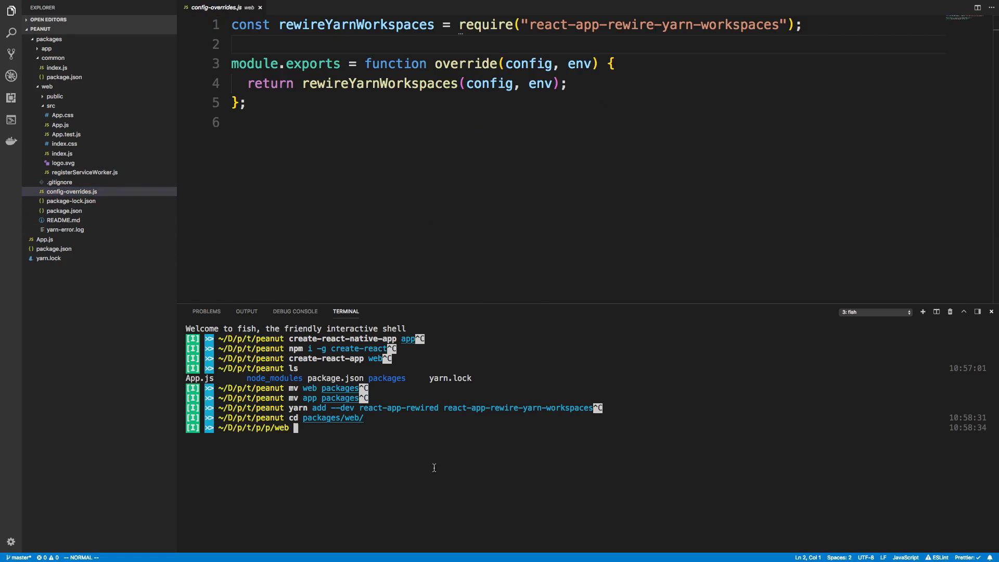
List the packages/web files, confirming config-overrides.js applying react-app-rewire-yarn-workspaces.
text(ls)
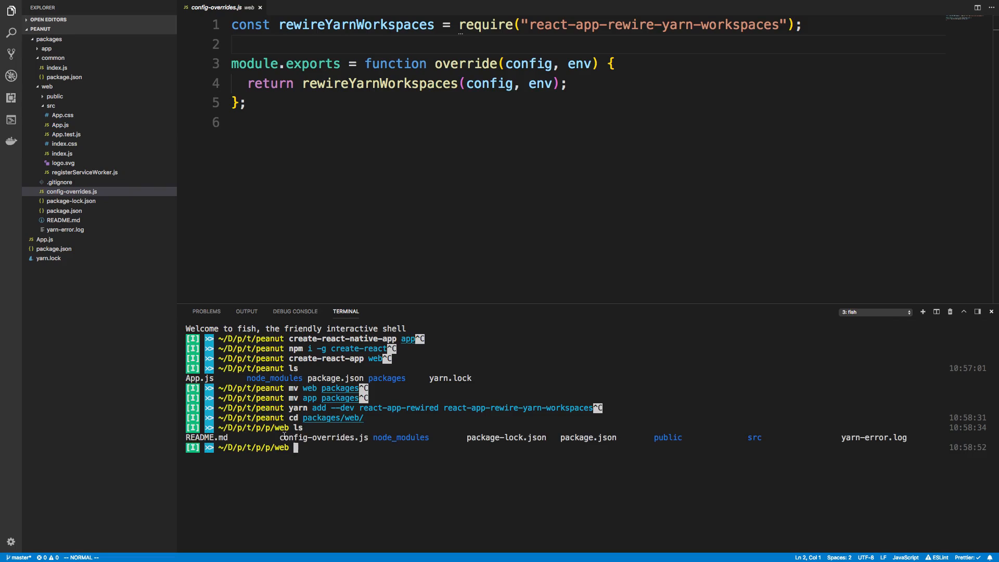
mouse_move(379, 471)
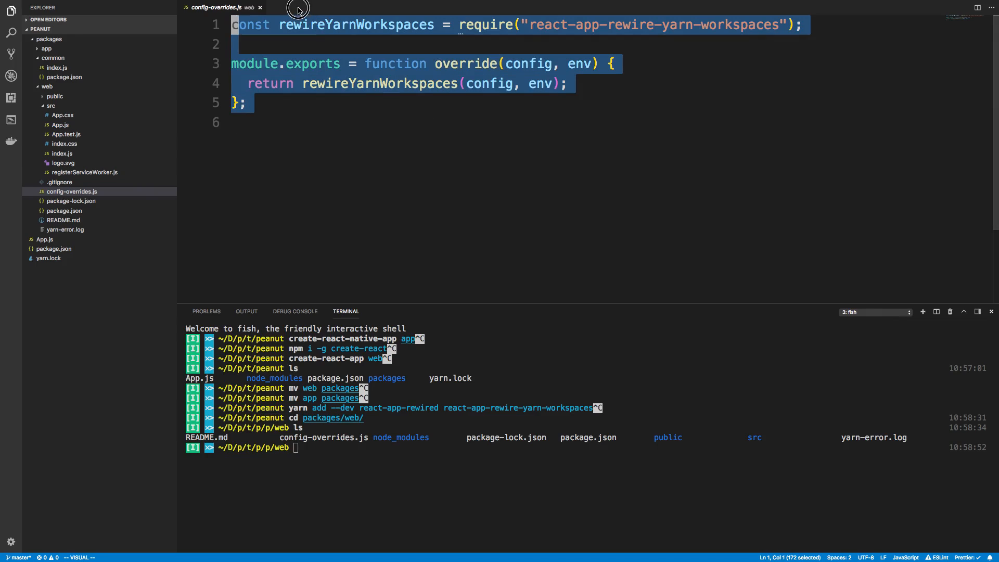
click(481, 123)
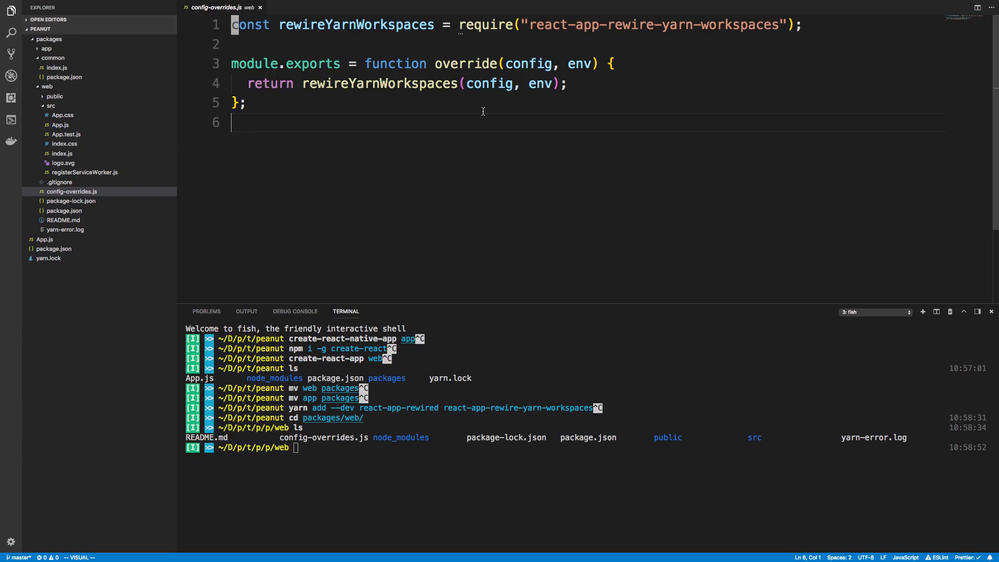
mouse_move(502, 495)
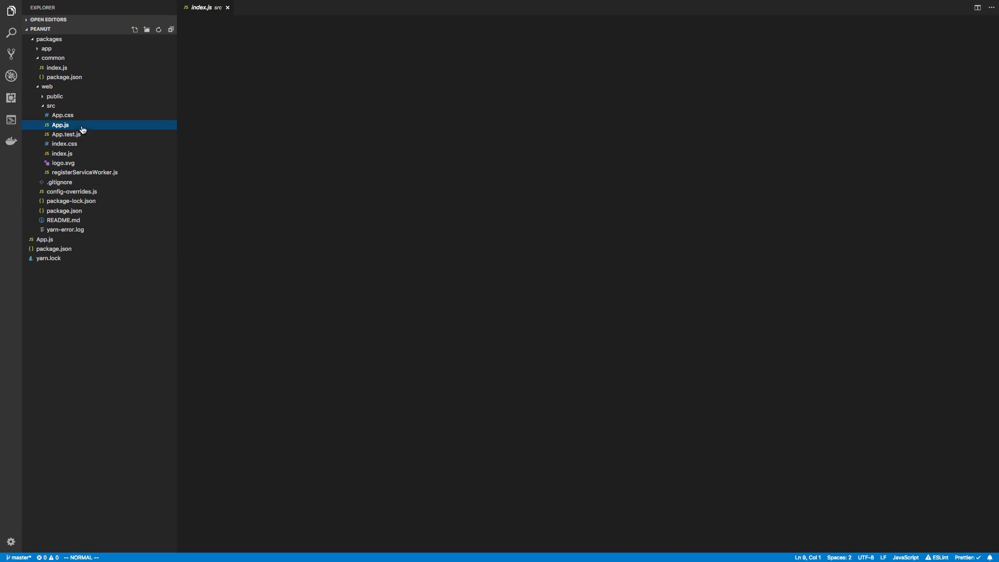
View web's App.js and the running app at localhost:3000 rendering 3 from add(1, 2).
click(61, 124)
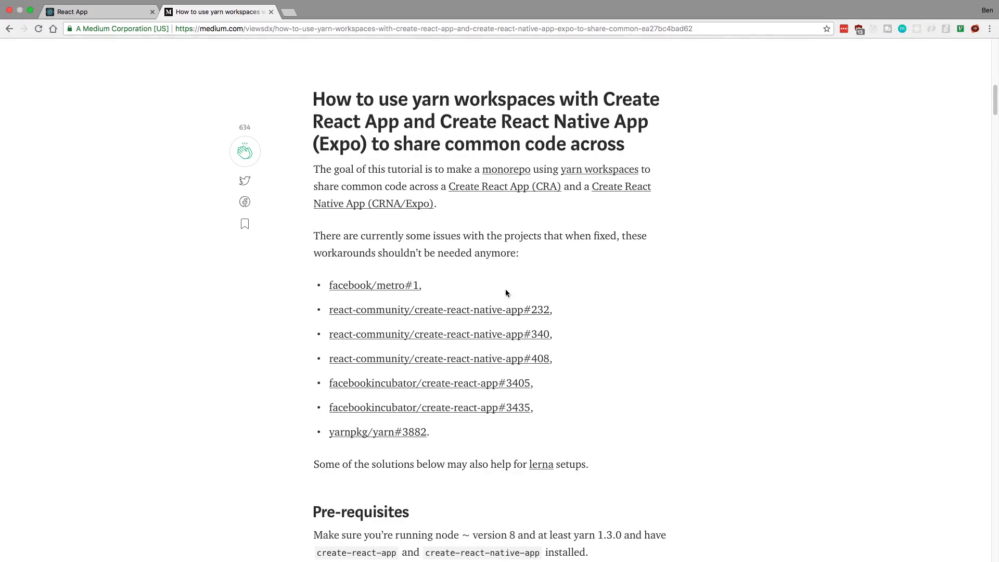
click(99, 12)
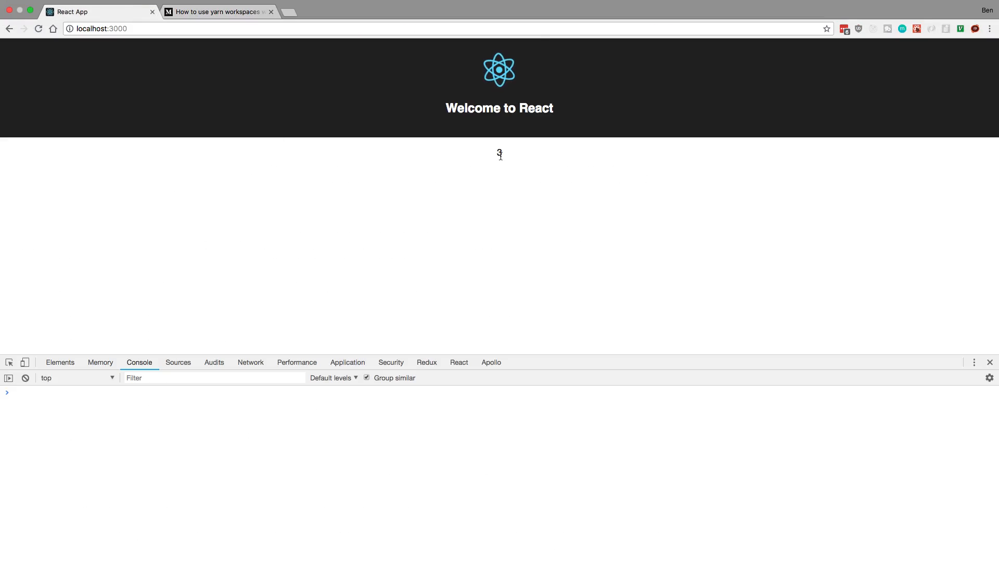
mouse_move(554, 198)
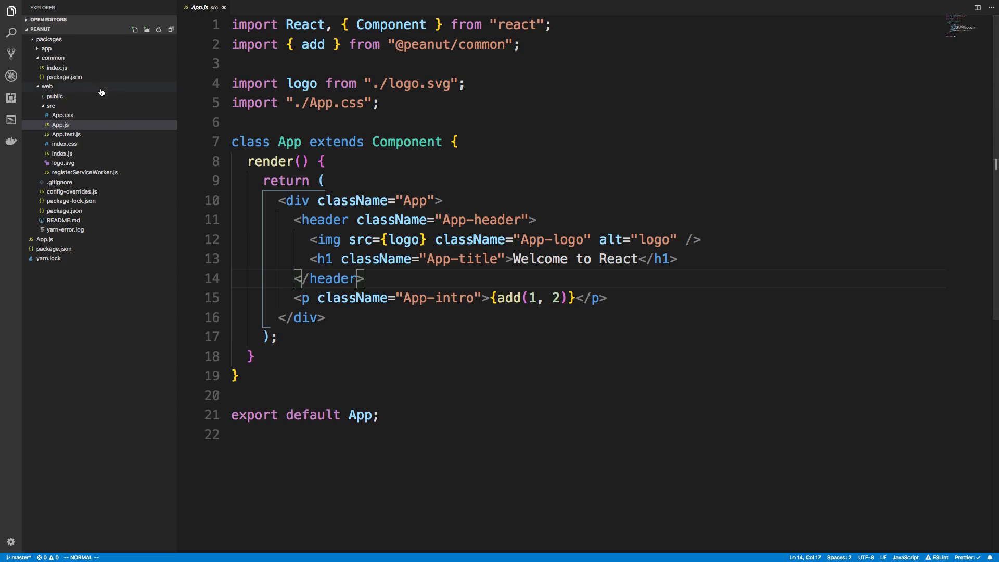
Collapse the web and common folders and expand packages/app to show its Expo files.
click(530, 160)
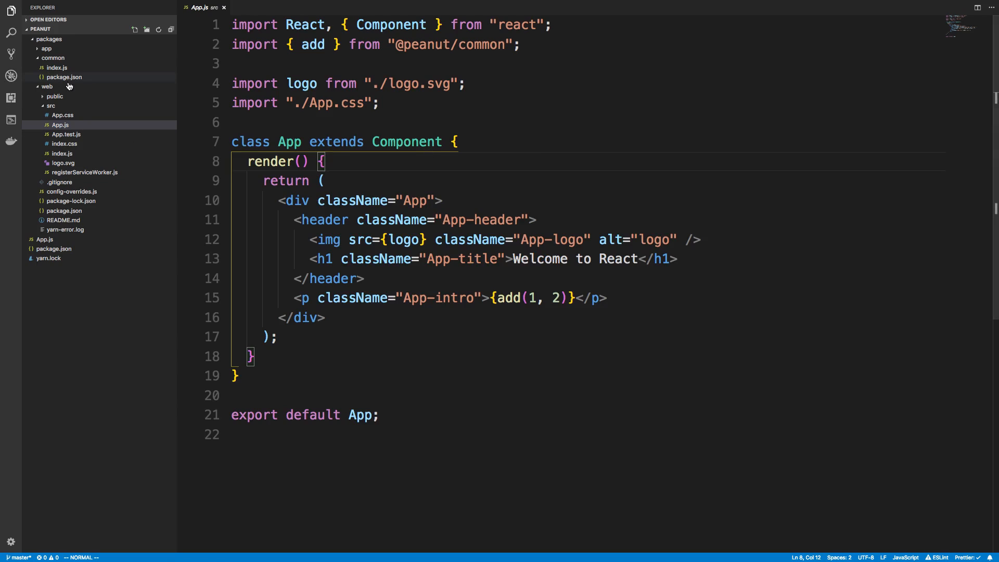
click(53, 57)
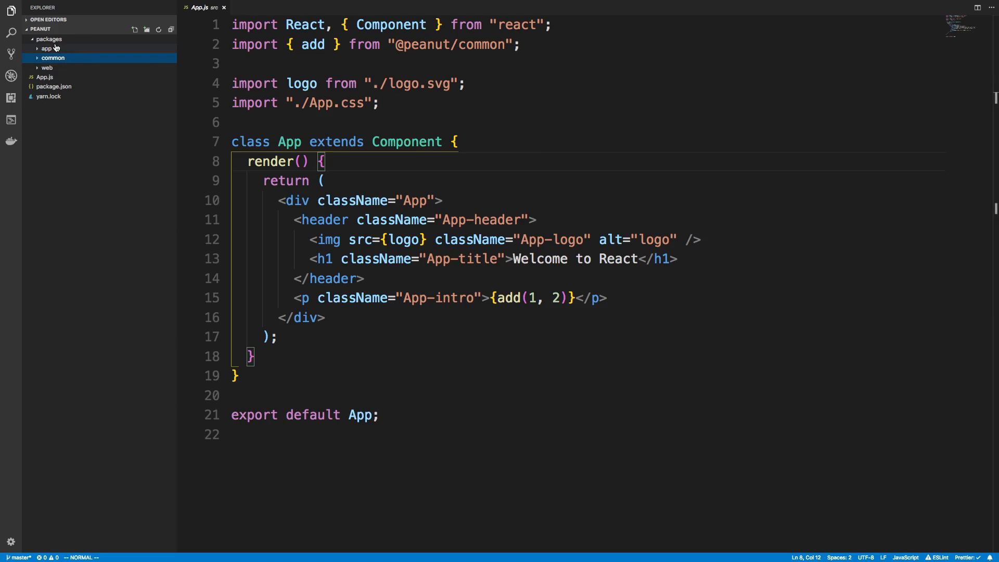
click(46, 48)
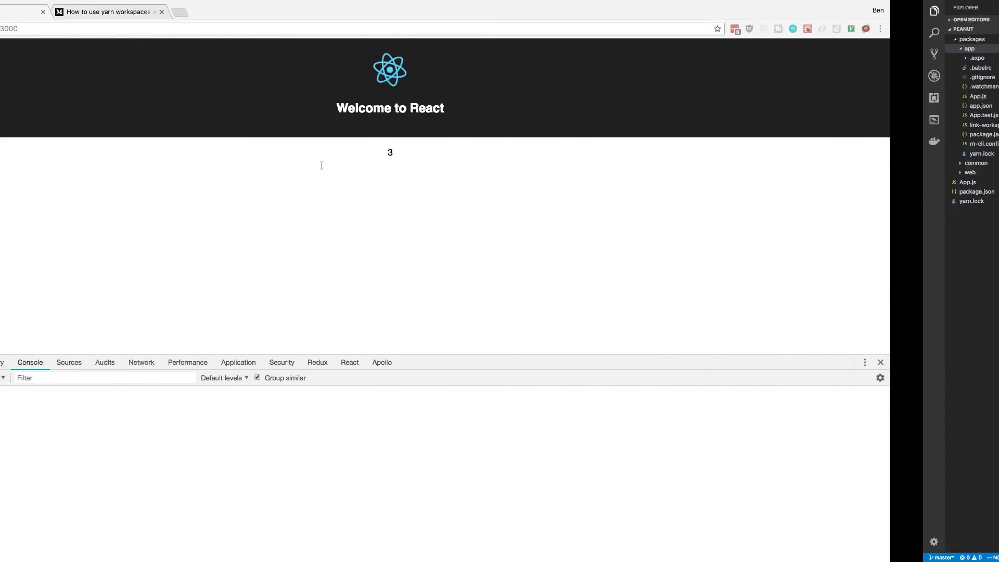
Scroll the Medium article's Native section past crna-entry.js and app.json to the rn-cli.config.js steps.
click(217, 11)
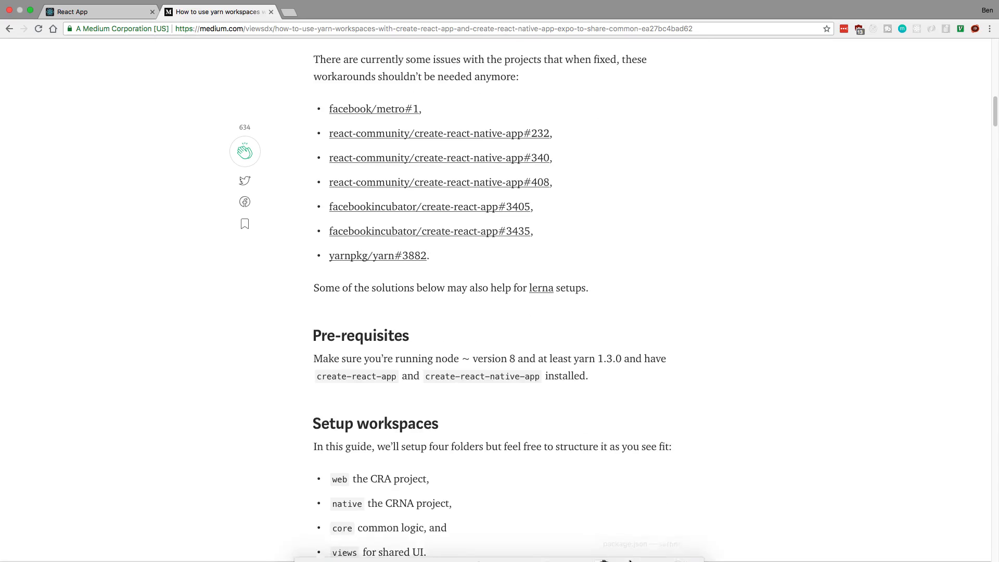
scroll(down, 3)
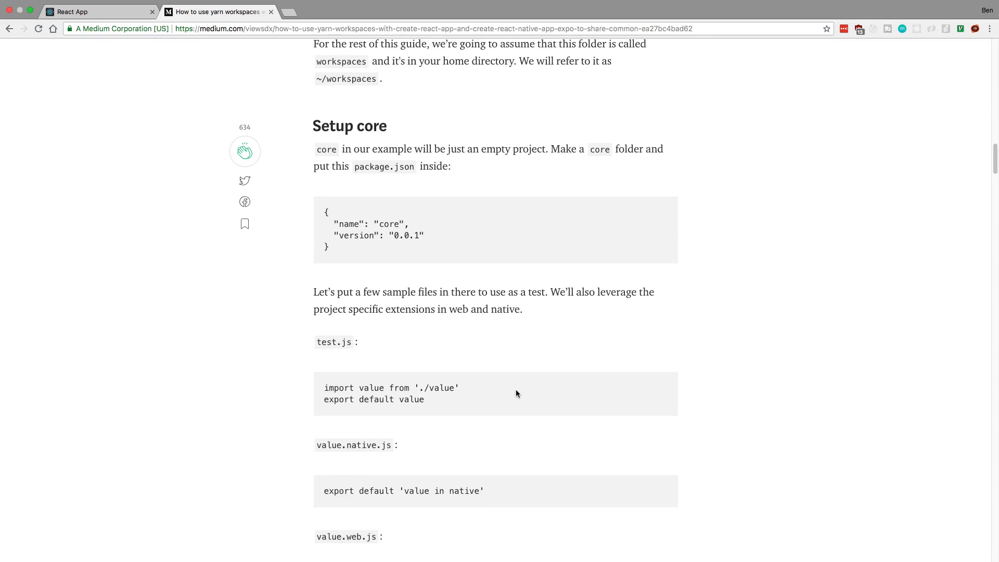
scroll(down, 3)
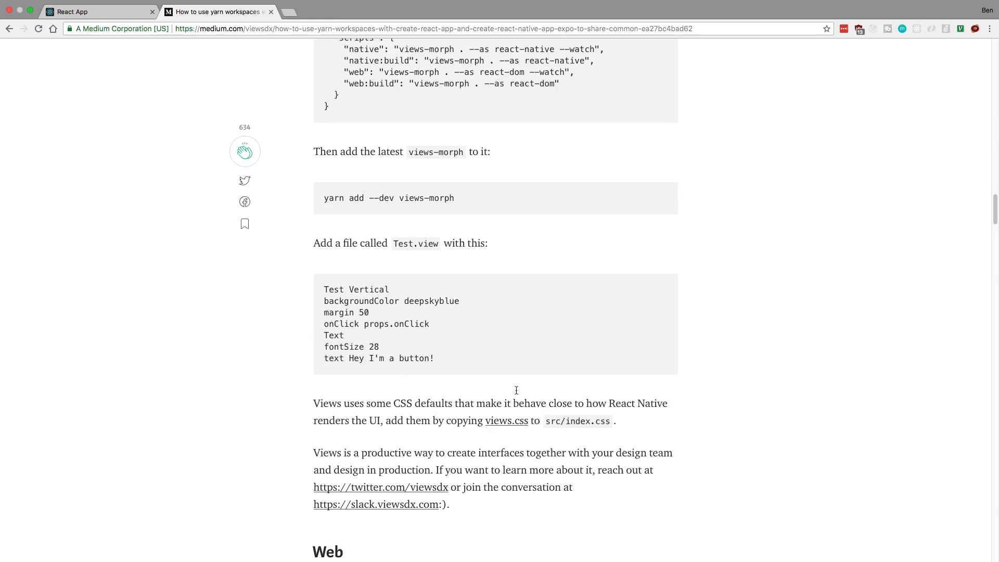
scroll(down, 3)
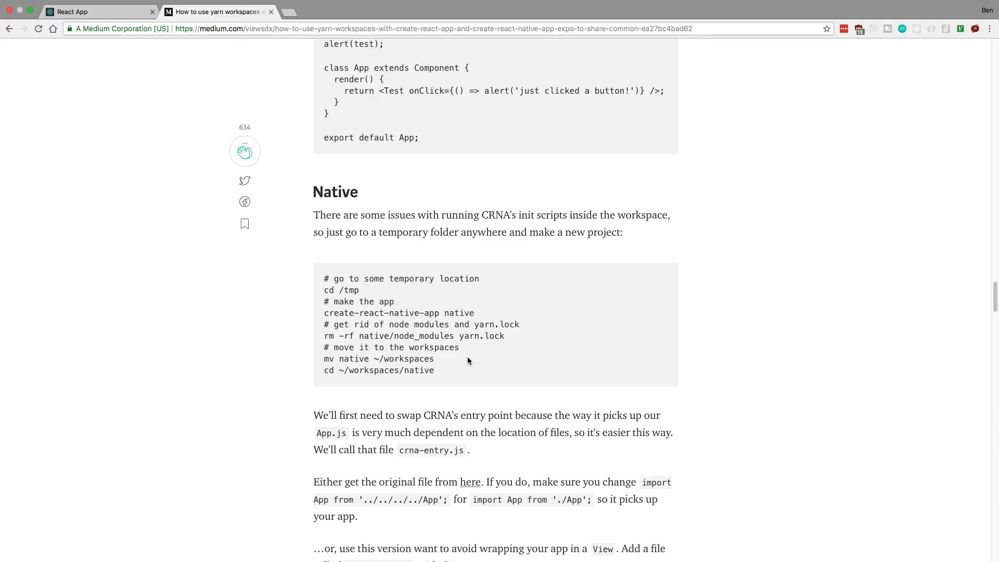
scroll(down, 3)
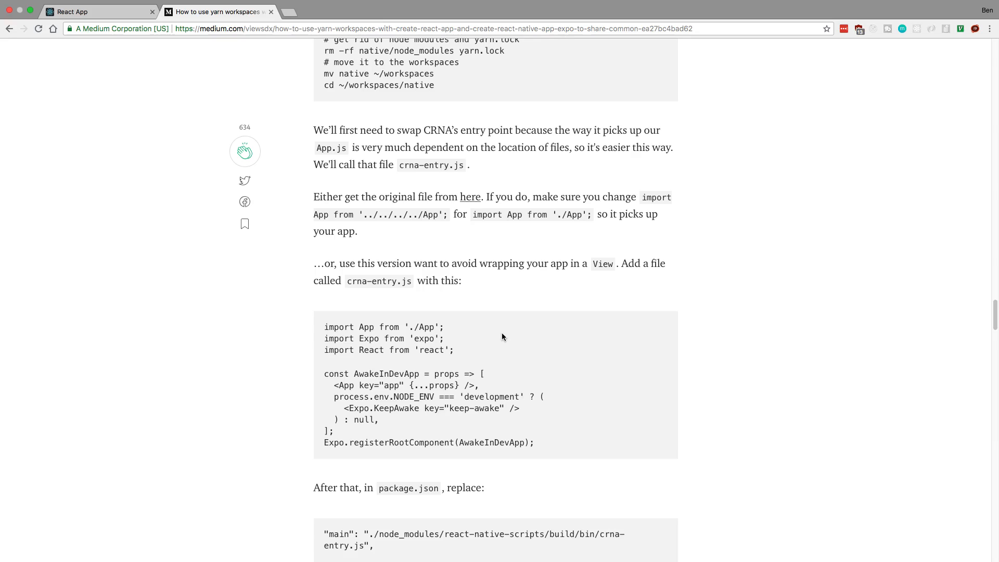
mouse_move(343, 279)
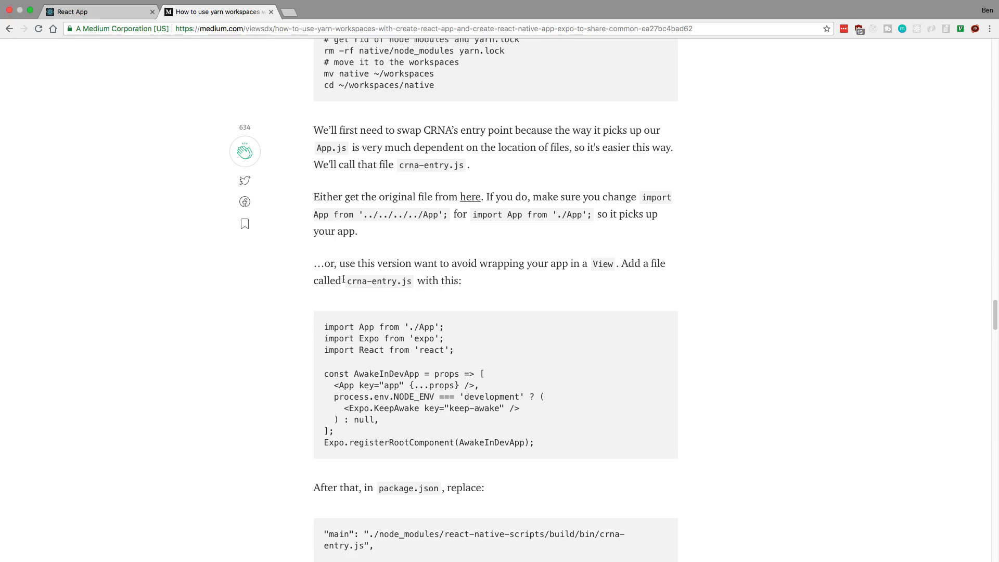
mouse_move(576, 280)
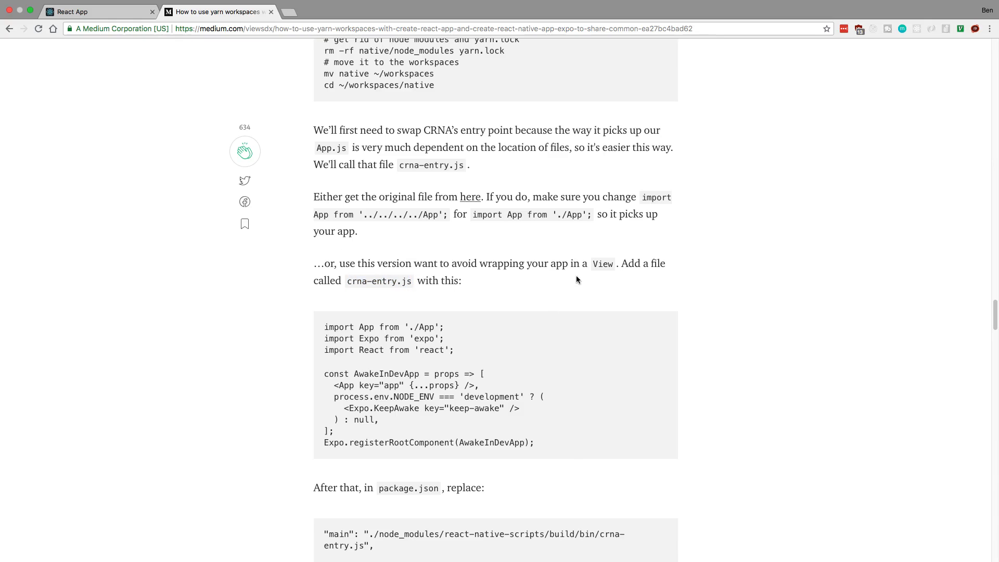
mouse_move(599, 300)
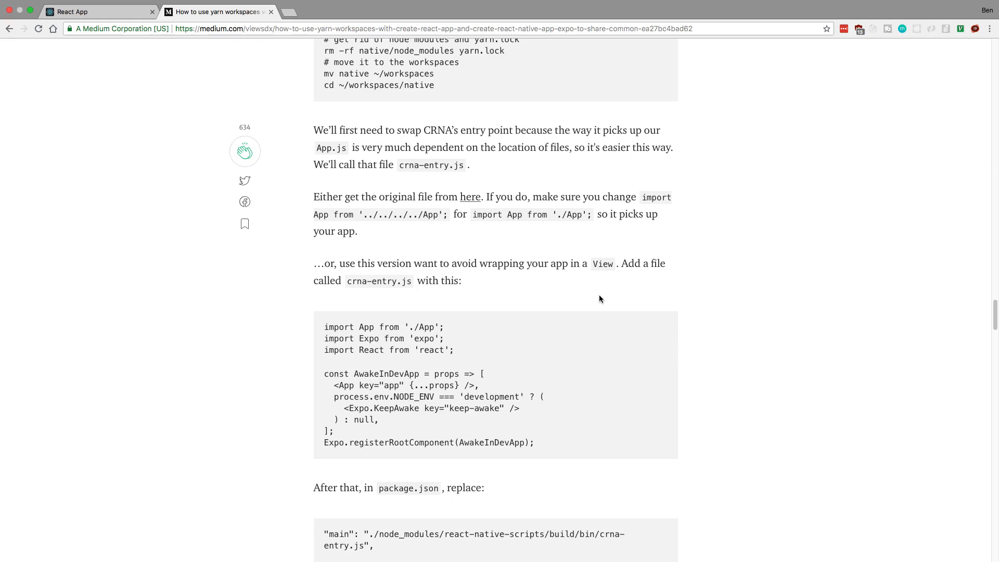
scroll(down, 3)
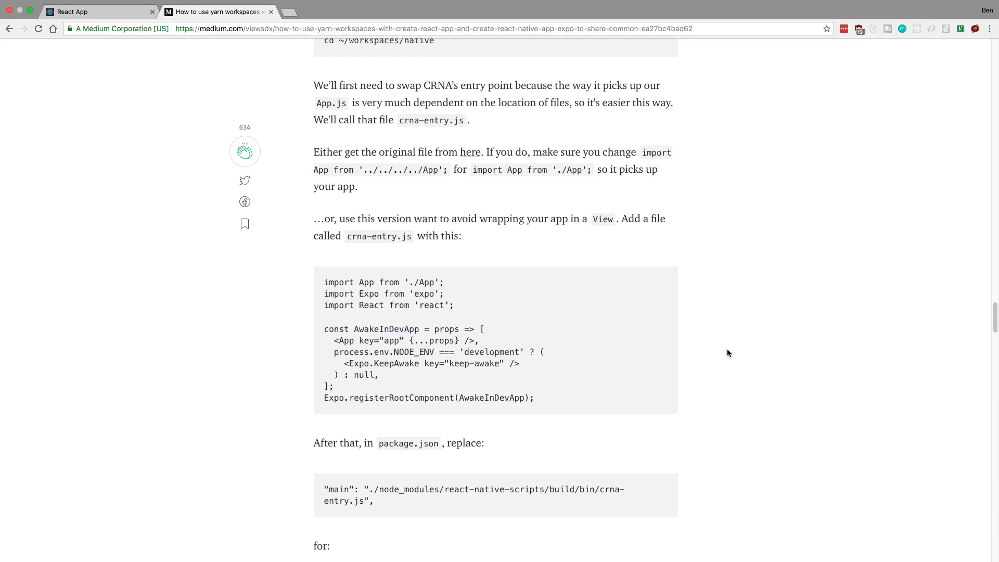
scroll(down, 3)
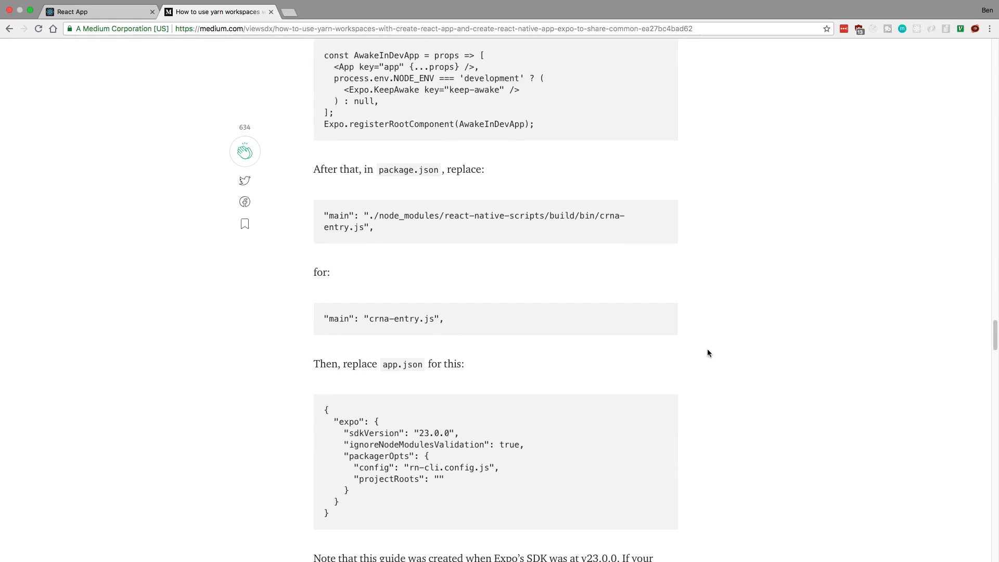
scroll(down, 3)
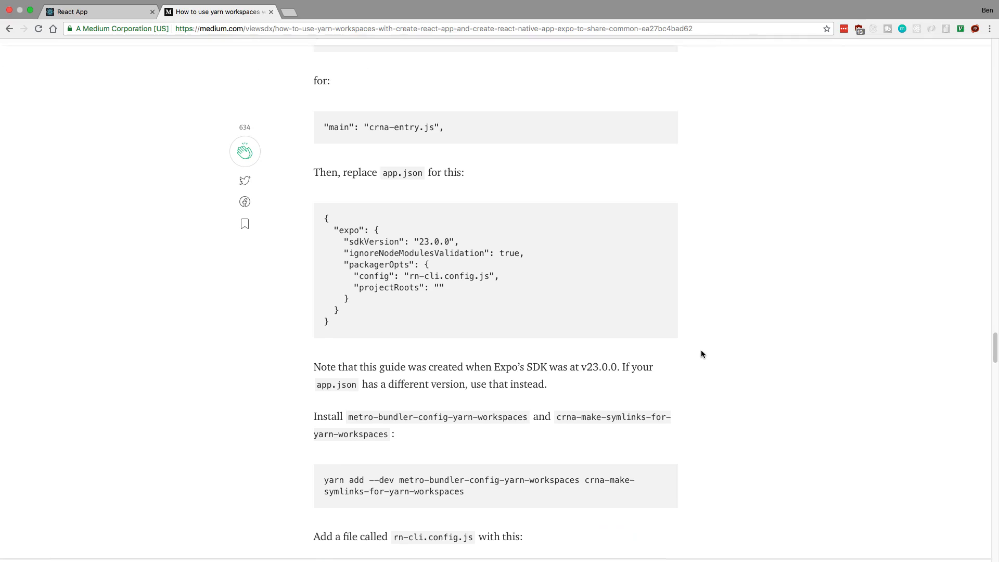
scroll(down, 3)
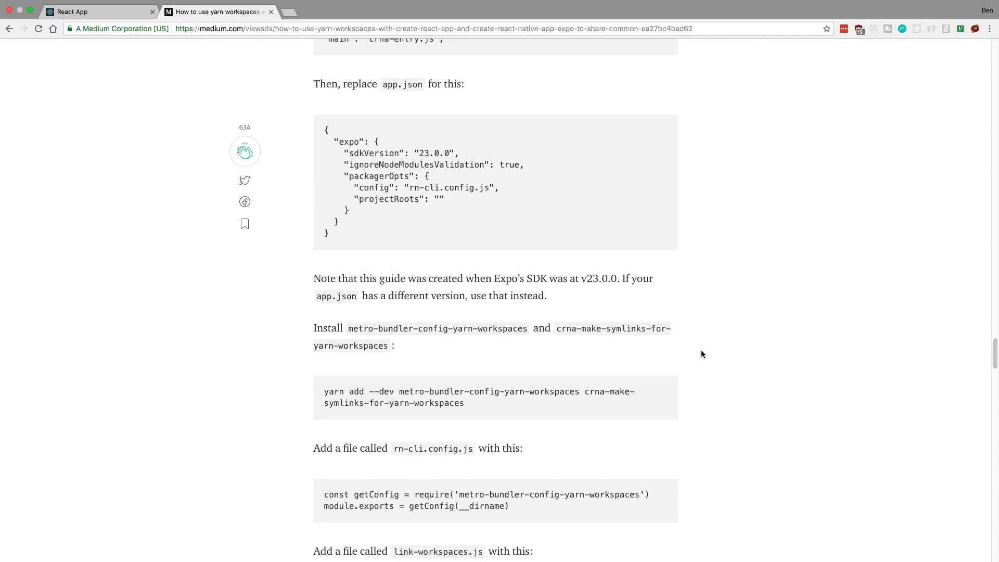
mouse_move(578, 265)
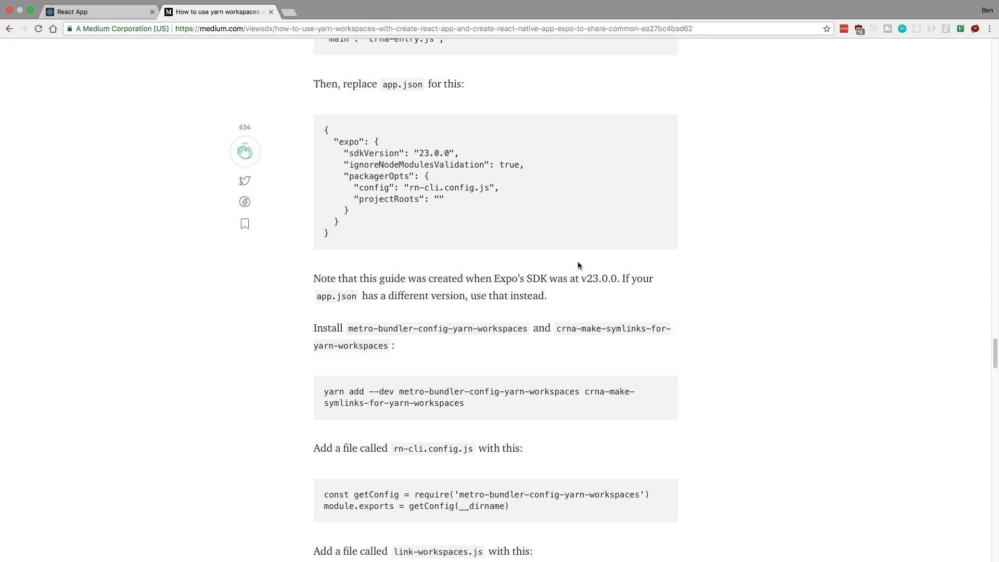
mouse_move(410, 90)
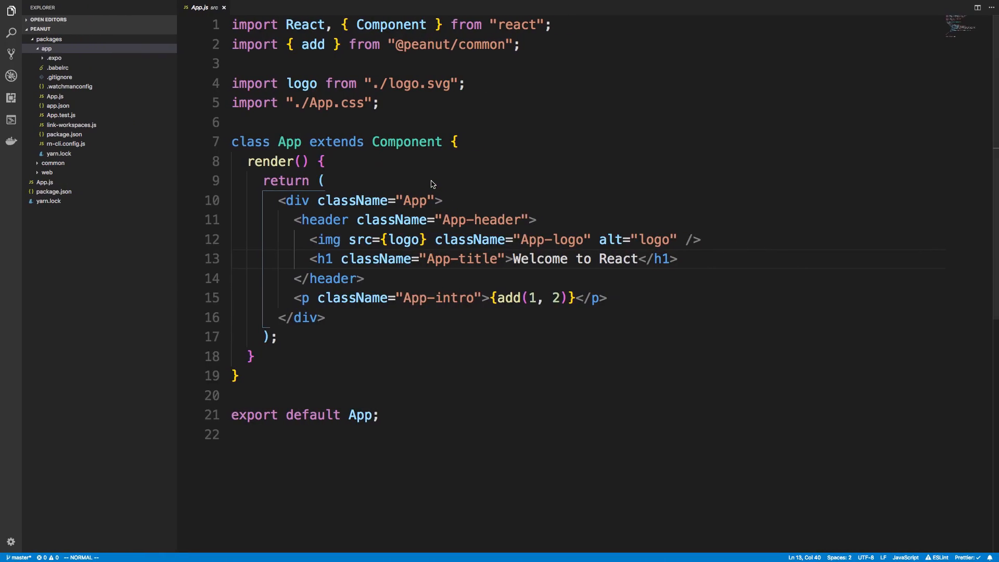
Show the Expo app's app.json with sdkVersion 27.0.0, then return to the article's link-workspaces step.
click(57, 106)
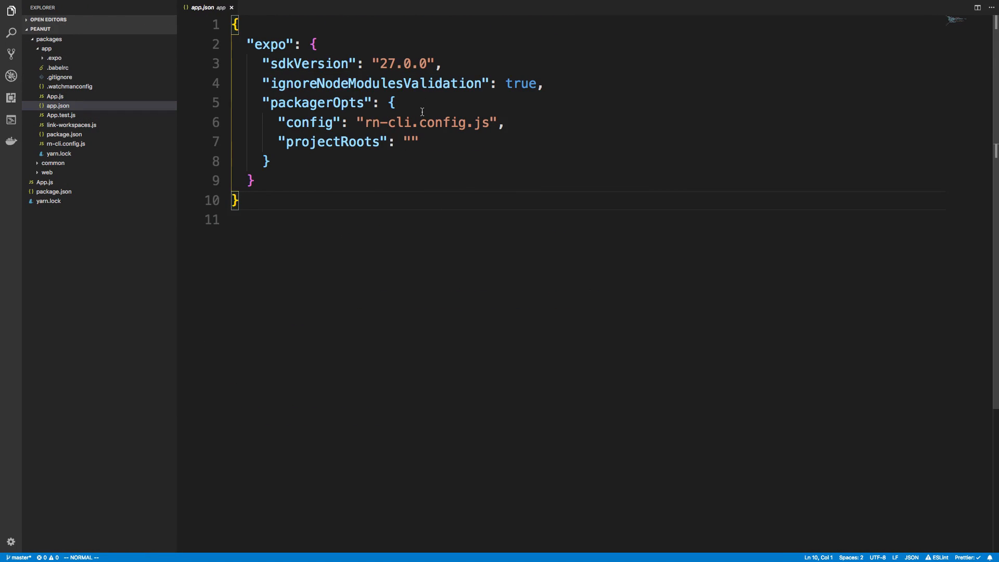
click(401, 220)
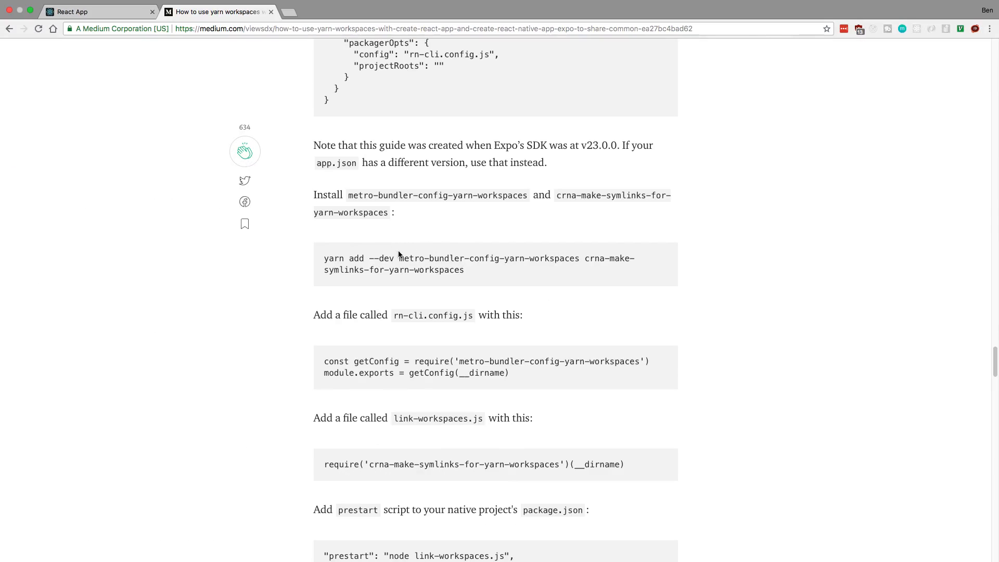
scroll(down, 3)
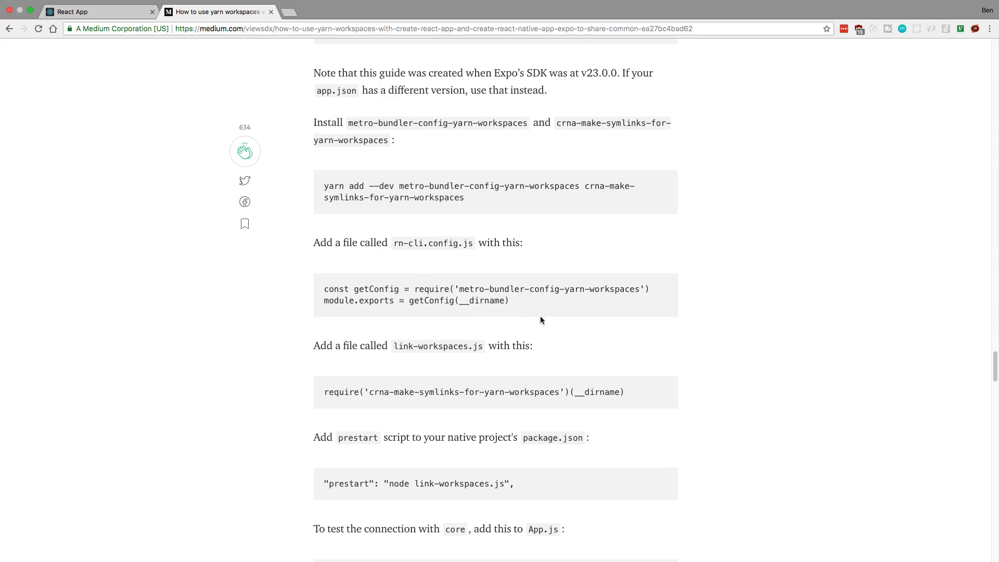
mouse_move(397, 248)
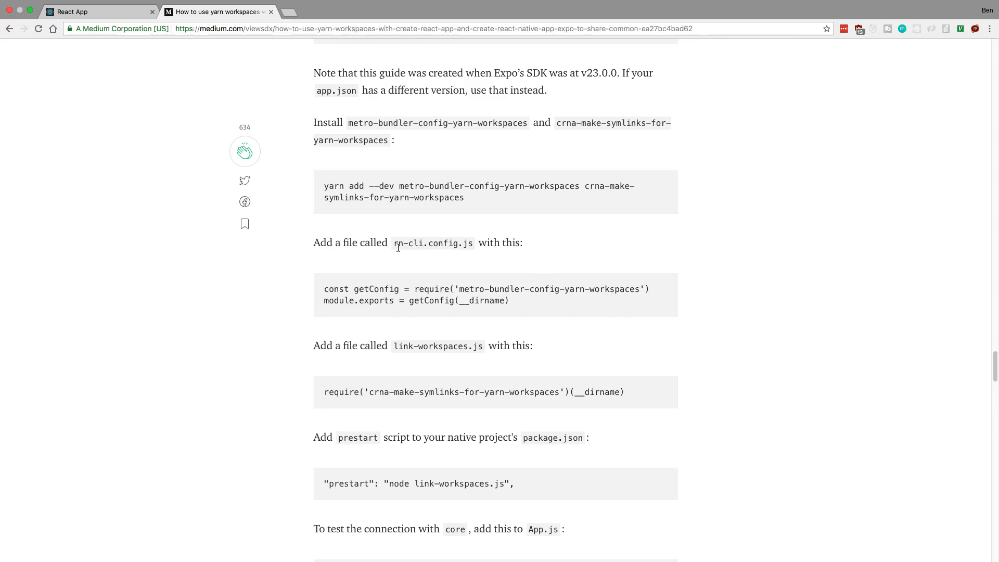
mouse_move(459, 248)
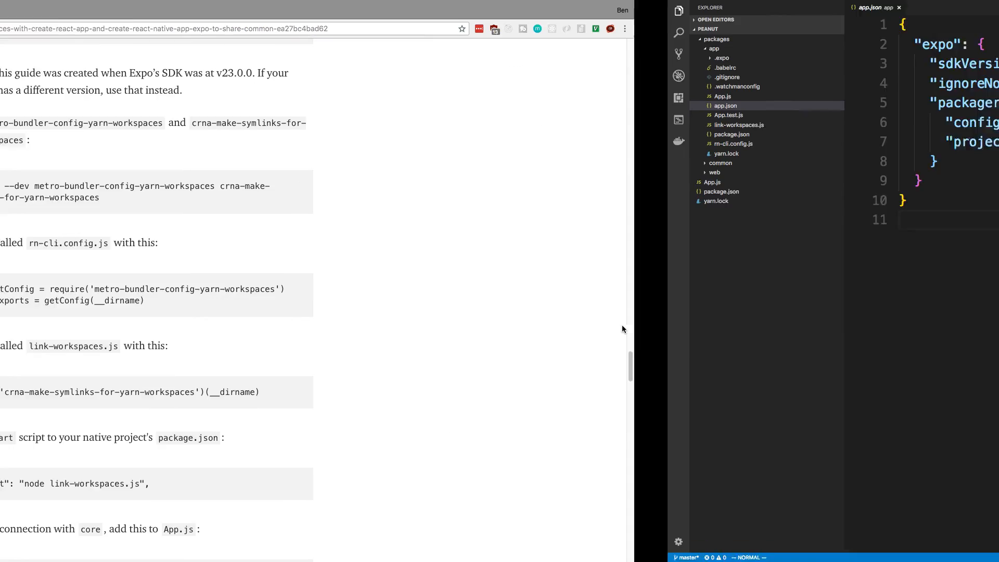
Review rn-cli.config.js where getConfig joins __dirname to set nodeModules at the project root.
click(733, 144)
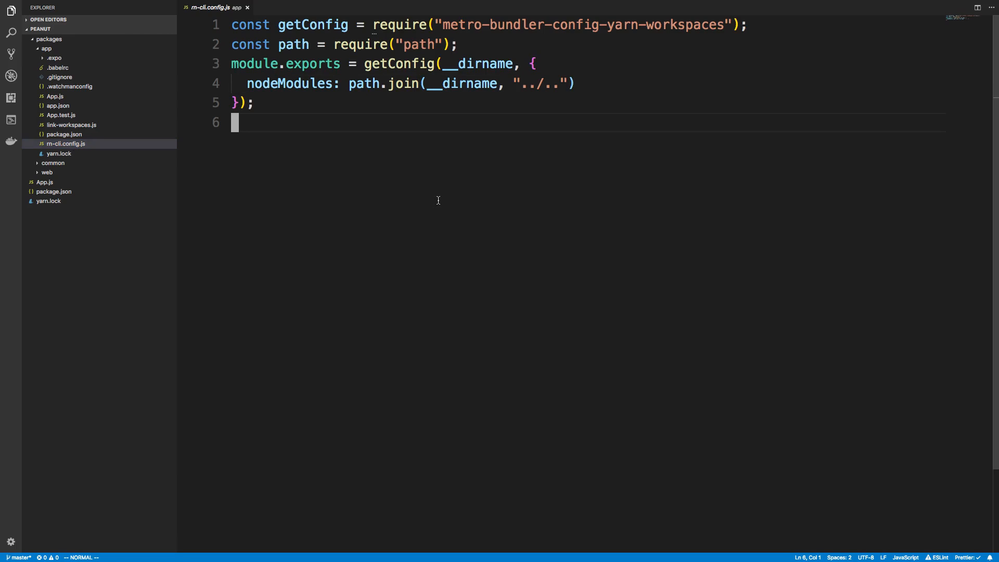
mouse_move(254, 123)
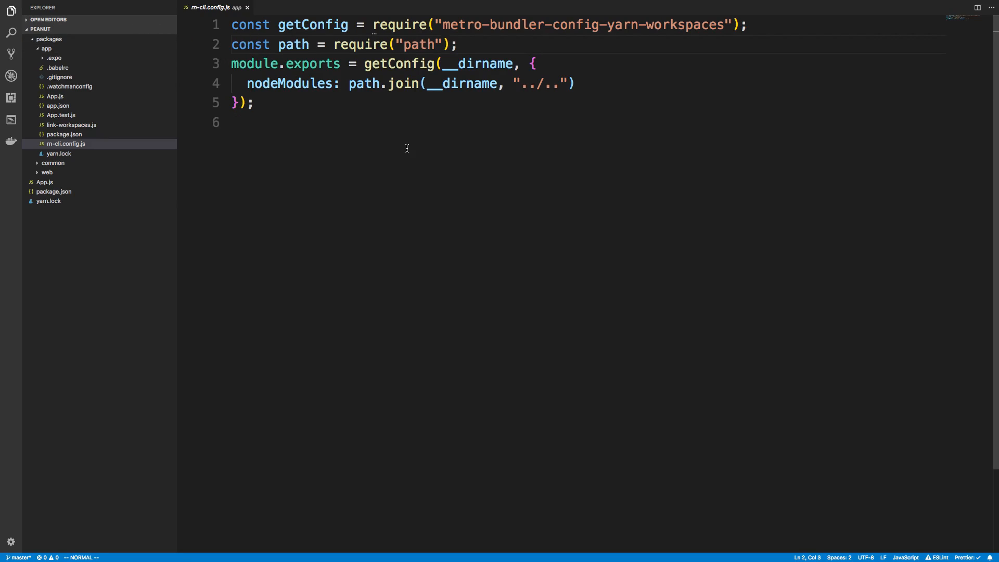
click(312, 83)
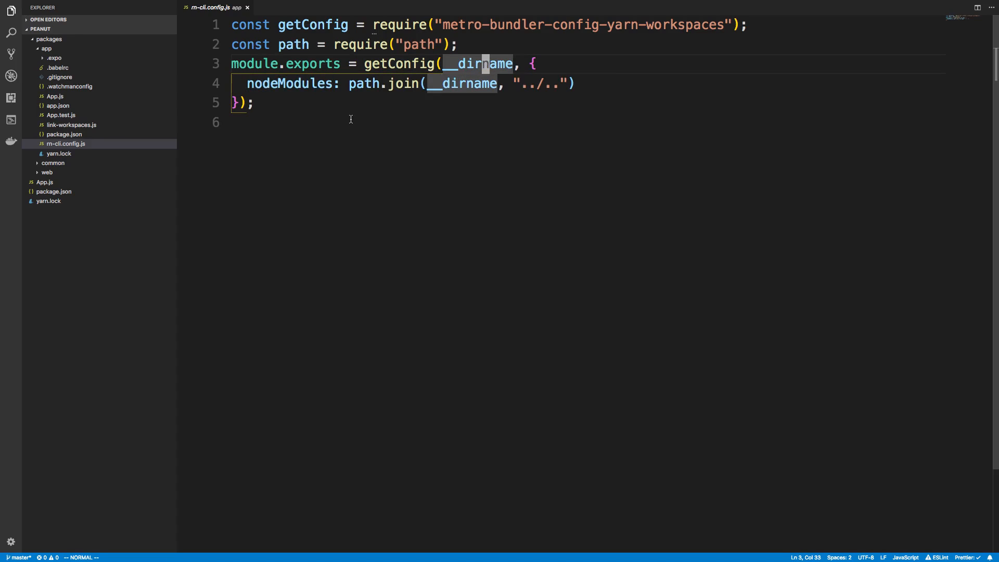
mouse_move(345, 211)
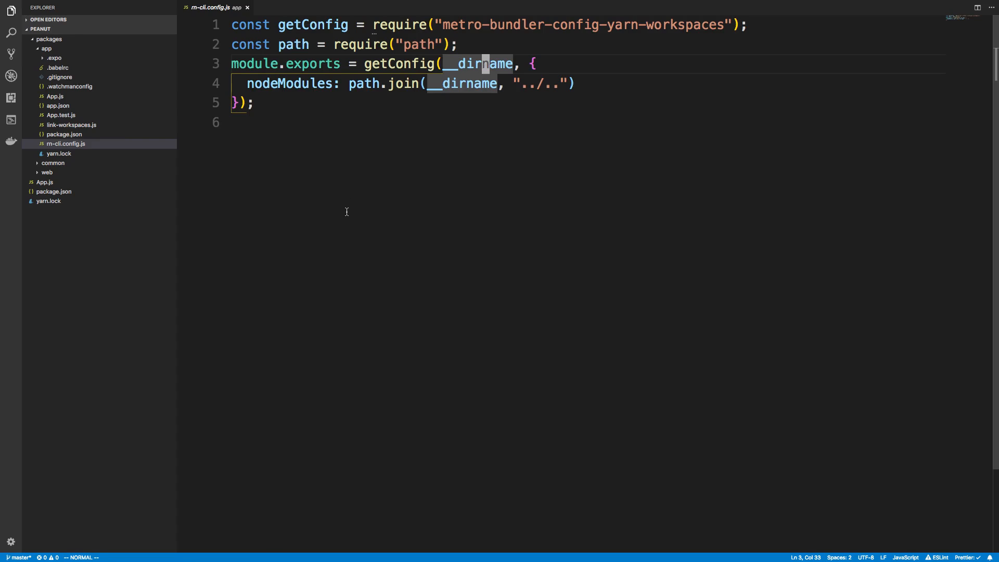
mouse_move(69, 49)
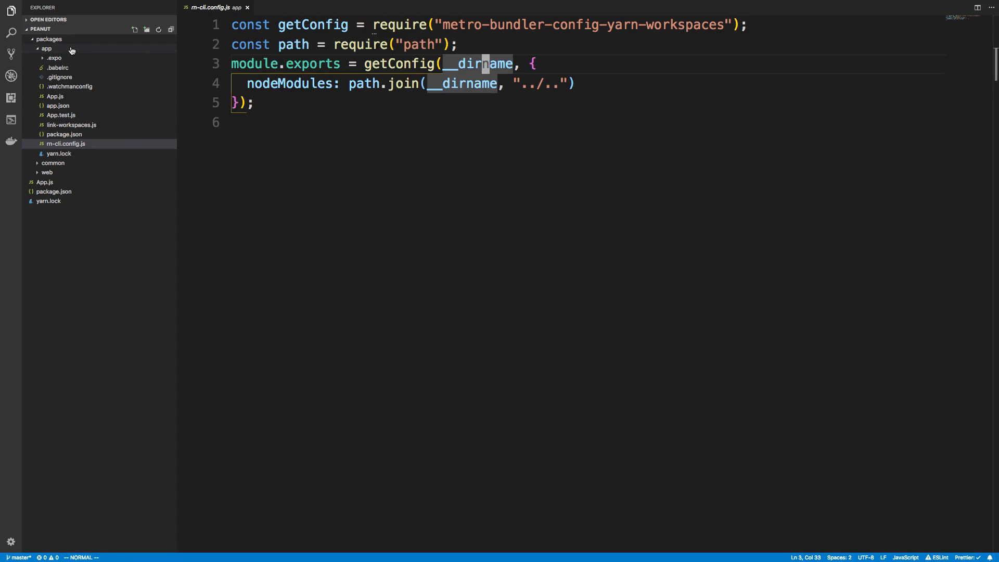
mouse_move(51, 49)
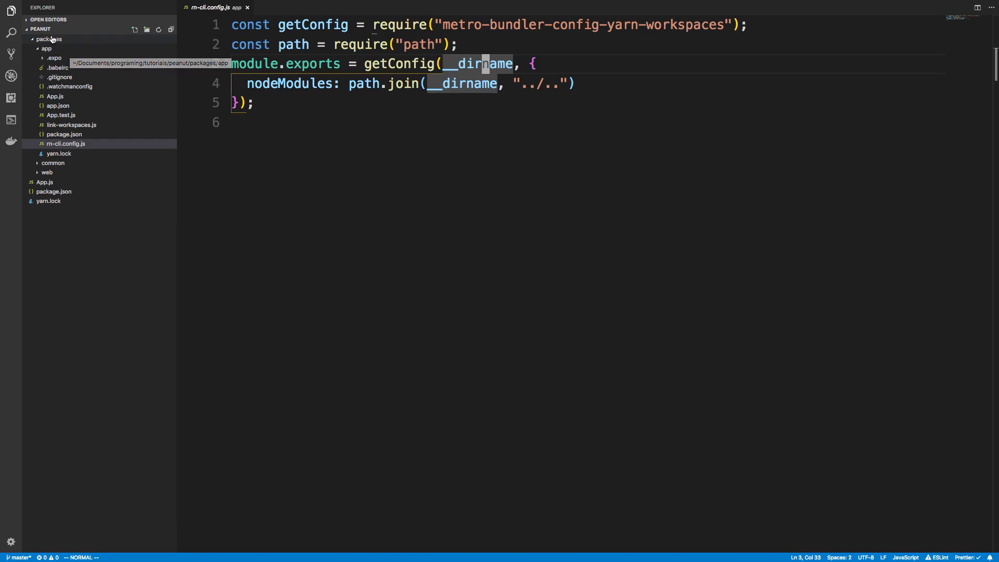
mouse_move(49, 39)
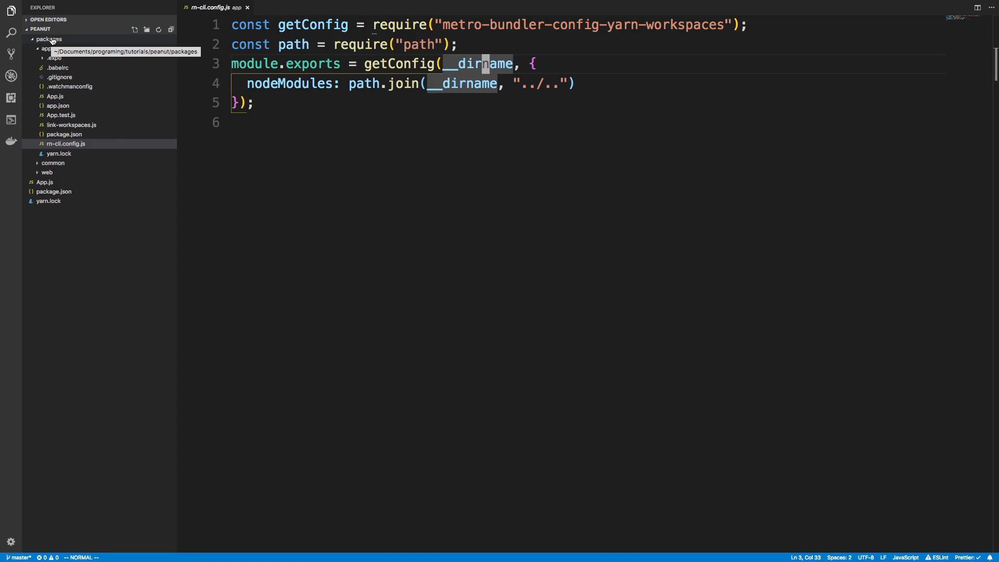
mouse_move(45, 181)
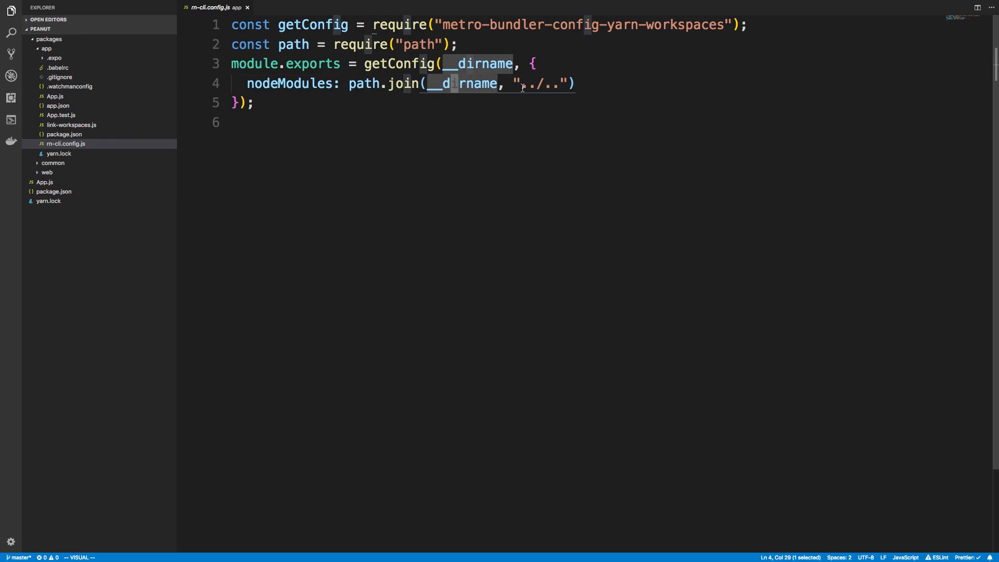
key(Escape)
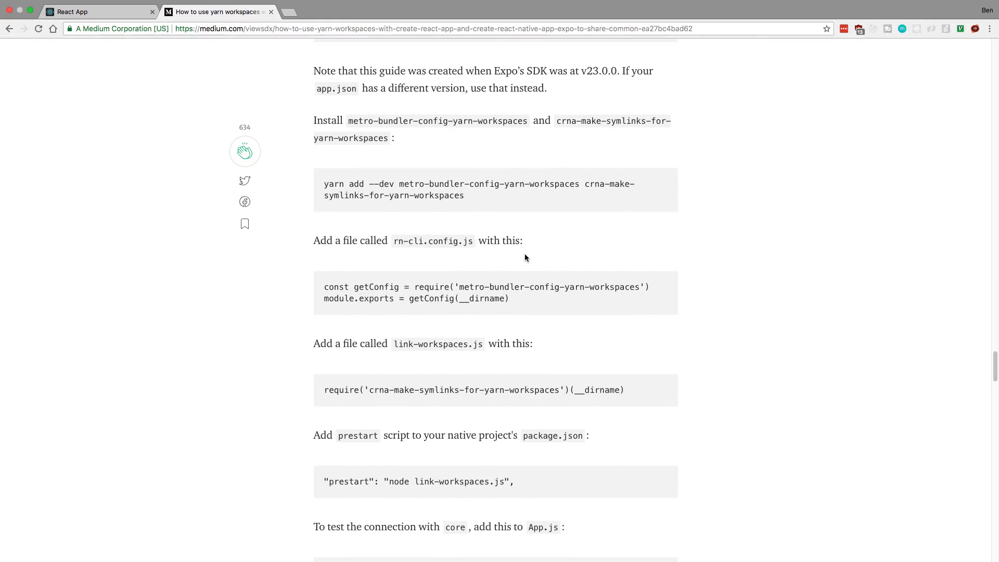
scroll(down, 3)
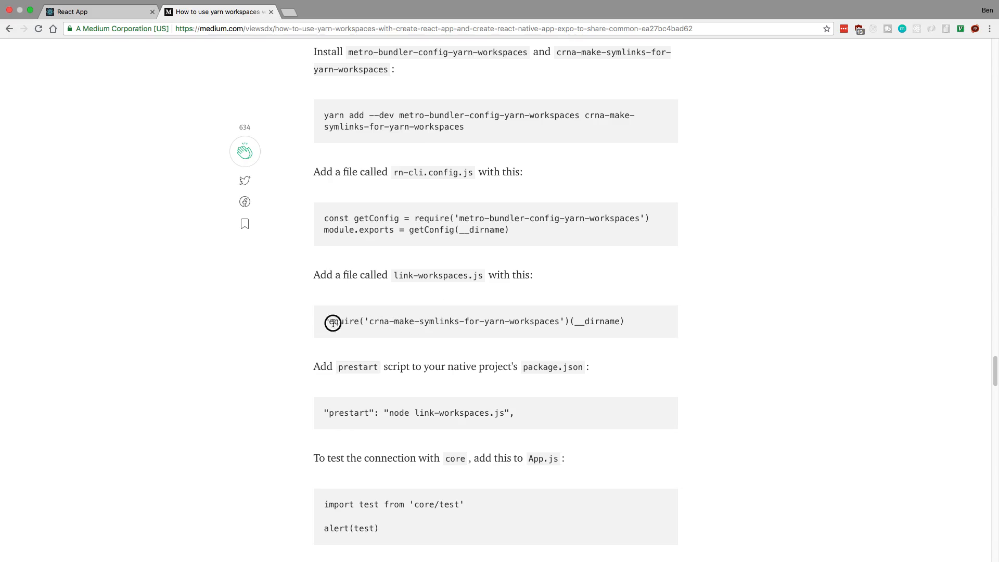
mouse_move(468, 326)
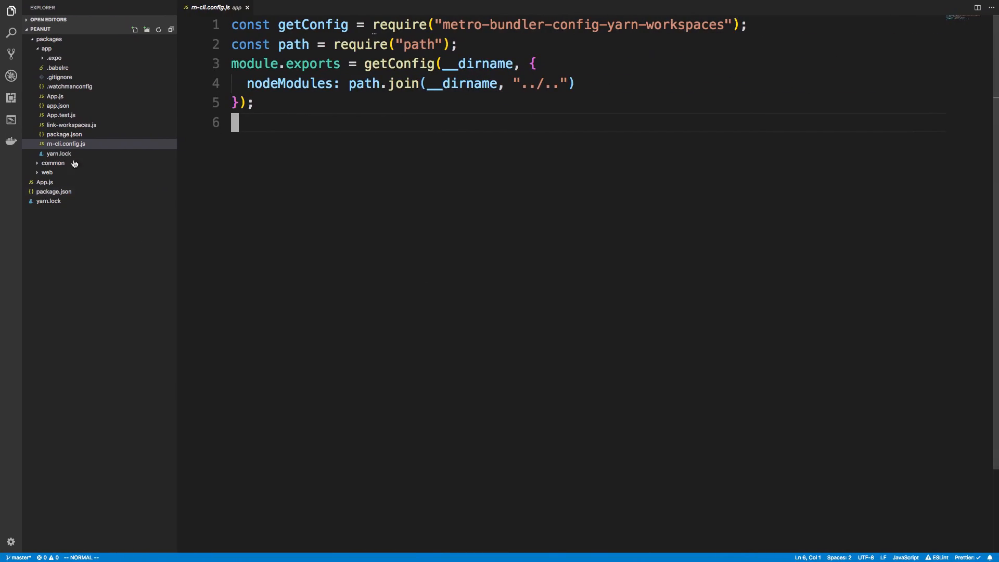
View link-workspaces.js requiring crna-make-symlinks-for-yarn-workspaces with __dirname.
click(71, 124)
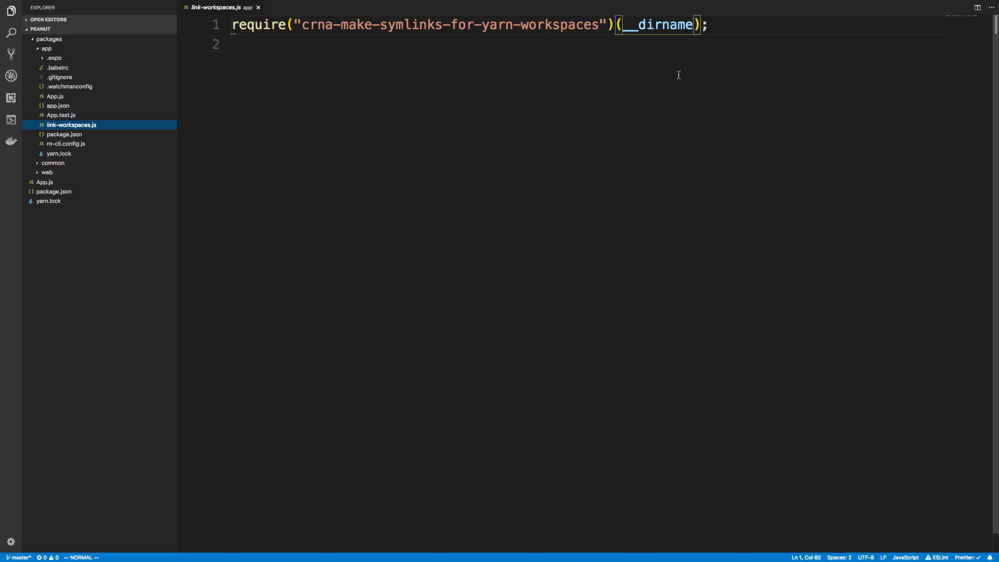
mouse_move(585, 169)
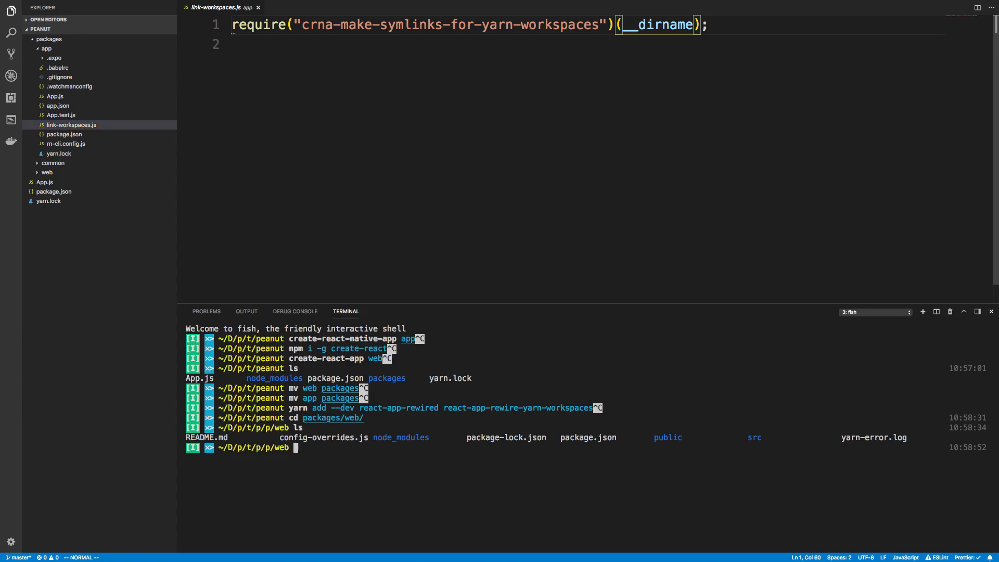
Change the terminal to packages/app and list its files and its empty node_modules.
text(cd ../app/)
text(ls)
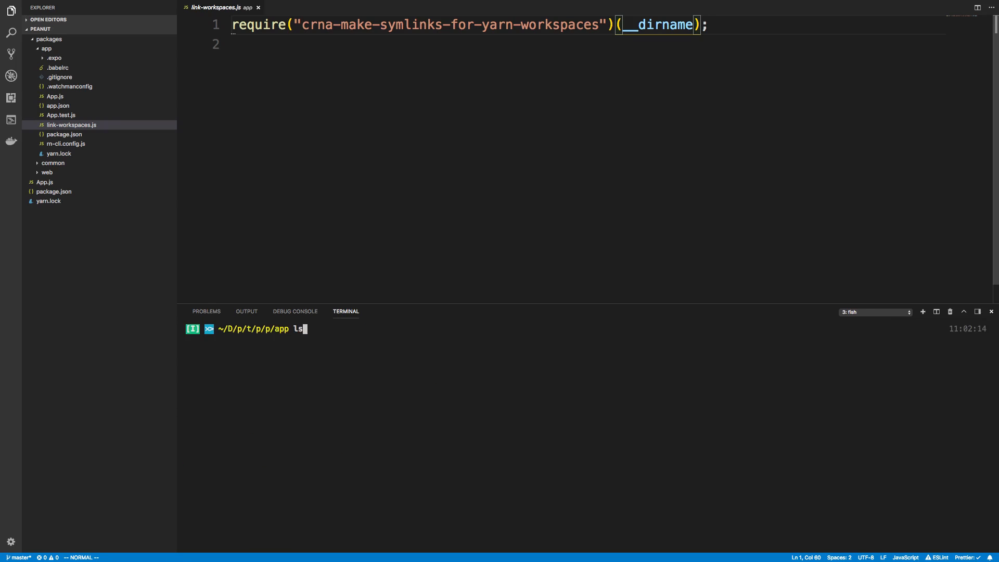
key(Return)
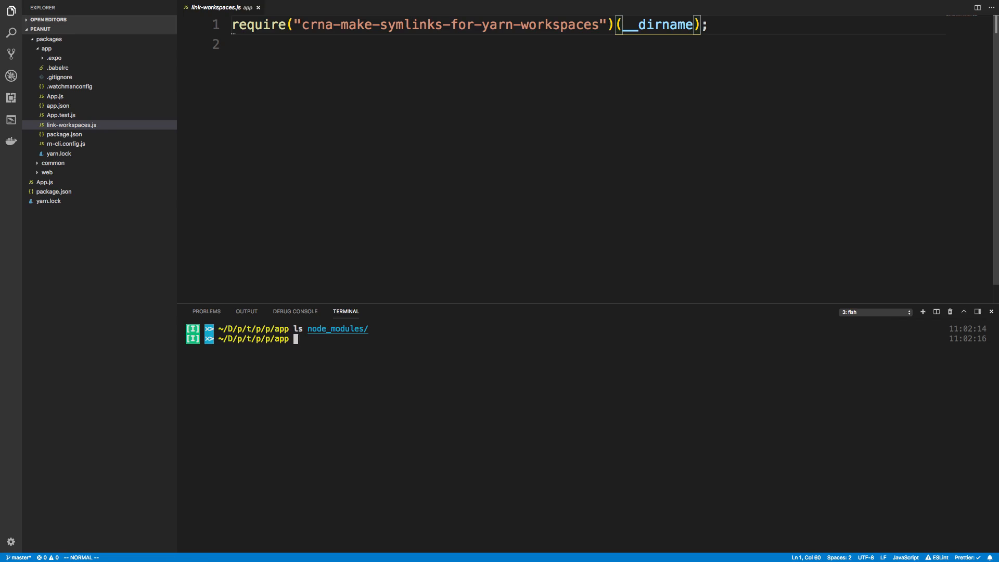
key(Return)
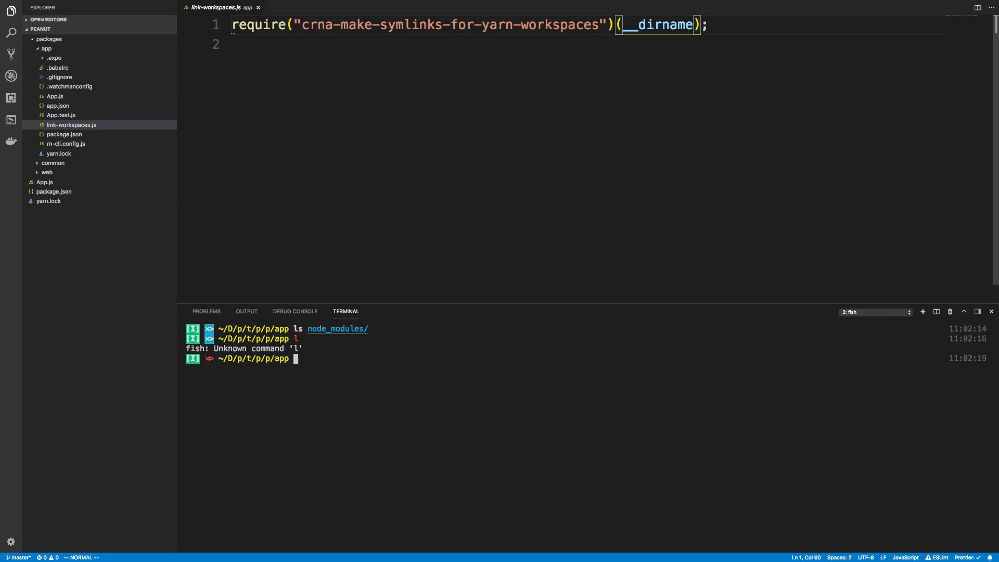
key(Return)
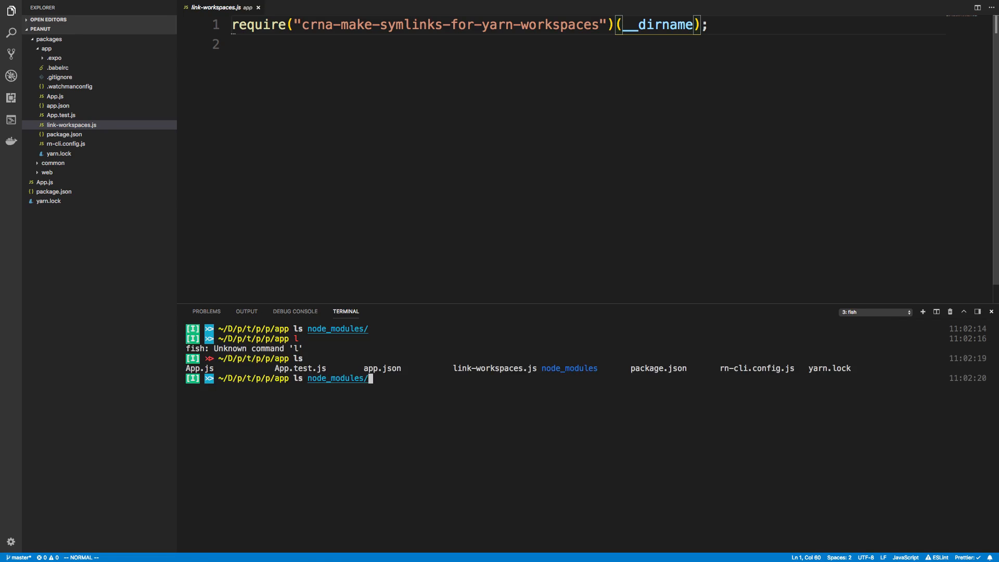
key(Return)
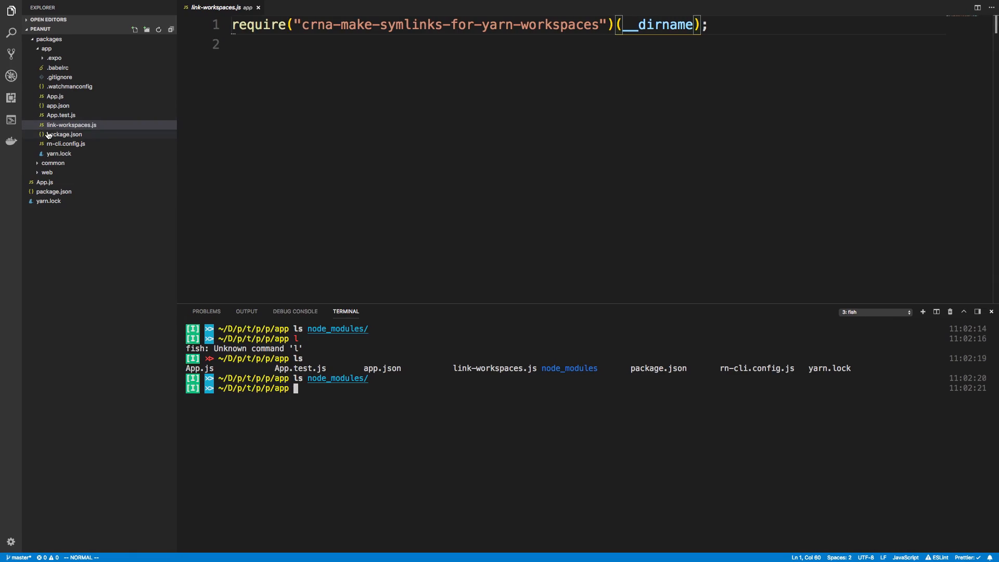
Check in the app's package.json that the prestart script runs node link-workspaces.js.
click(63, 134)
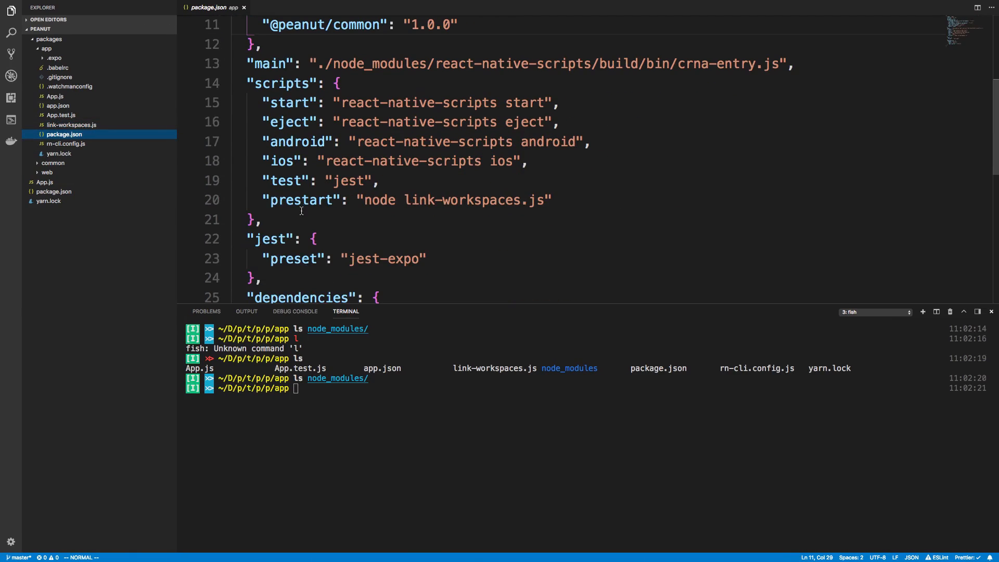
double_click(300, 200)
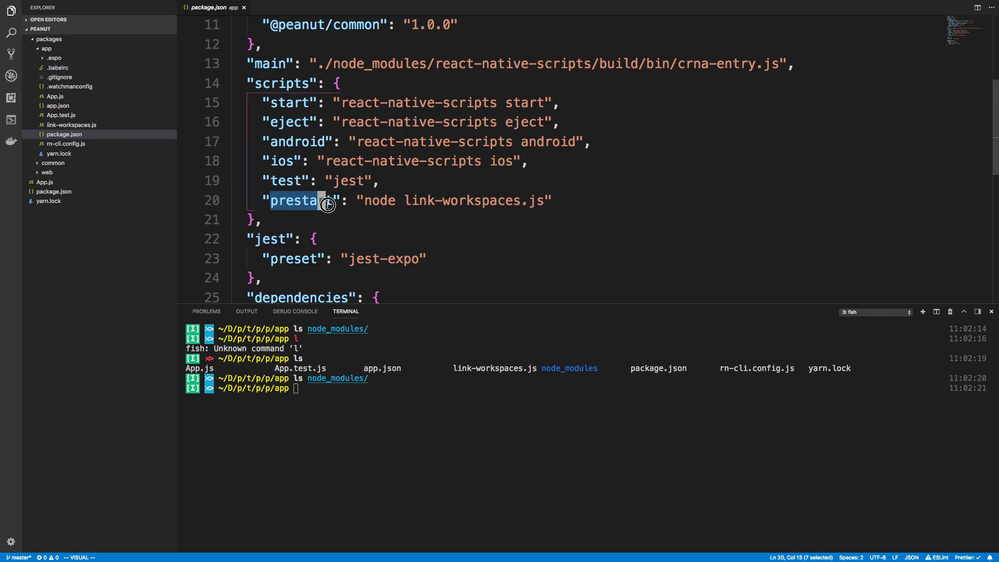
key(Escape)
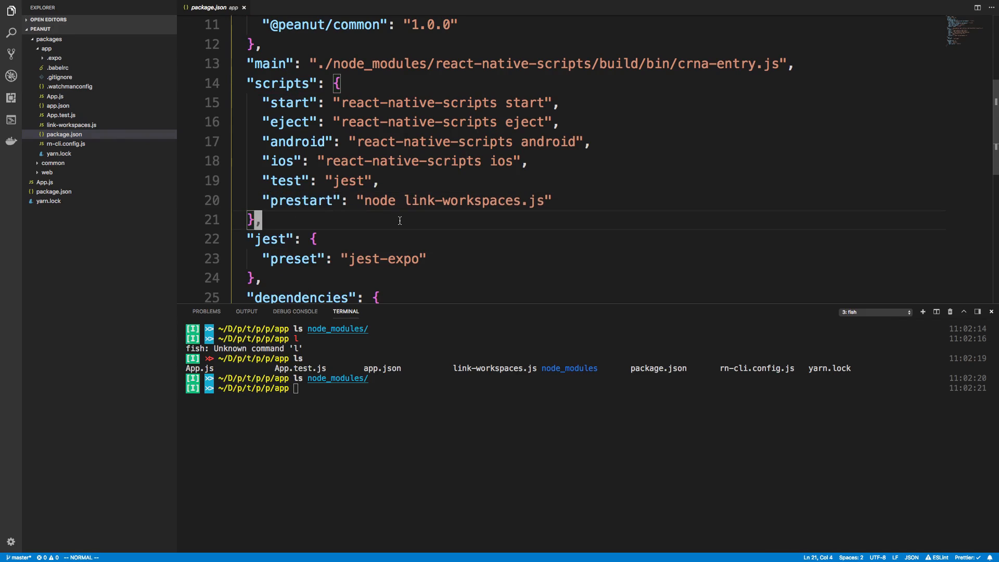
scroll(up, 3)
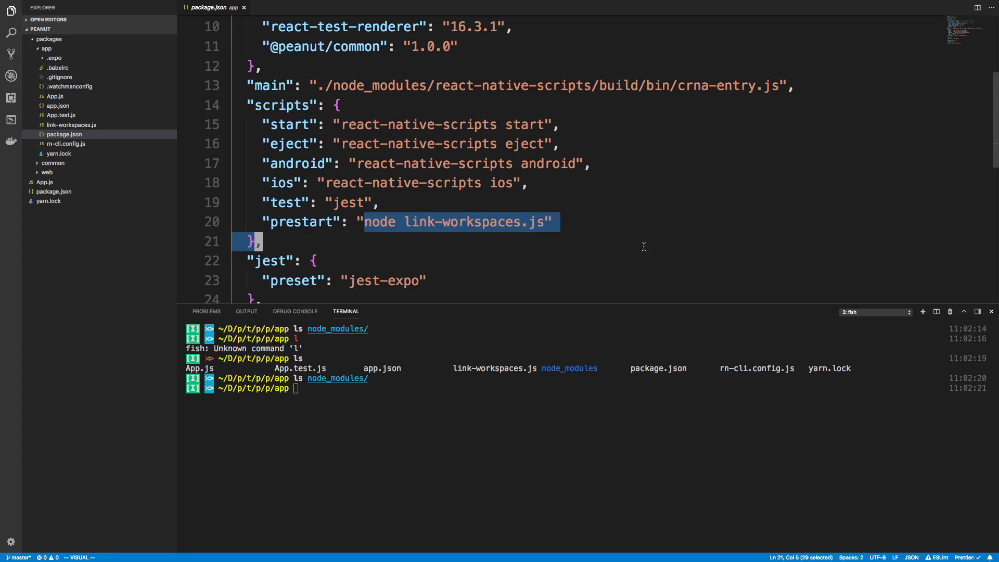
click(637, 234)
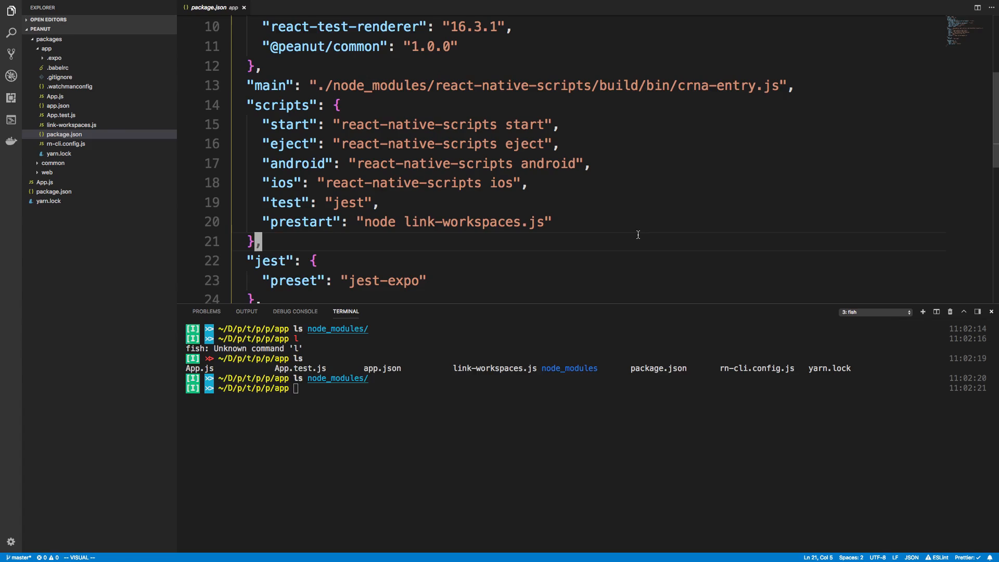
mouse_move(490, 398)
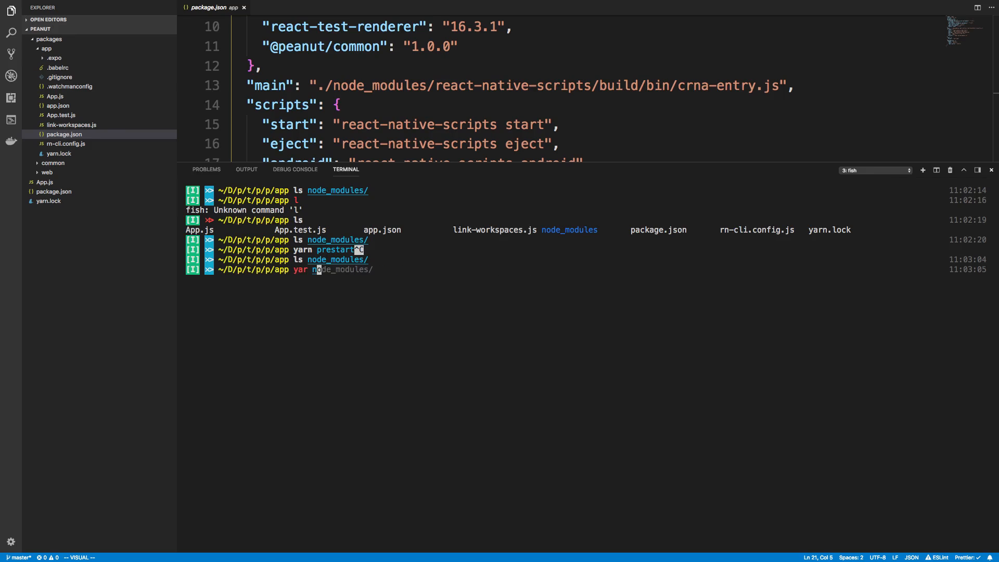
Run yarn prestart, confirm node_modules lists expo and react-native, then start with yarn start.
text(yarn prestart)
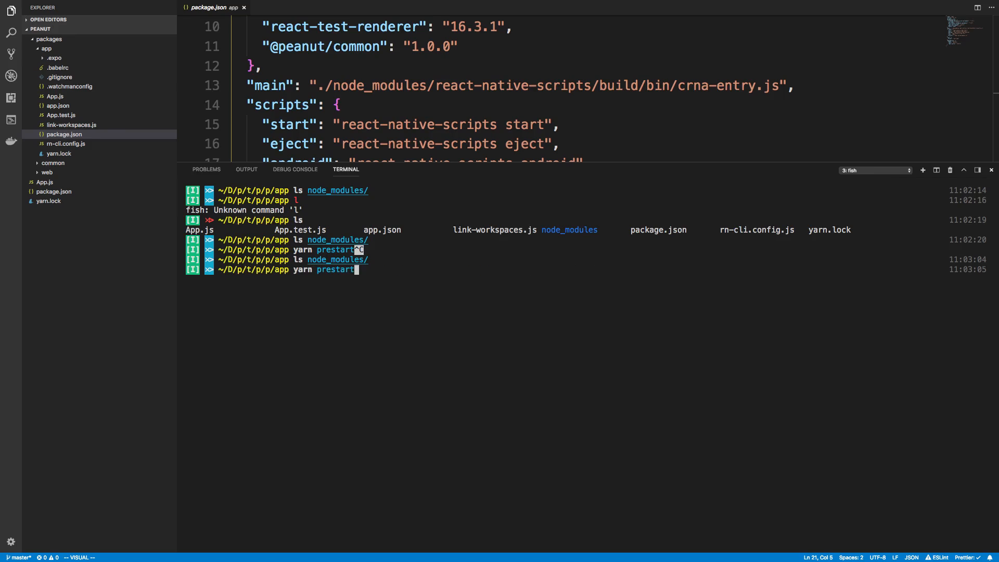
key(Return)
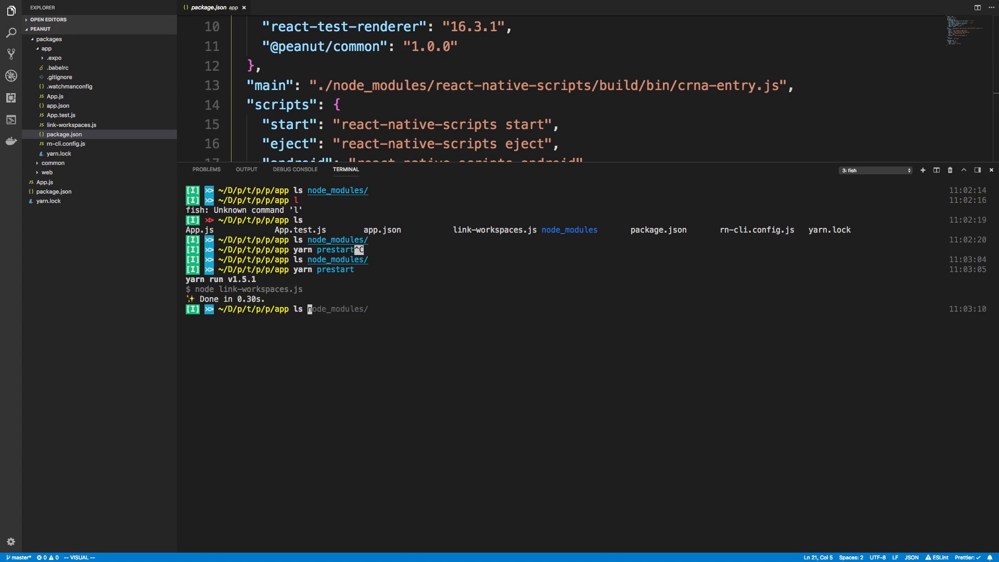
key(Return)
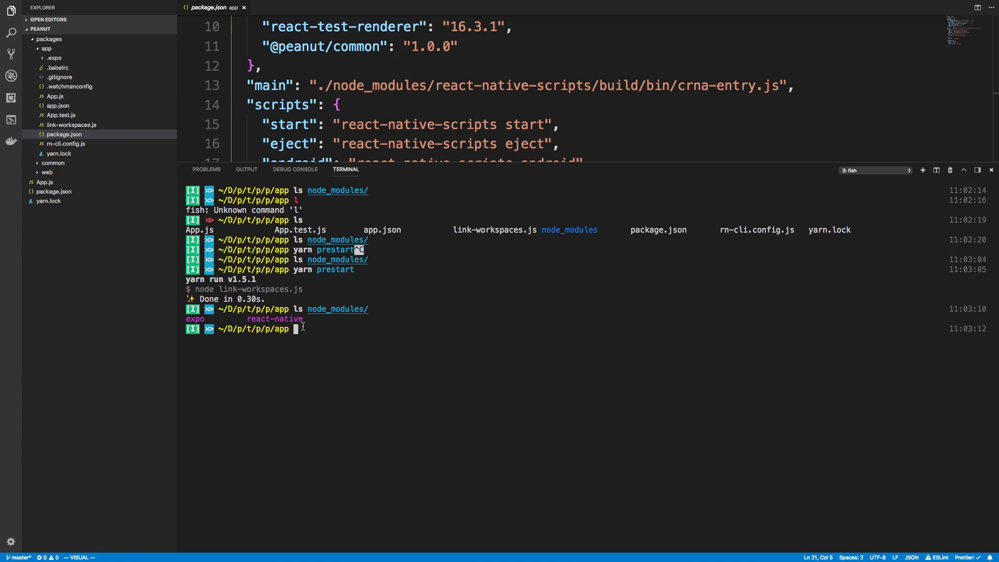
mouse_move(313, 328)
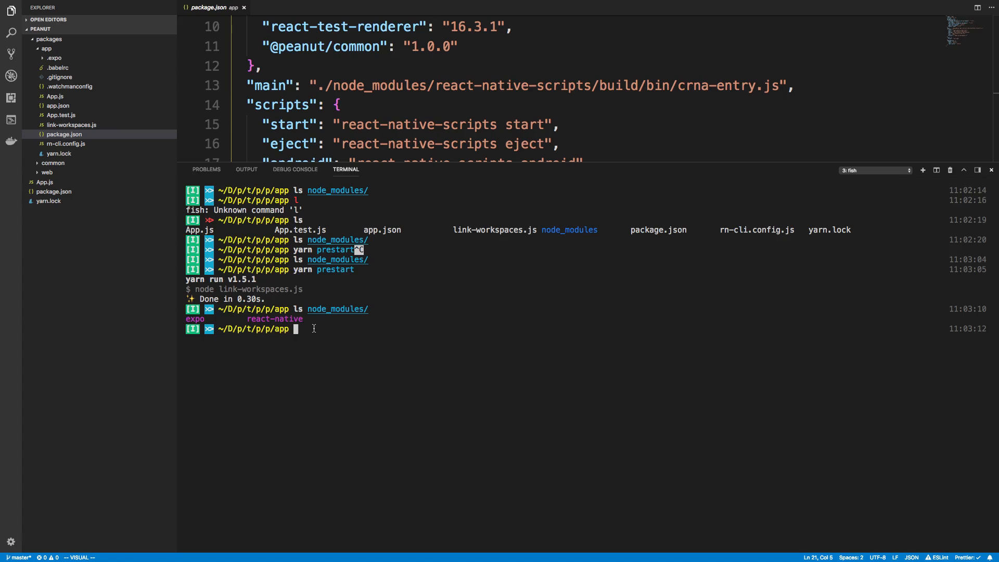
mouse_move(472, 377)
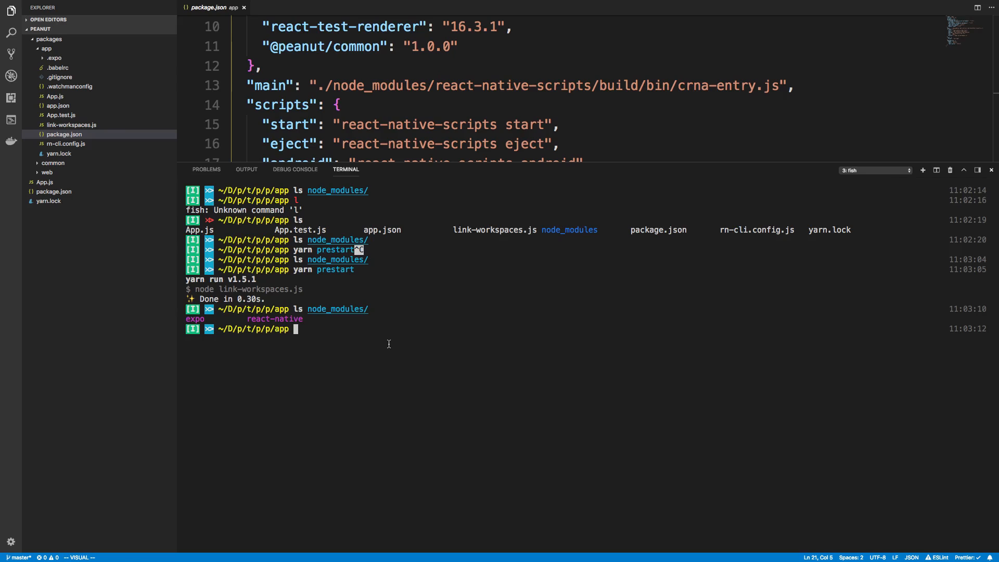
mouse_move(334, 282)
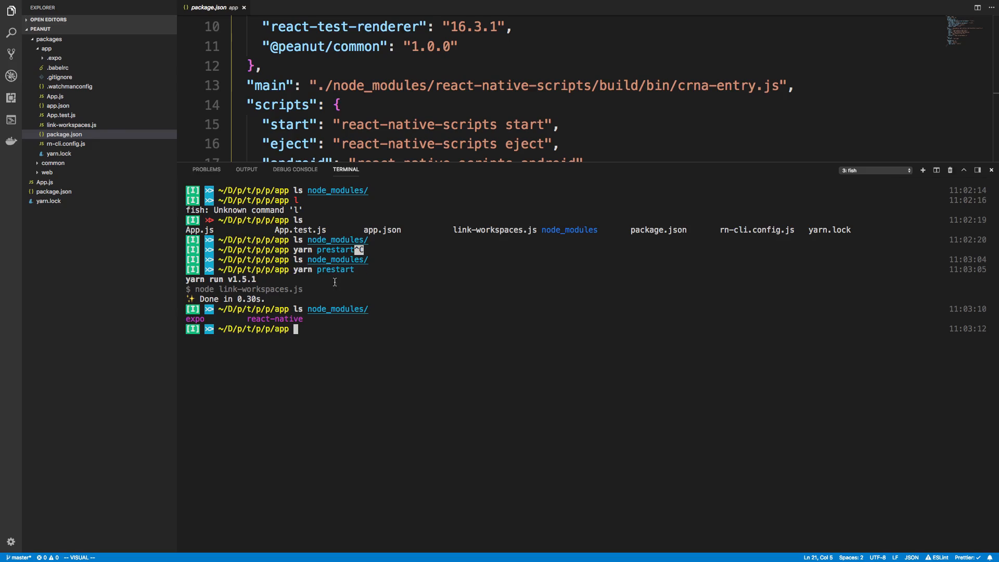
text(yarn start)
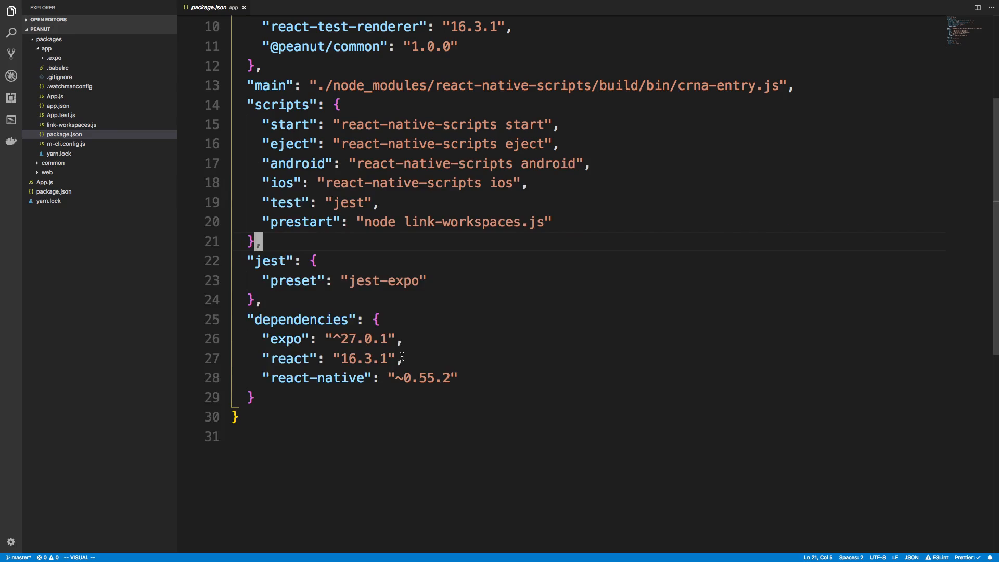
mouse_move(376, 220)
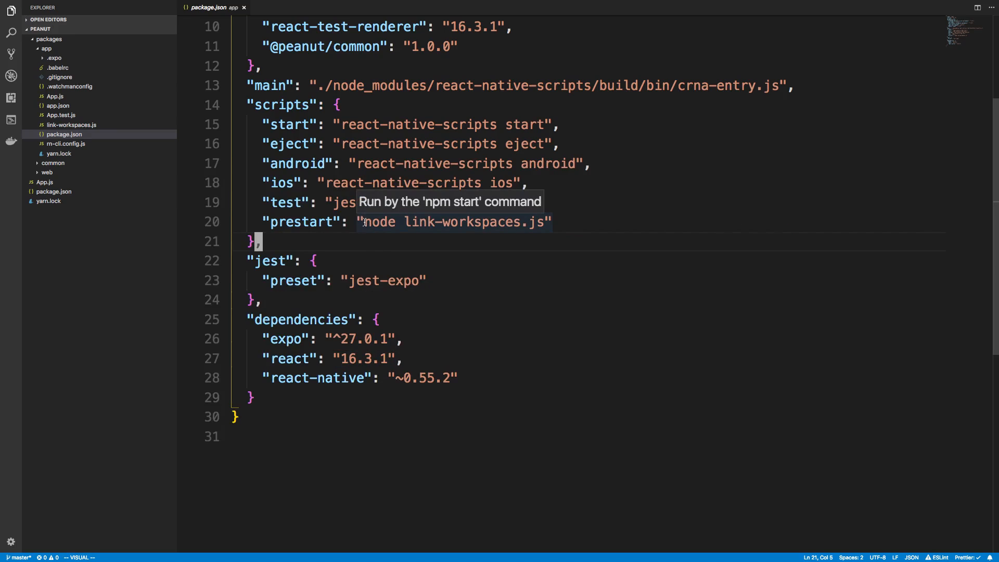
mouse_move(350, 250)
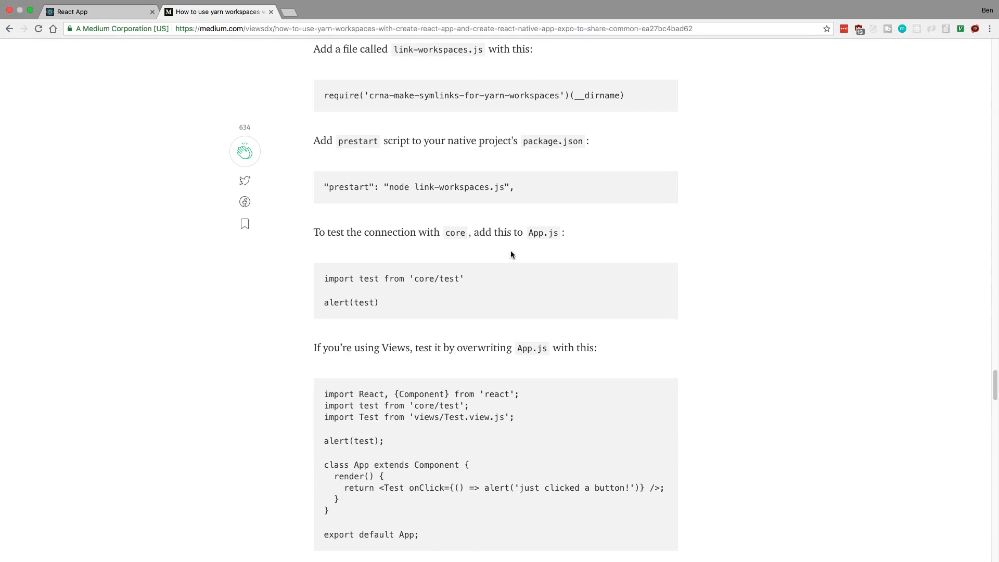
Scroll the Medium article down to the 'Before starting the apps...' heading.
scroll(down, 3)
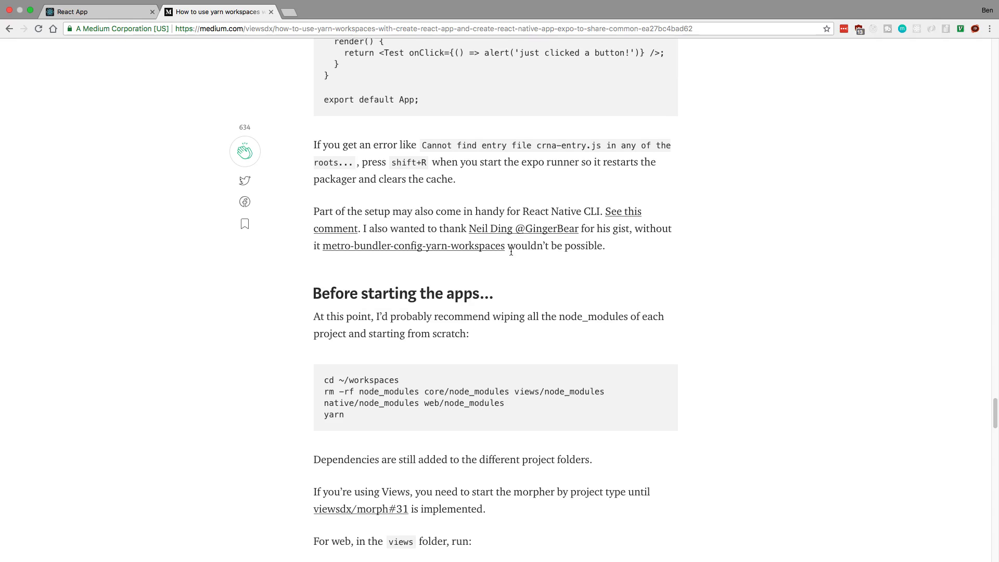
scroll(down, 3)
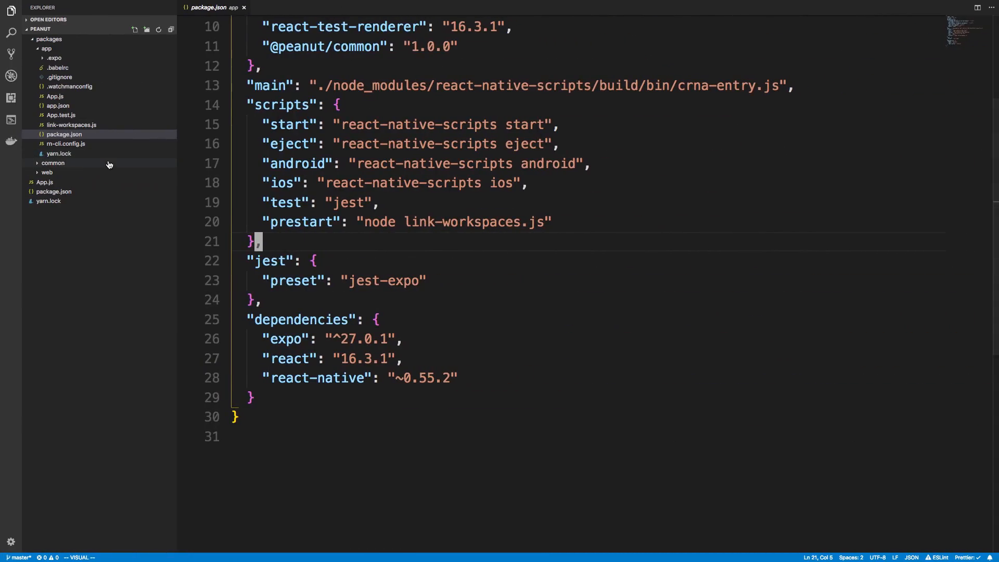
click(58, 154)
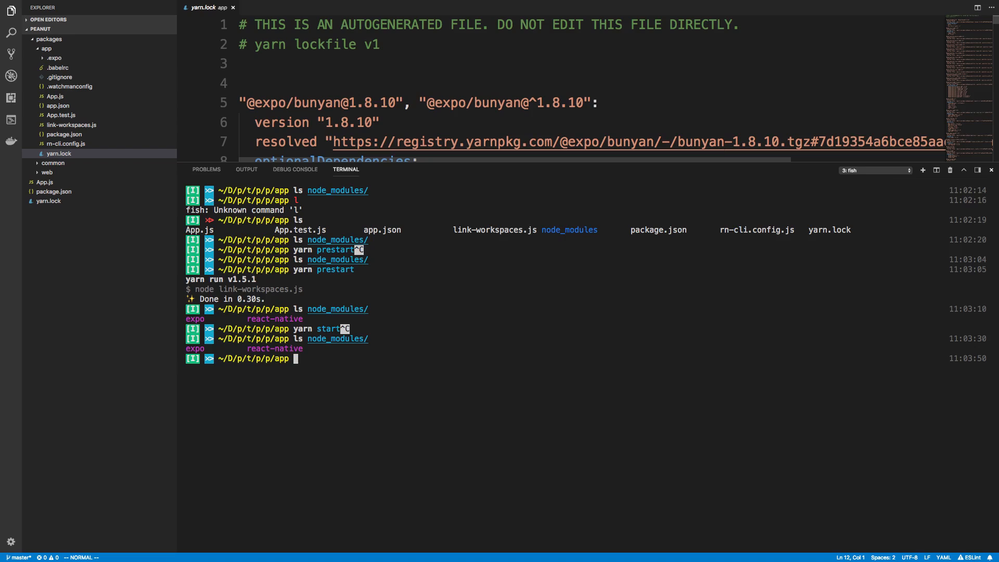
text(yarn install)
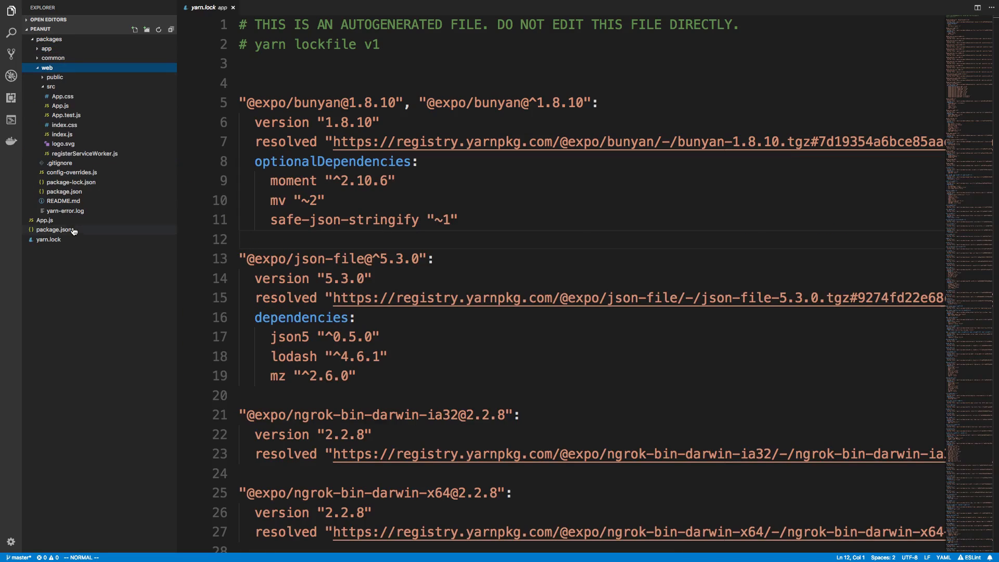
mouse_move(60, 191)
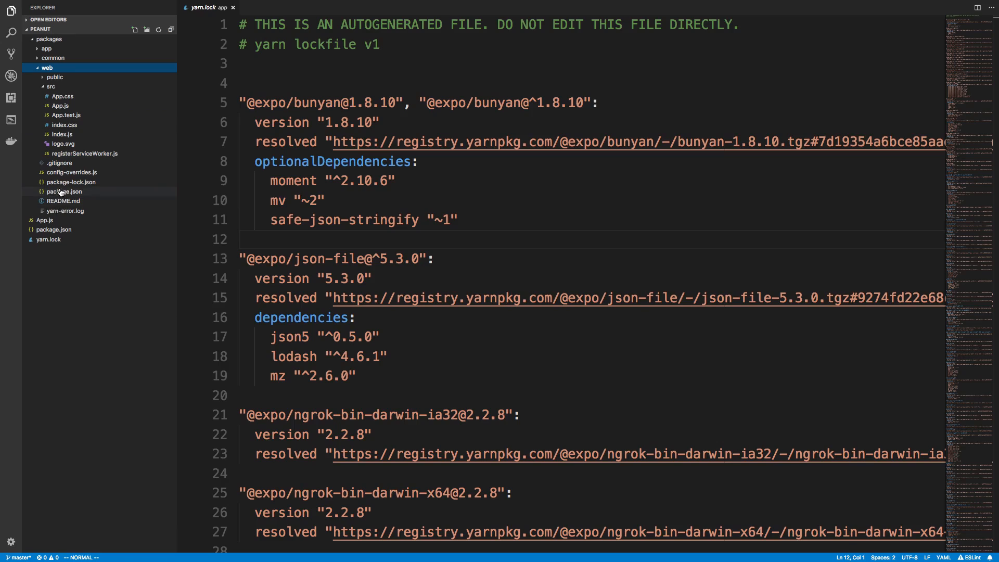
click(64, 191)
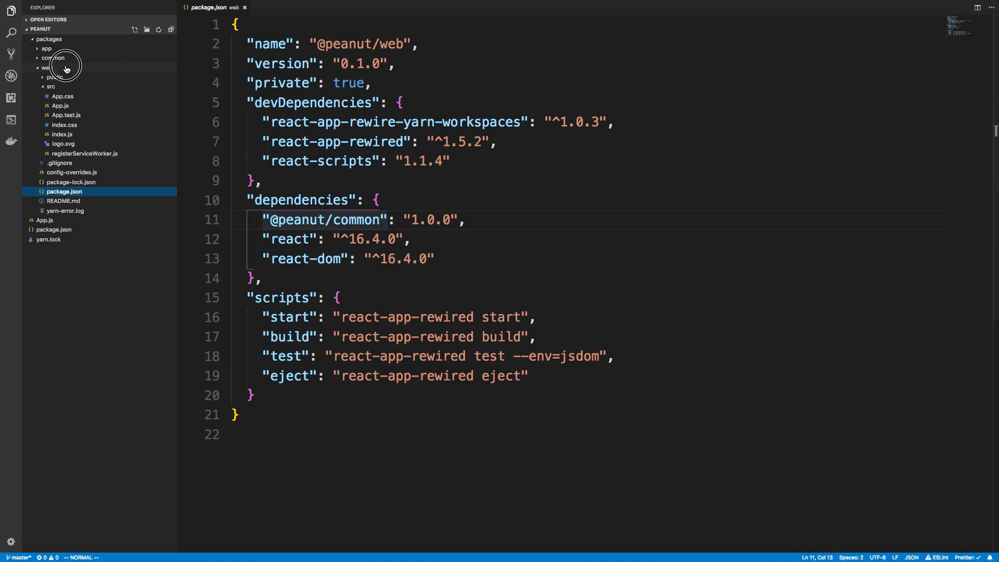
click(45, 49)
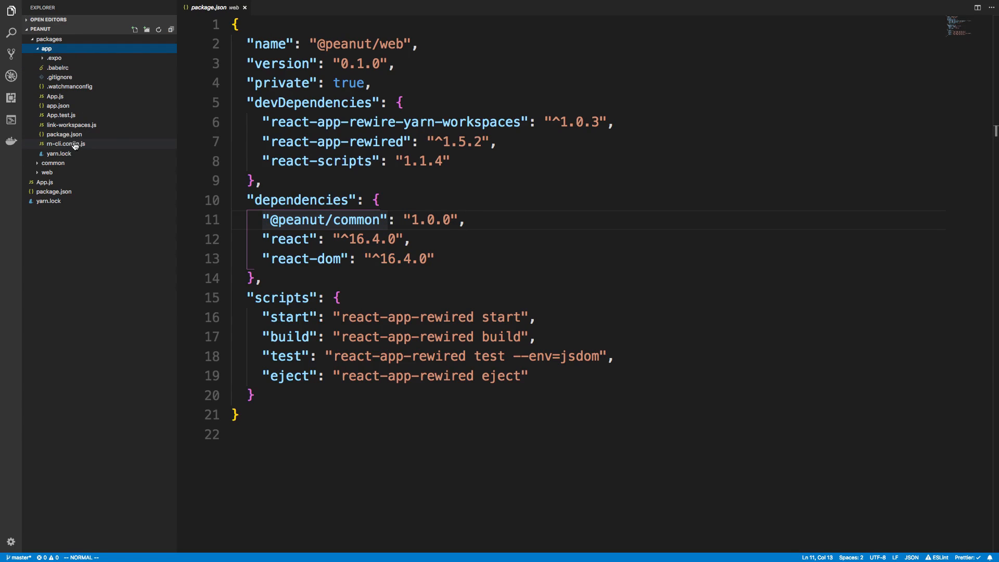
click(64, 135)
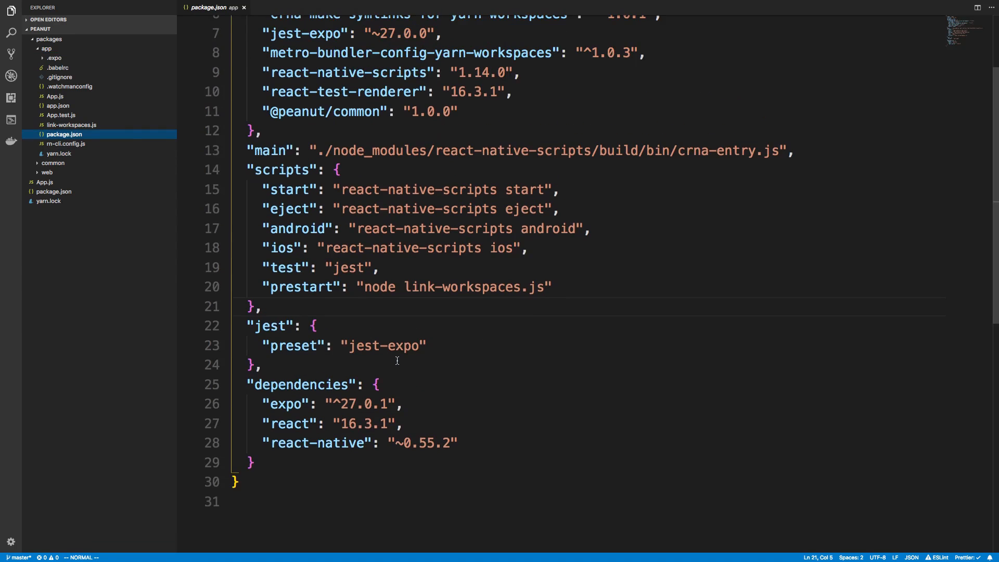
scroll(up, 3)
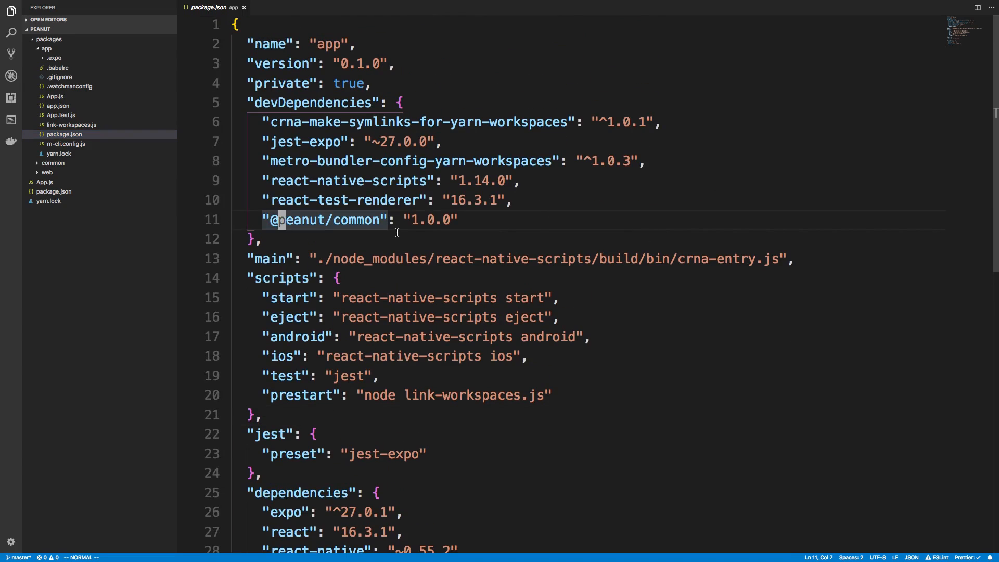
scroll(down, 3)
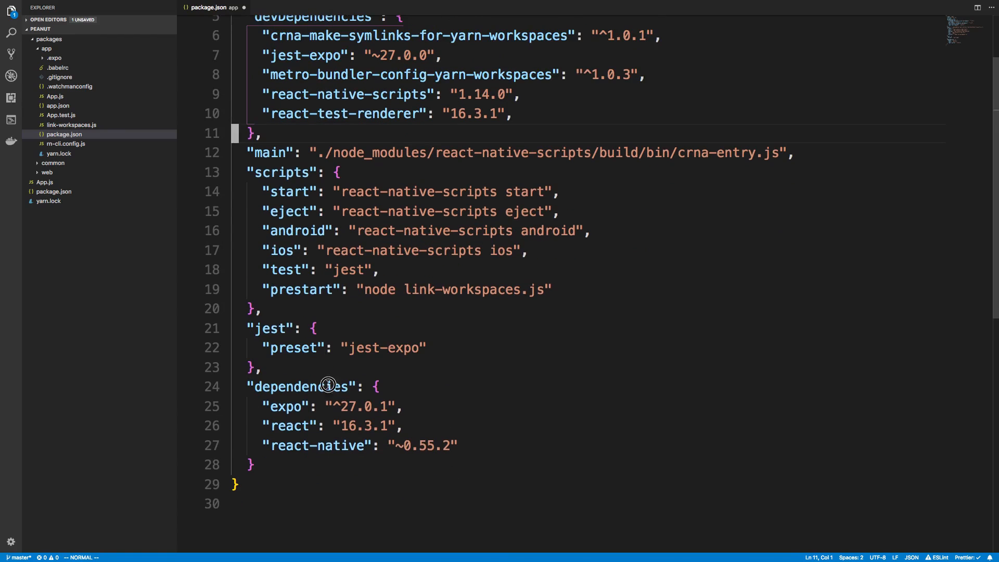
text("@peanut/common": "1.0.0",)
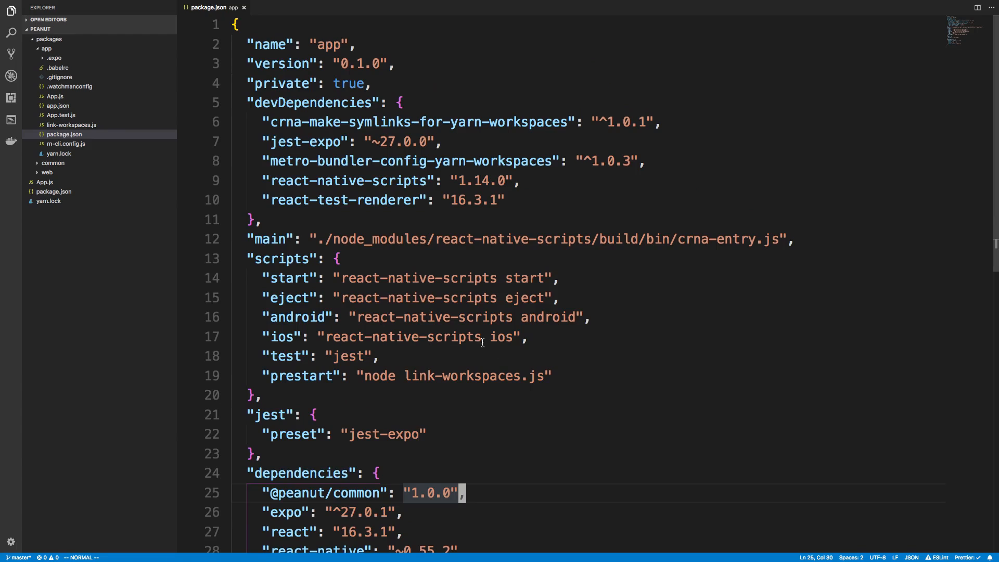
click(46, 49)
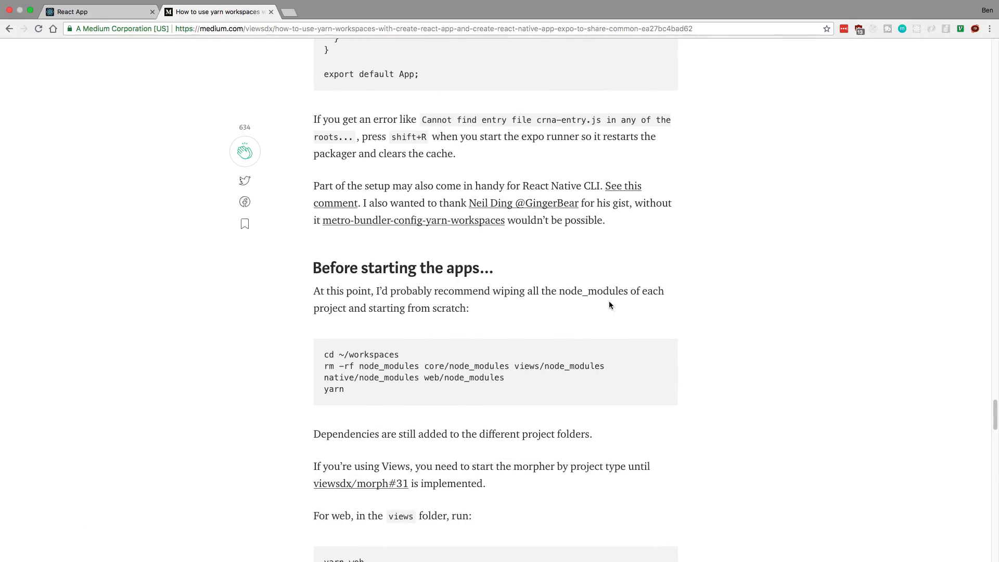
Scroll the article to the crna-entry.js file and package.json main replacement steps.
scroll(up, 3)
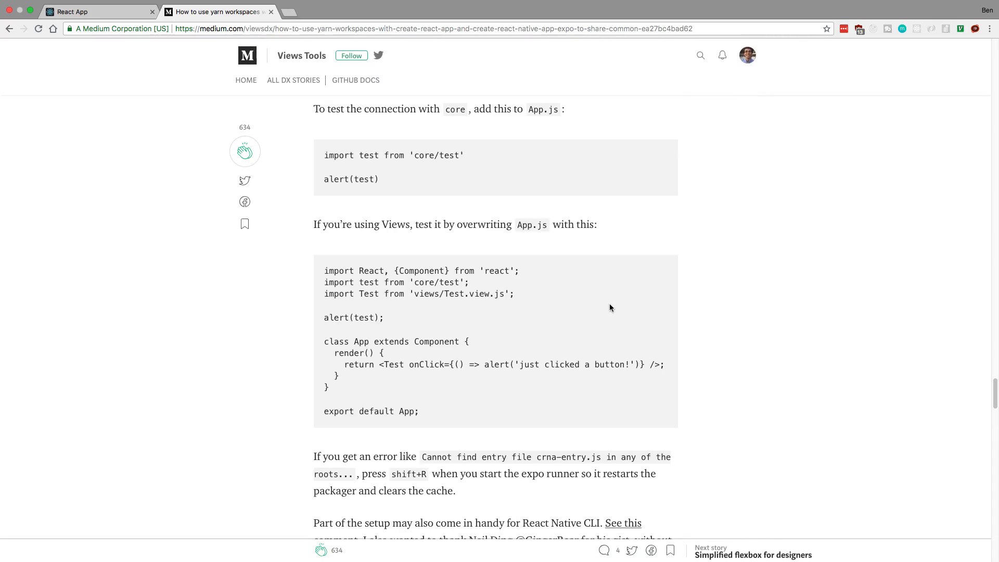
scroll(down, 3)
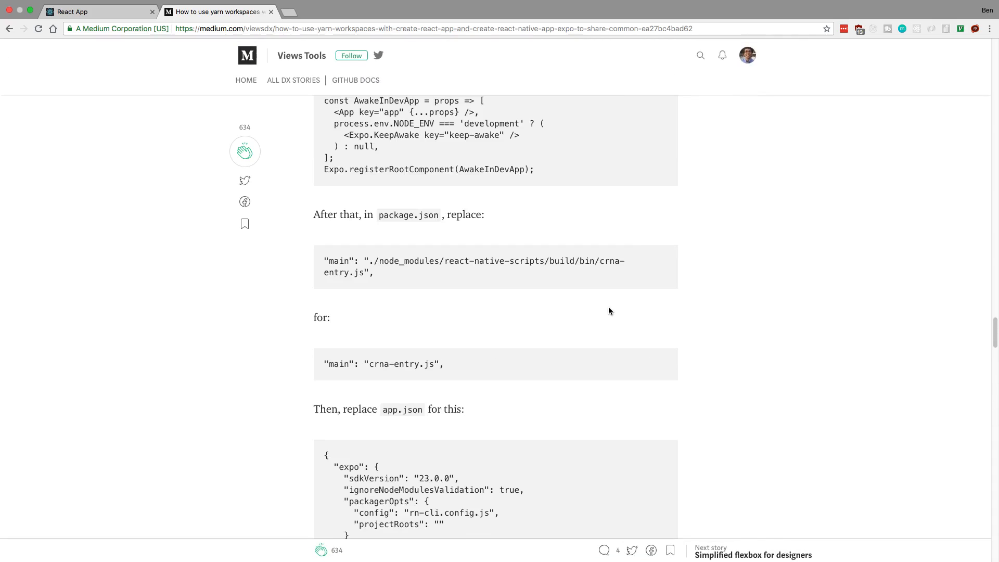
scroll(up, 3)
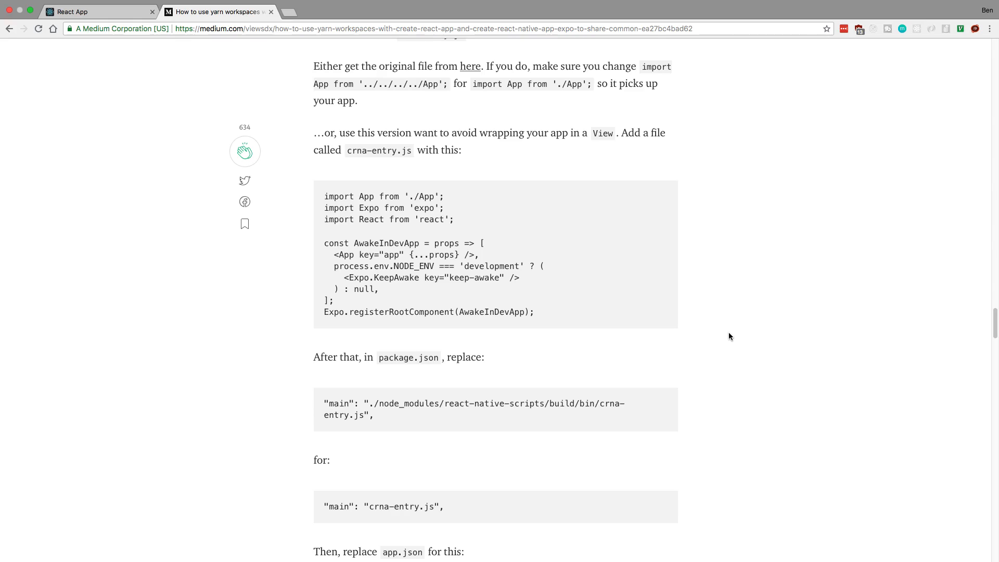
mouse_move(604, 319)
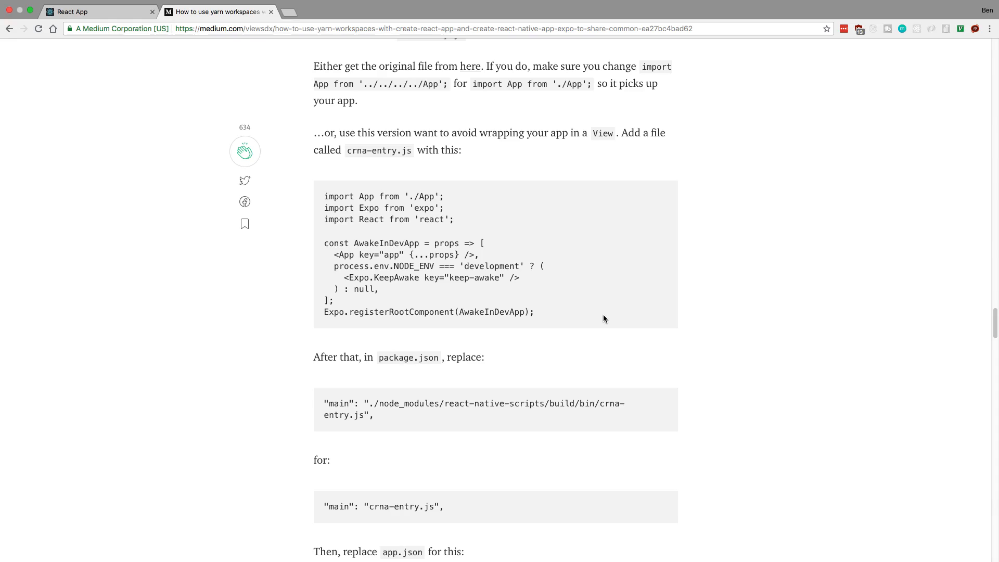
mouse_move(581, 277)
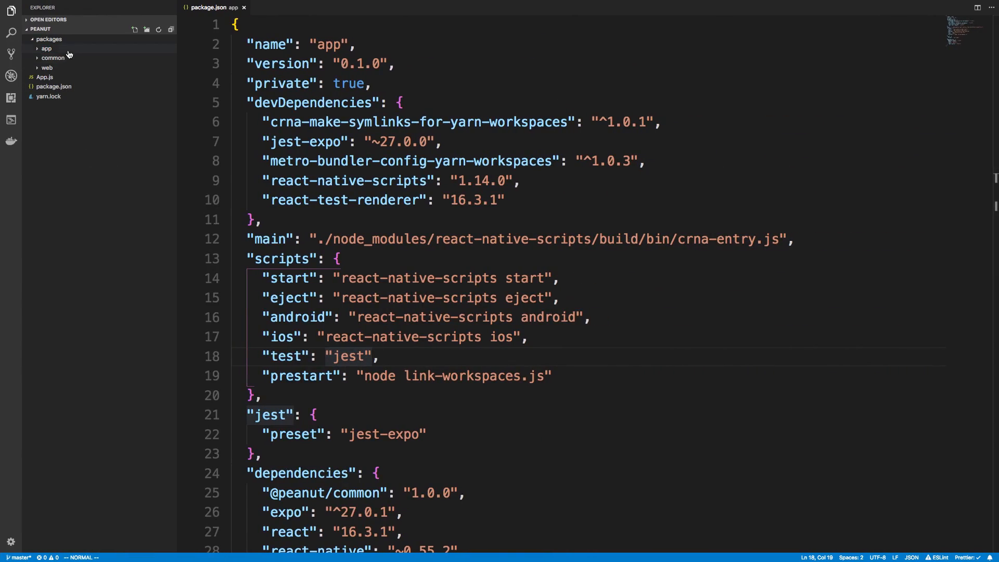
mouse_move(94, 78)
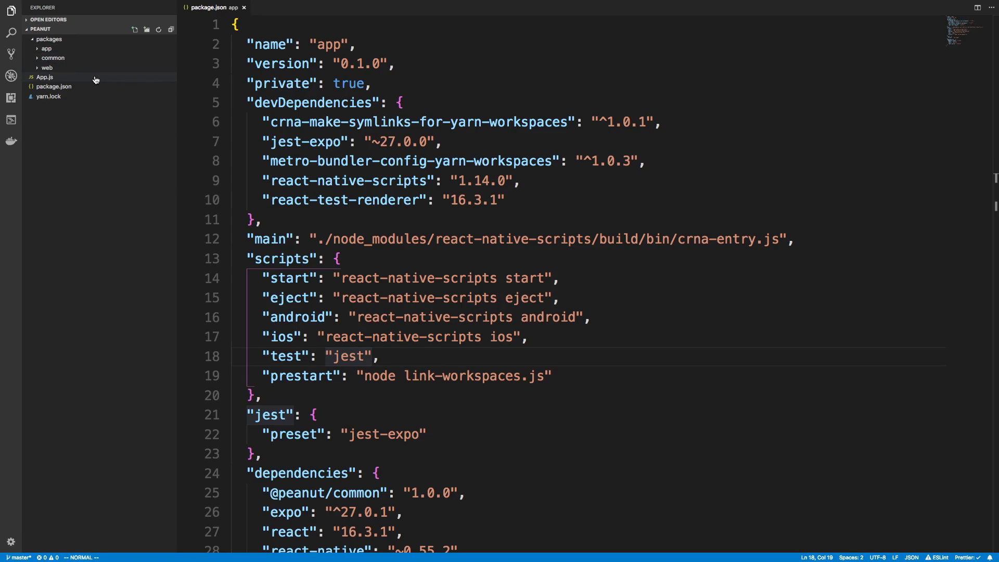
Compare root App.js re-exporting ./packages/app/App with the app's App.js rendering add(1, 2).
click(44, 76)
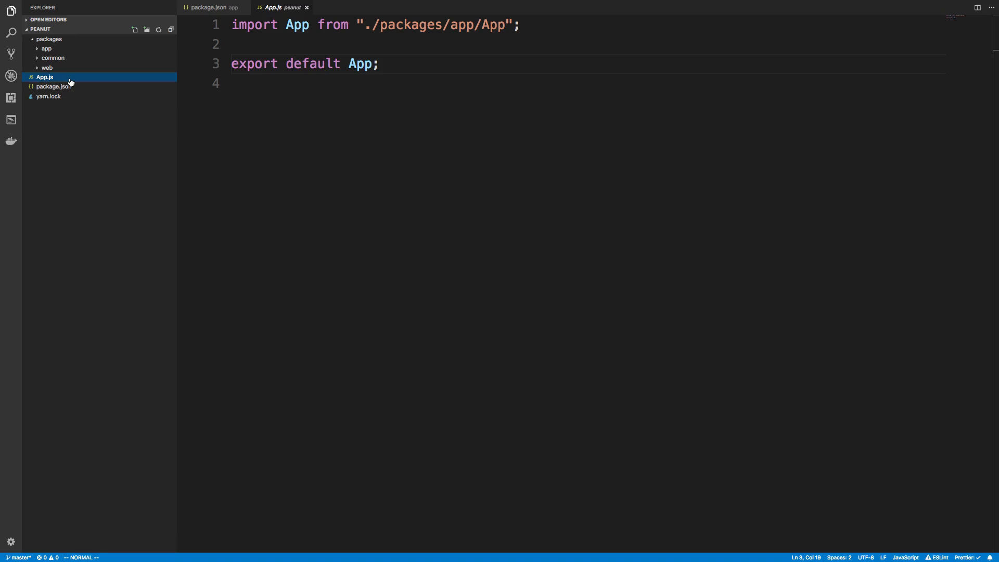
mouse_move(397, 31)
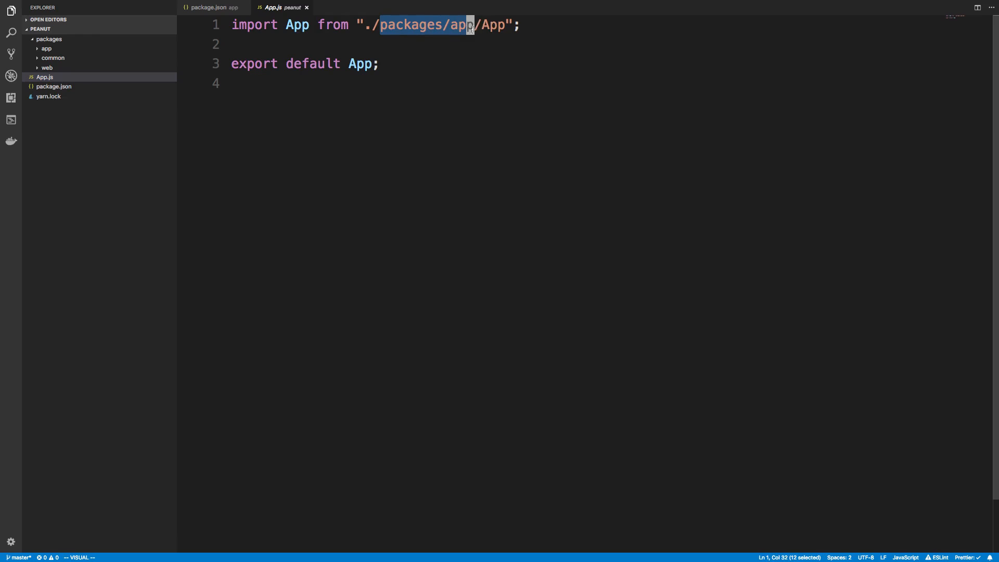
click(47, 49)
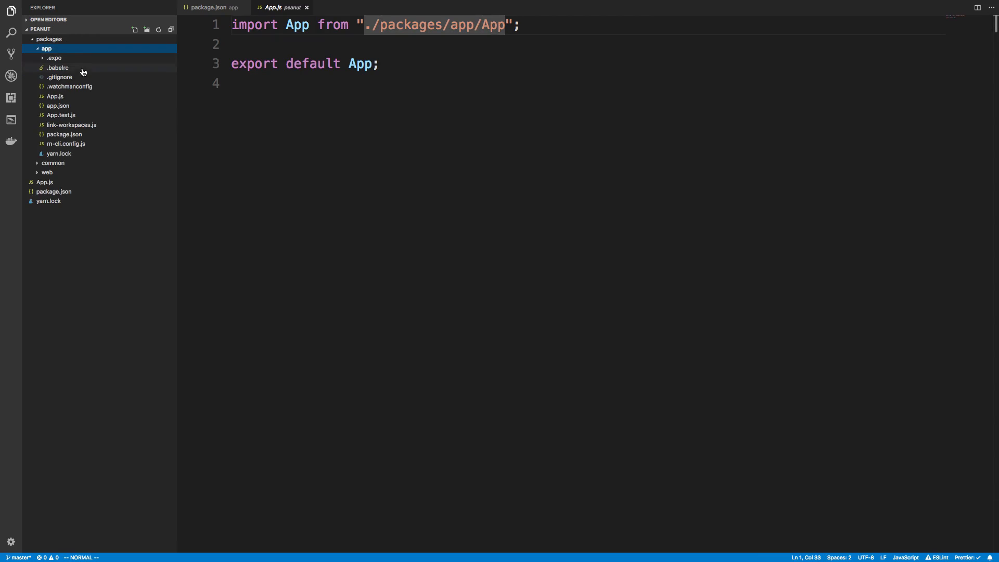
click(55, 96)
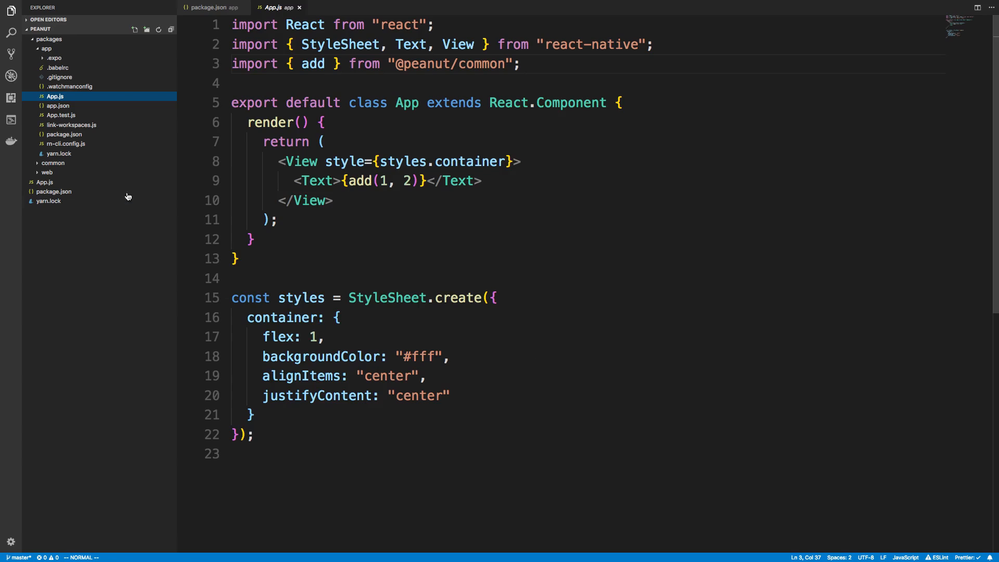
click(44, 181)
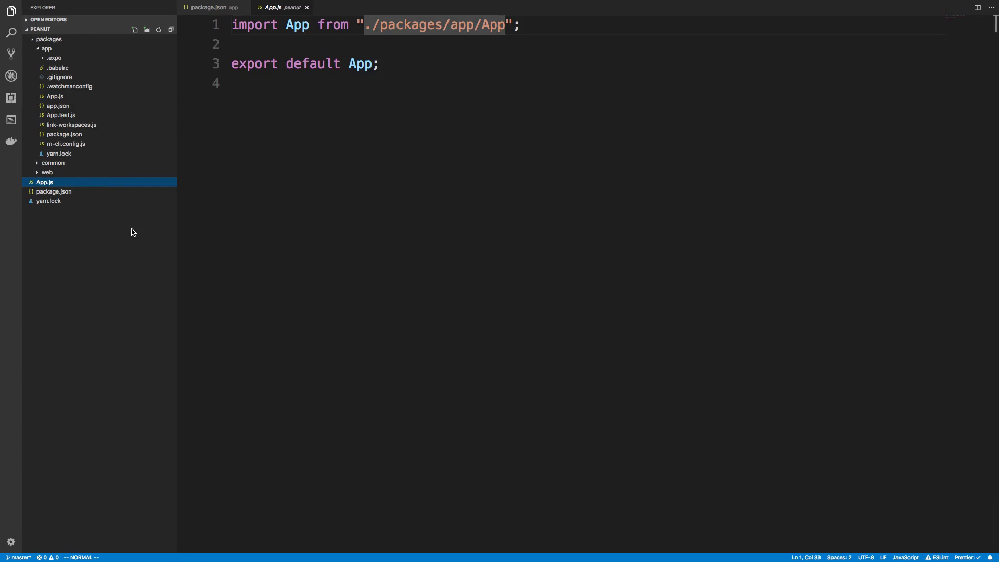
mouse_move(84, 58)
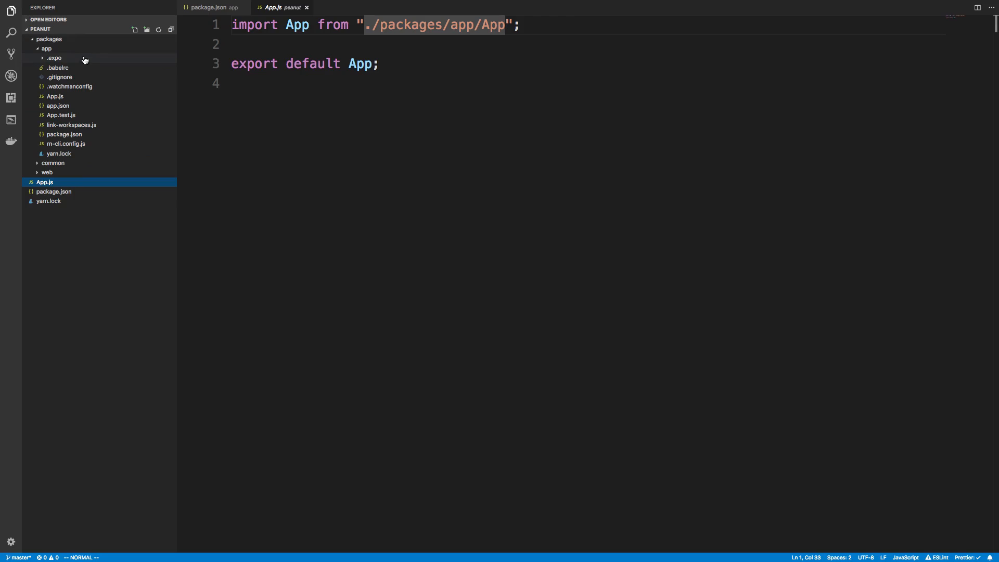
mouse_move(81, 103)
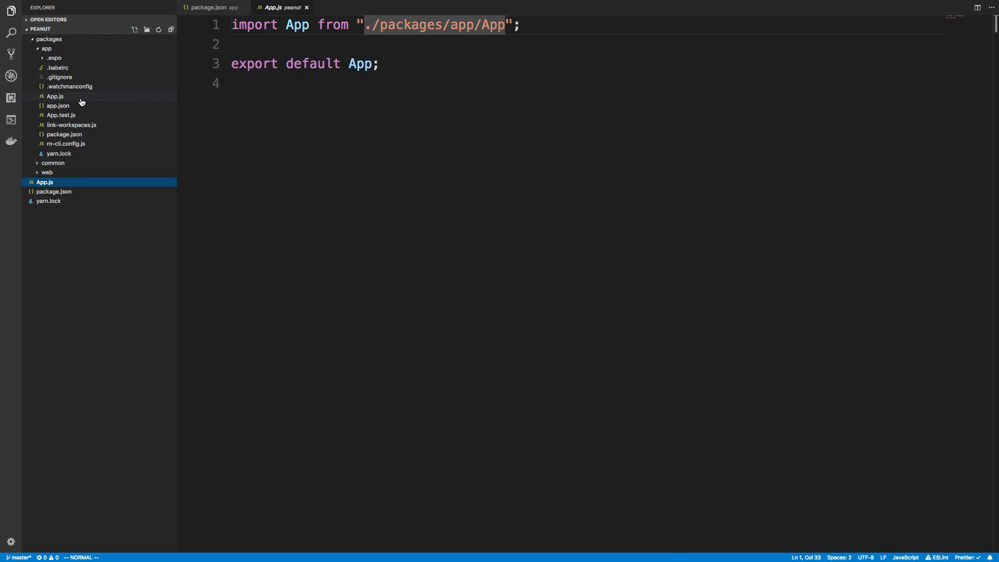
click(55, 96)
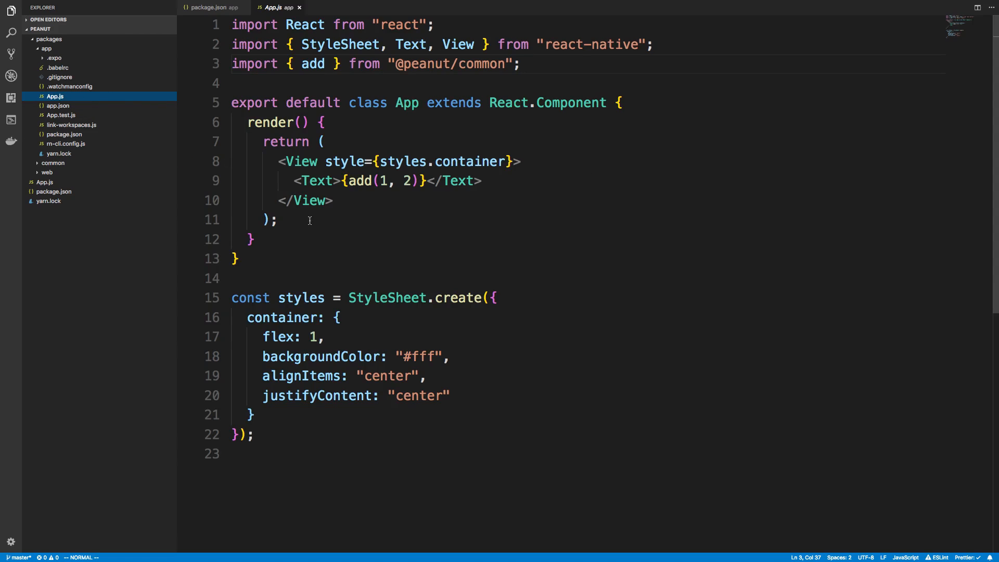
mouse_move(904, 411)
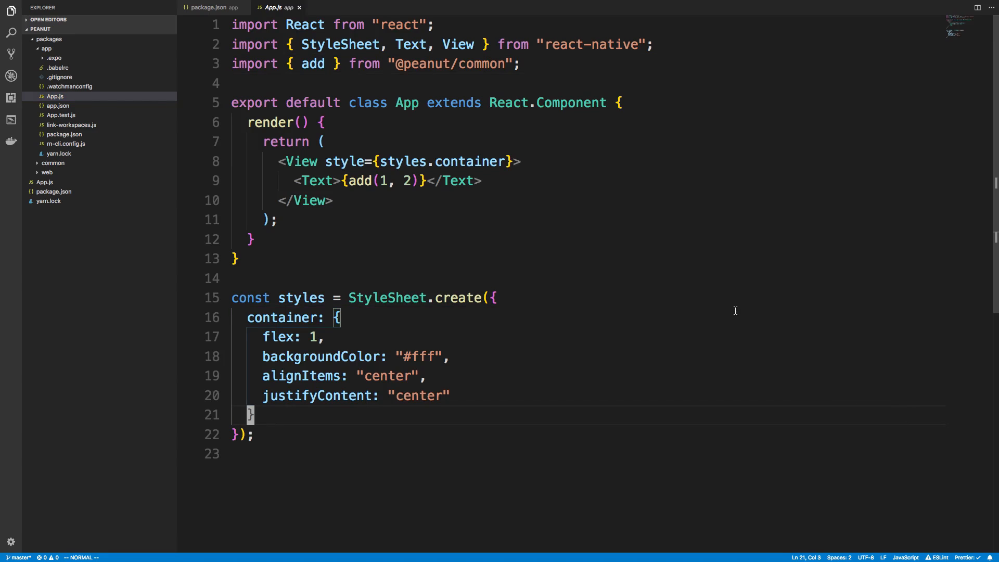
mouse_move(301, 70)
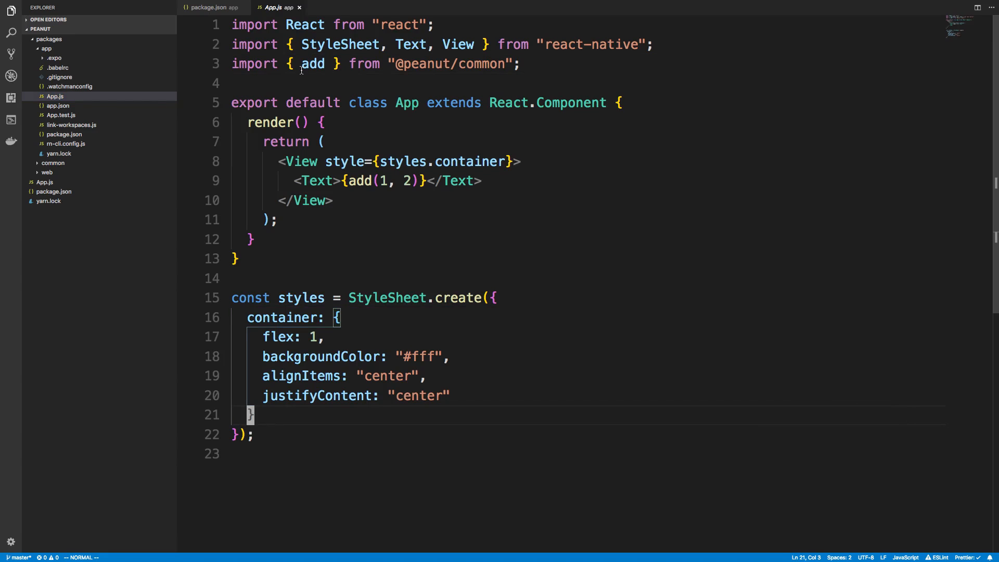